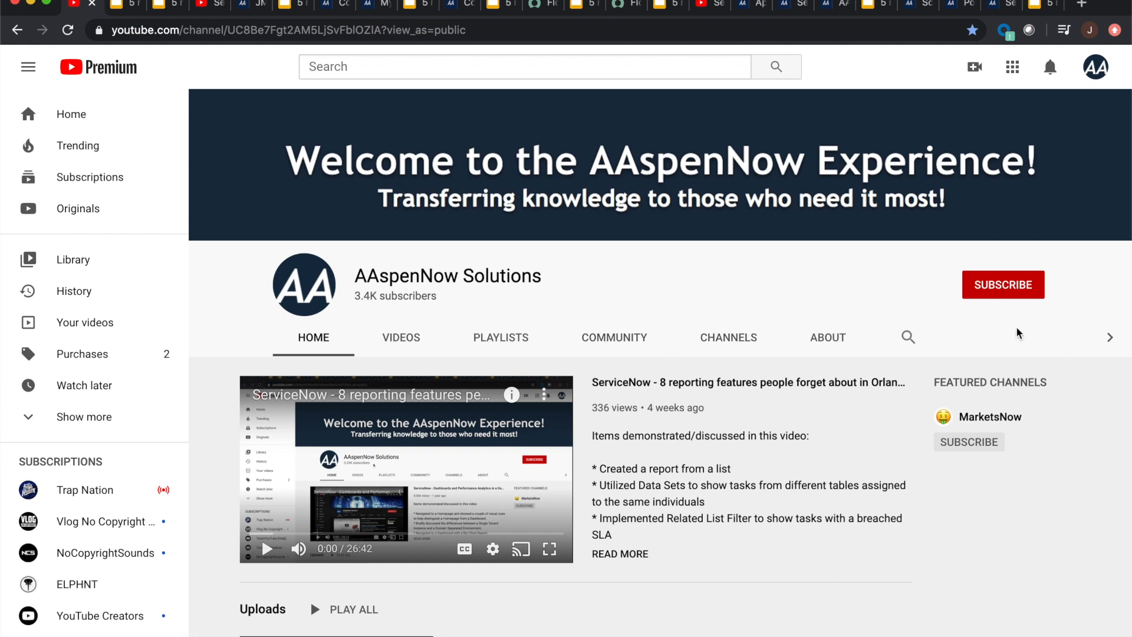
pyautogui.moveTo(1088, 338)
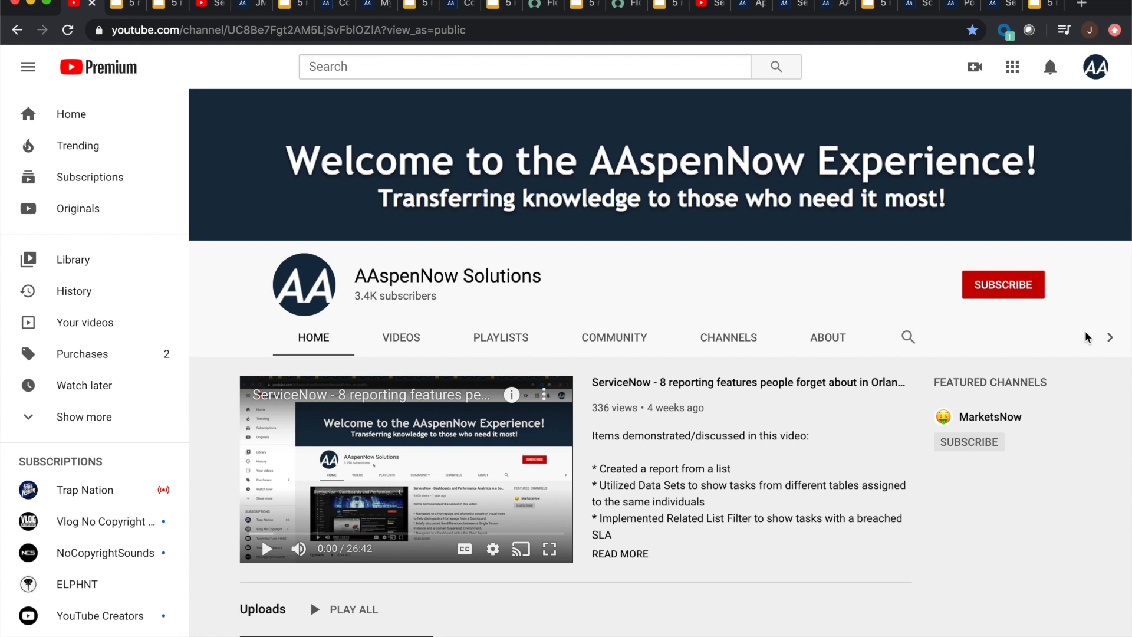
pyautogui.moveTo(279, 245)
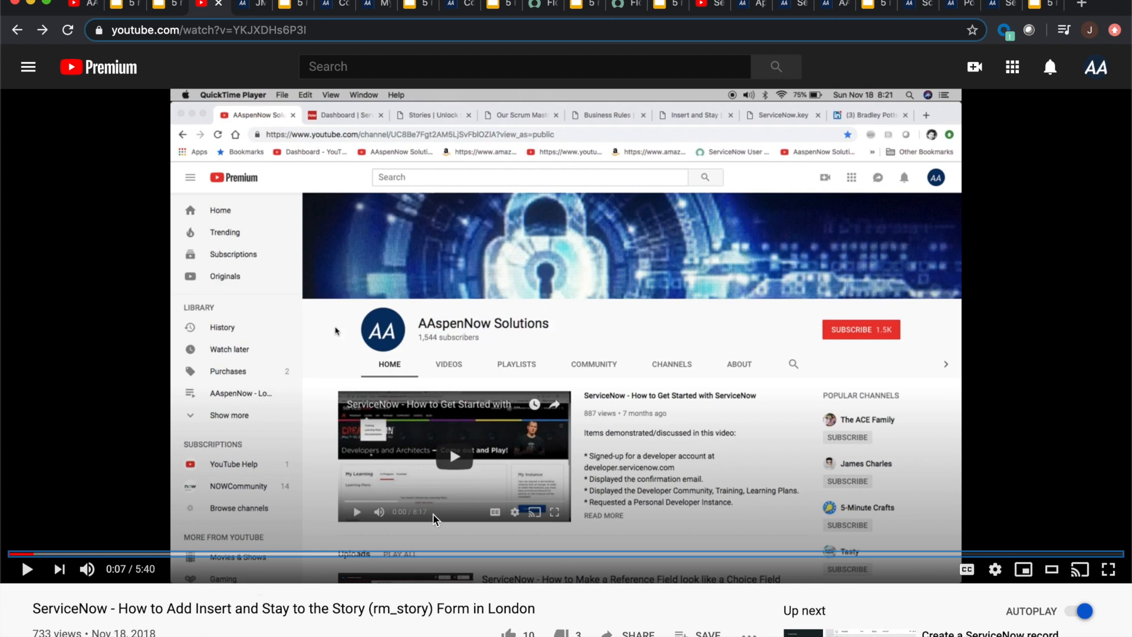
pyautogui.moveTo(231, 184)
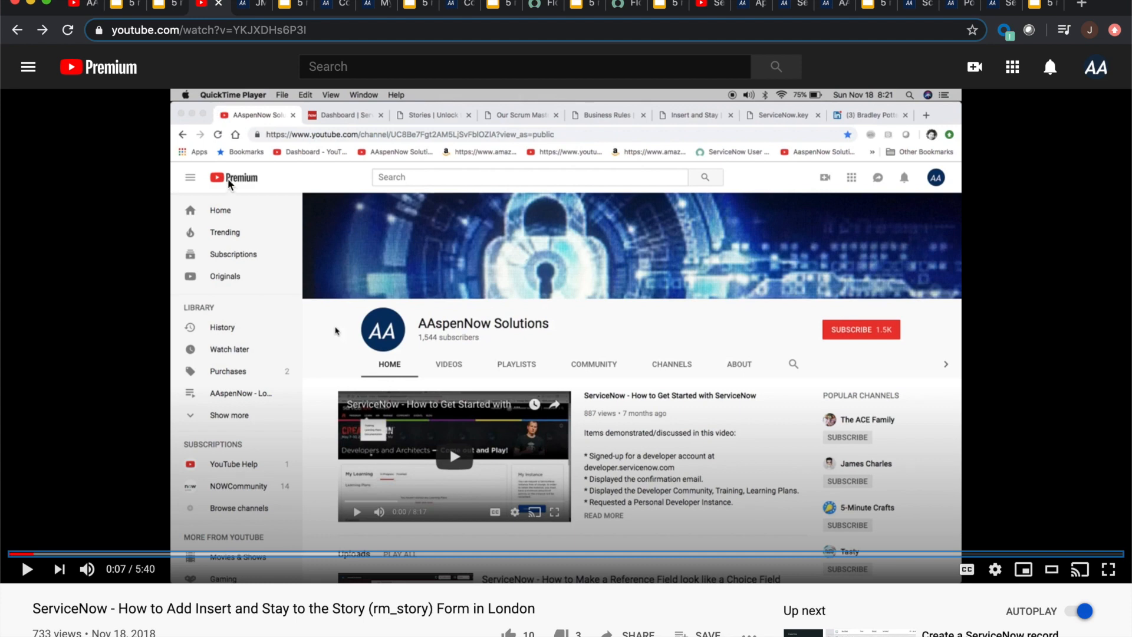
pyautogui.moveTo(118, 237)
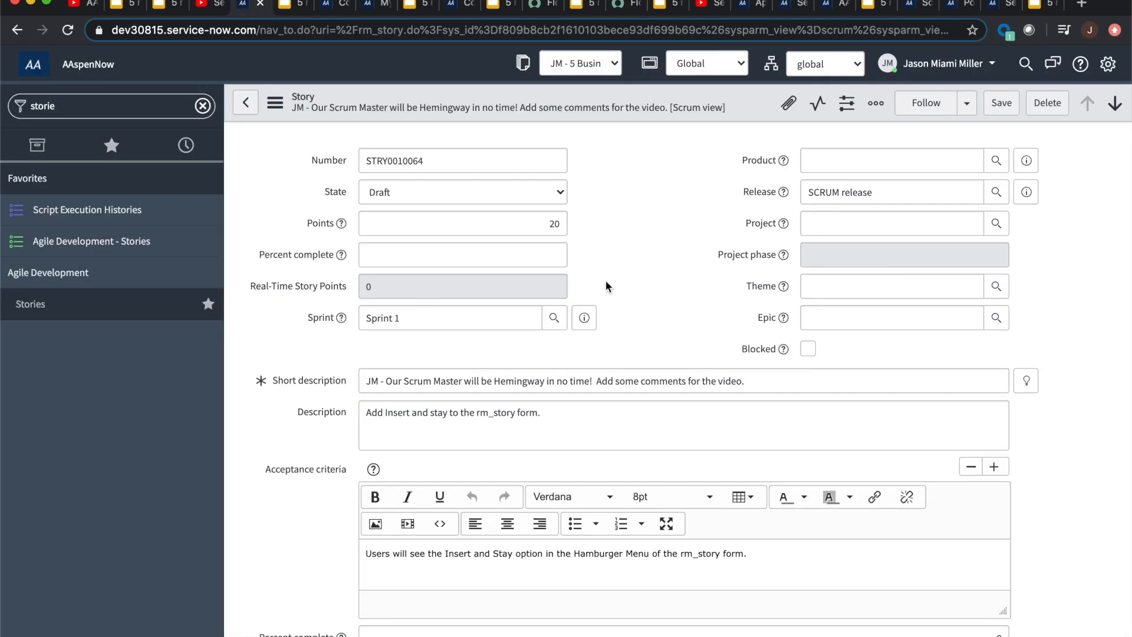
pyautogui.moveTo(301, 101)
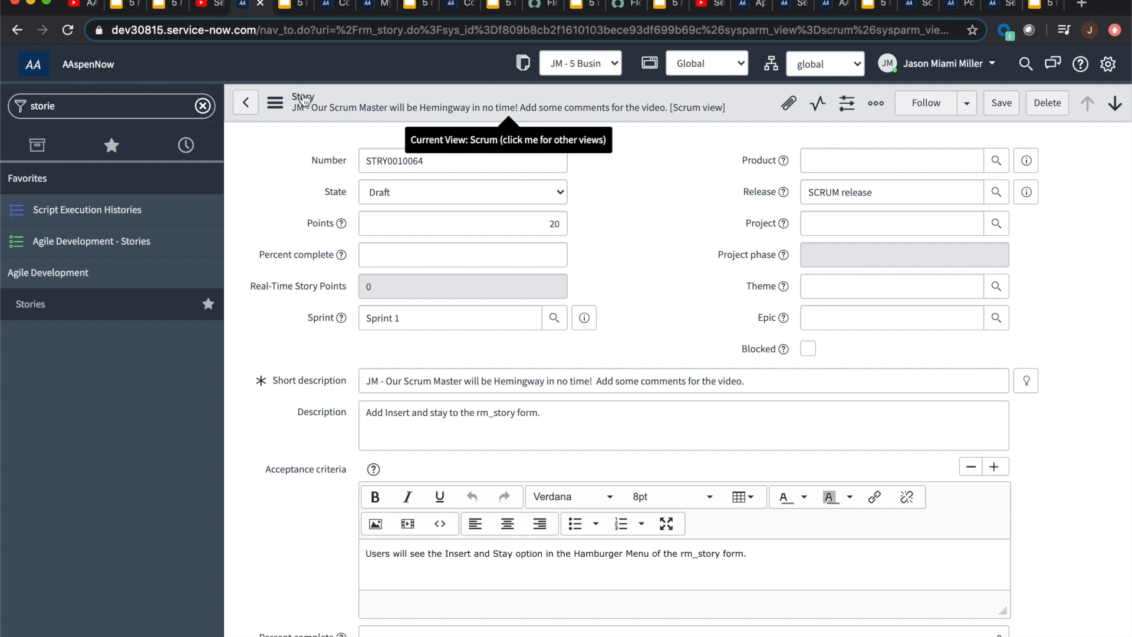
pyautogui.moveTo(431, 38)
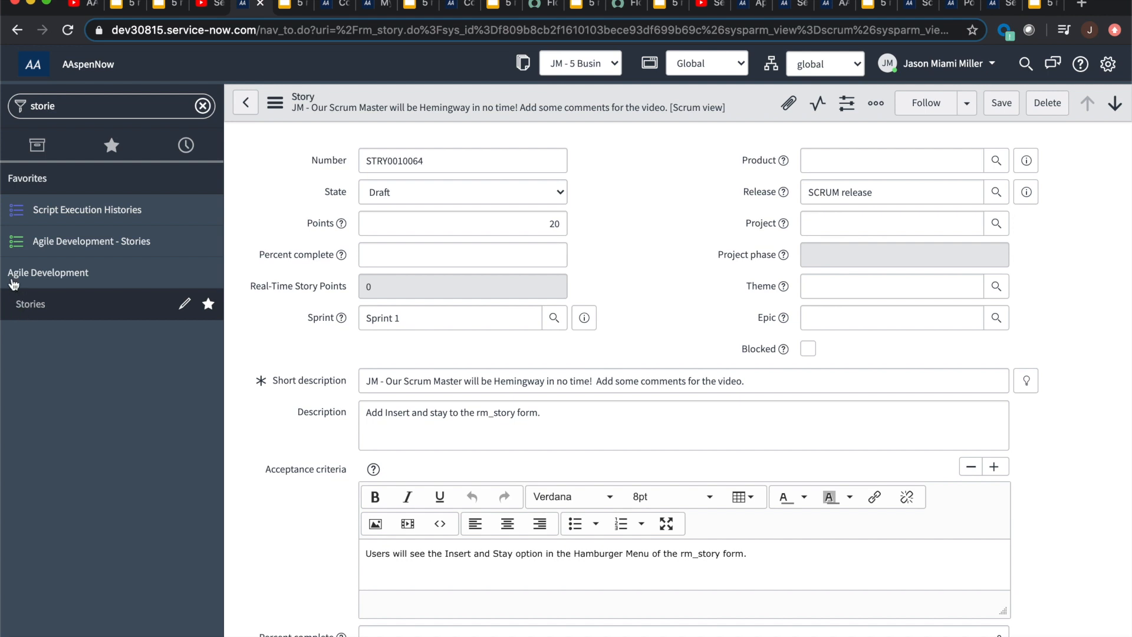
pyautogui.moveTo(528, 254)
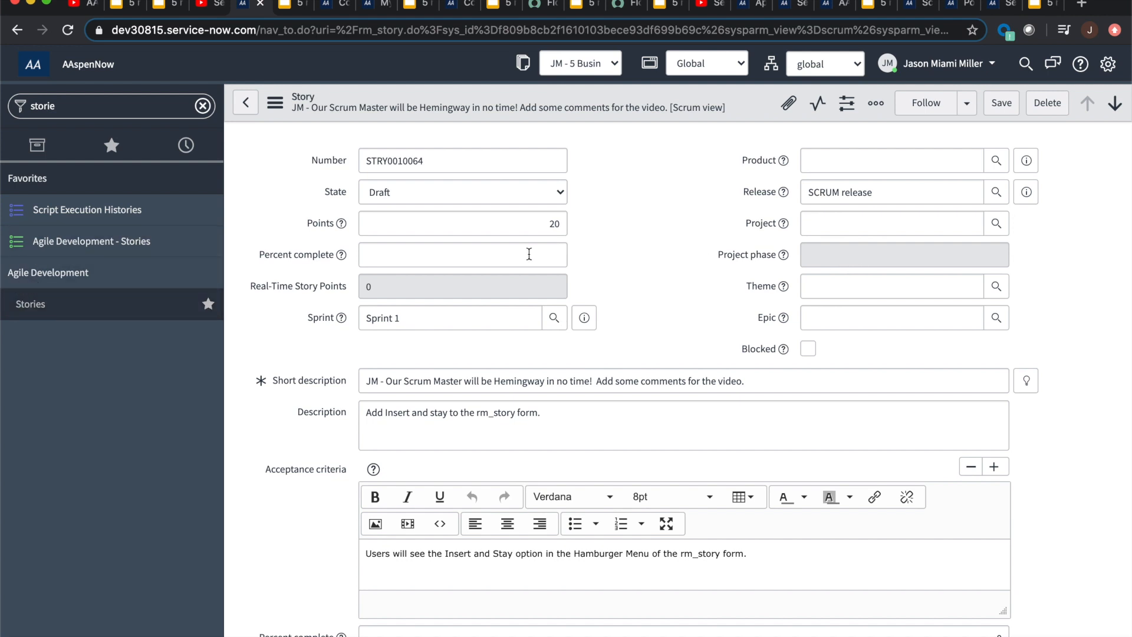
# - Use Insert and Stay to create duplicate story STRY0010068 and review its copied fields
pyautogui.click(274, 102)
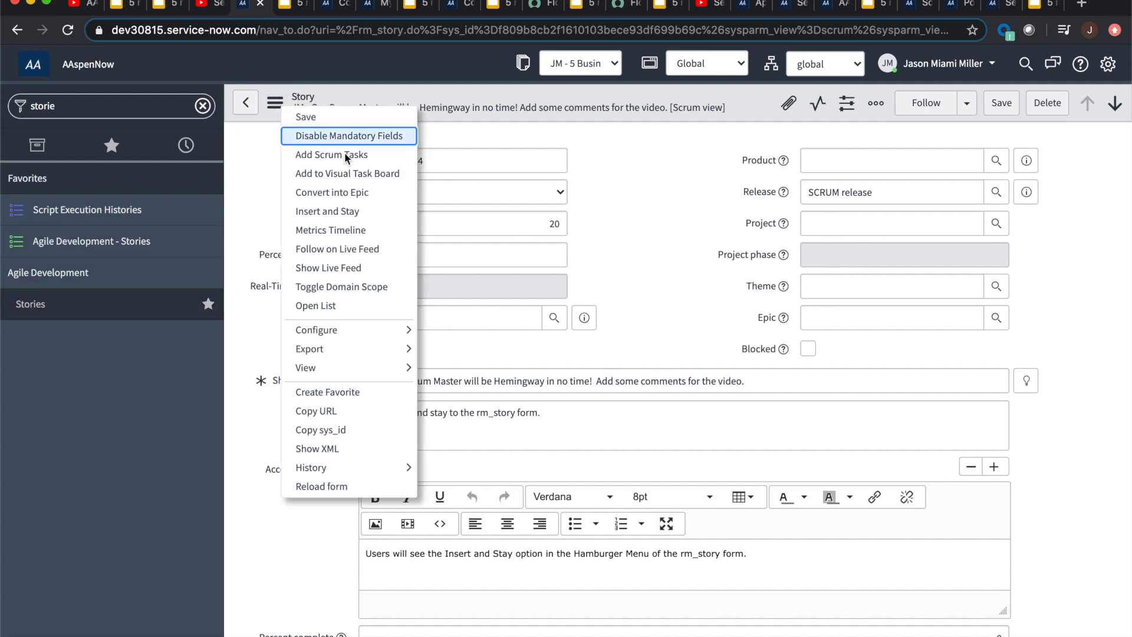
pyautogui.click(274, 103)
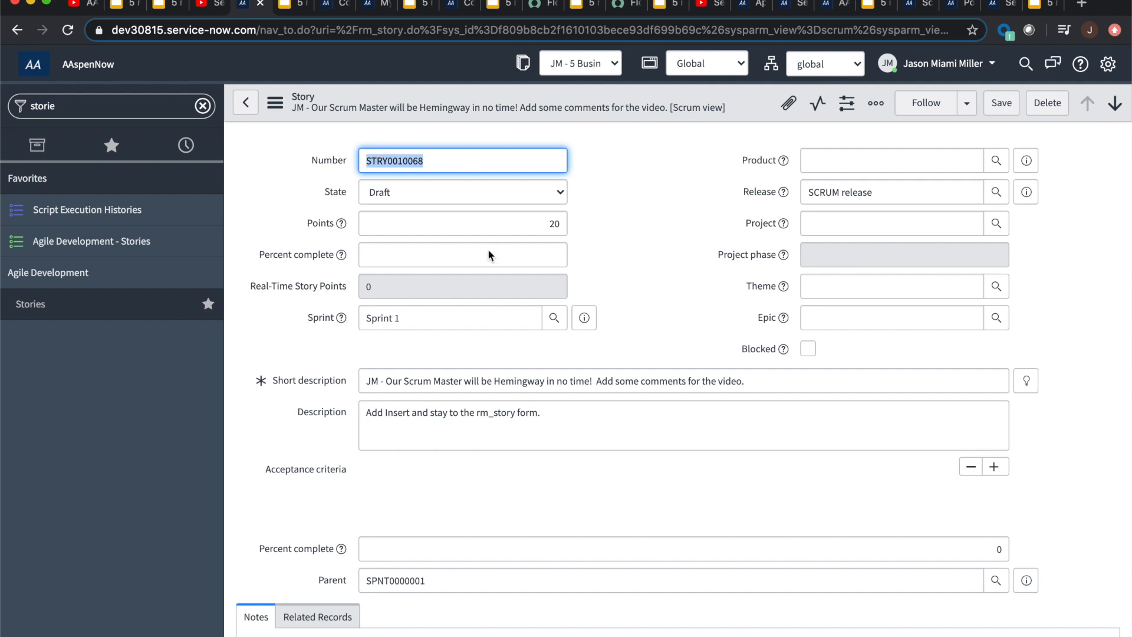
pyautogui.scroll(-3)
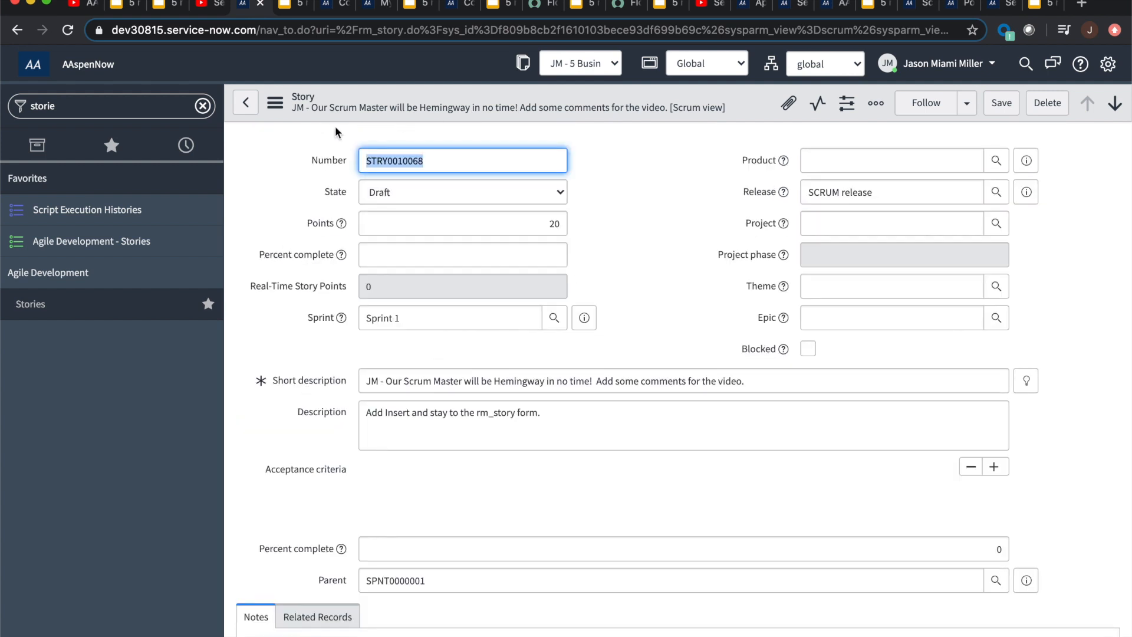
pyautogui.scroll(-3)
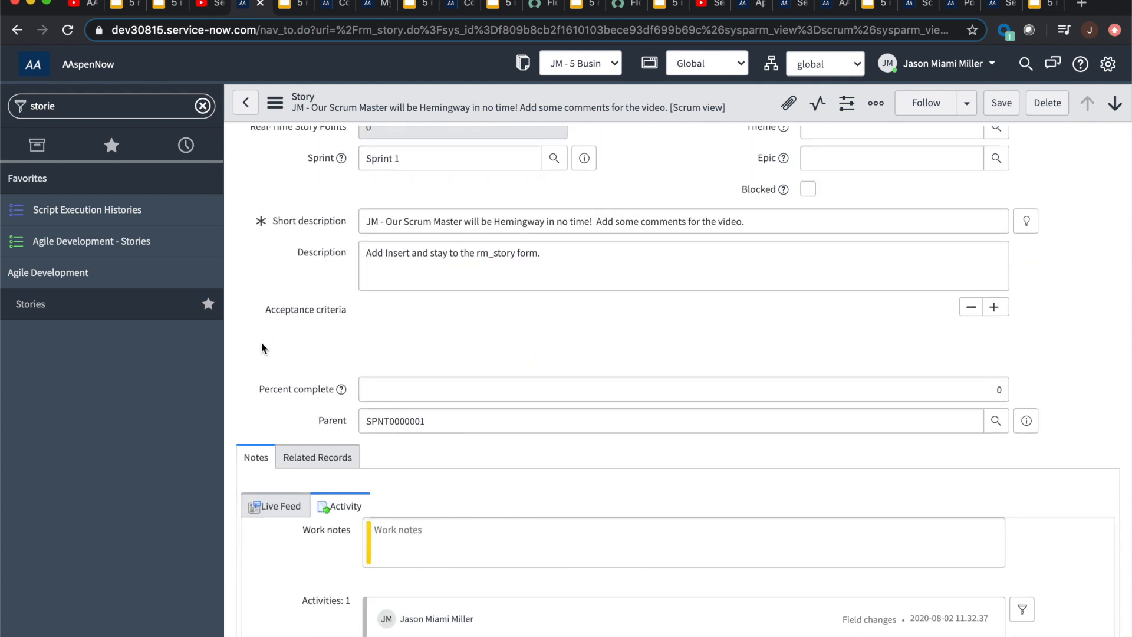
pyautogui.click(682, 222)
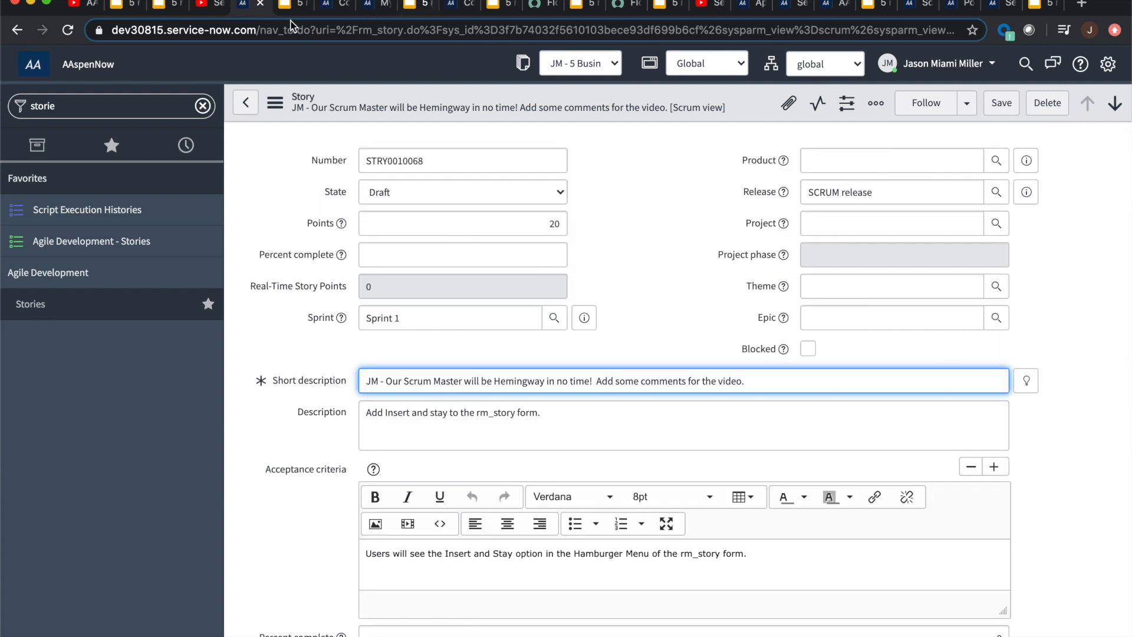
# - Show the Copy Story UI Action slide, then copy the story into STRY0010065 from Related Links
pyautogui.click(284, 6)
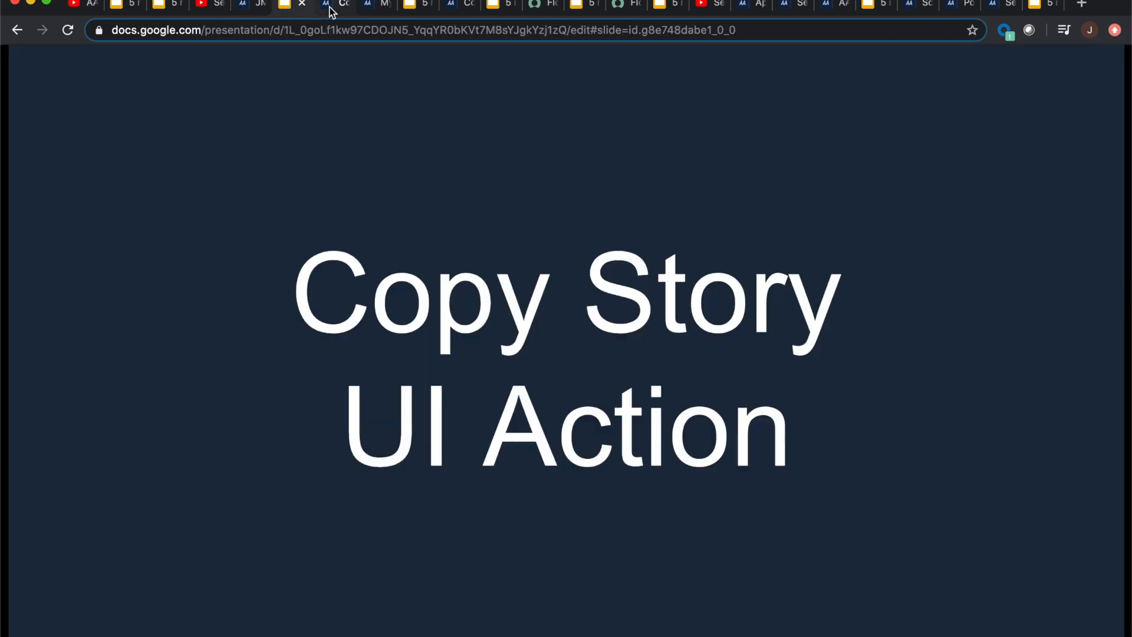
pyautogui.click(338, 6)
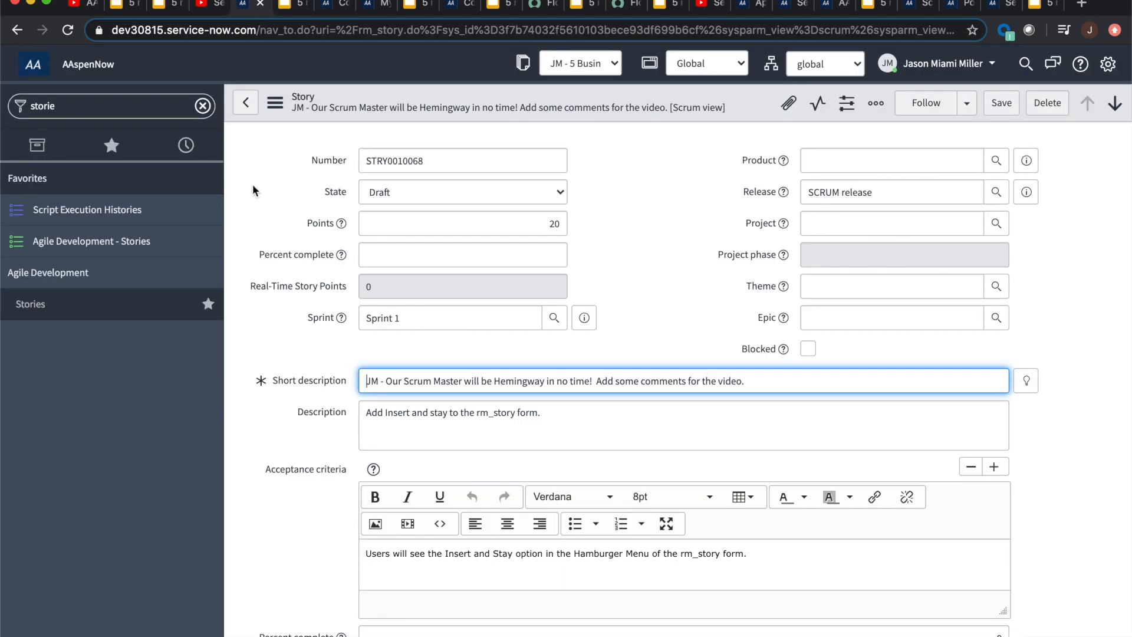
pyautogui.scroll(-3)
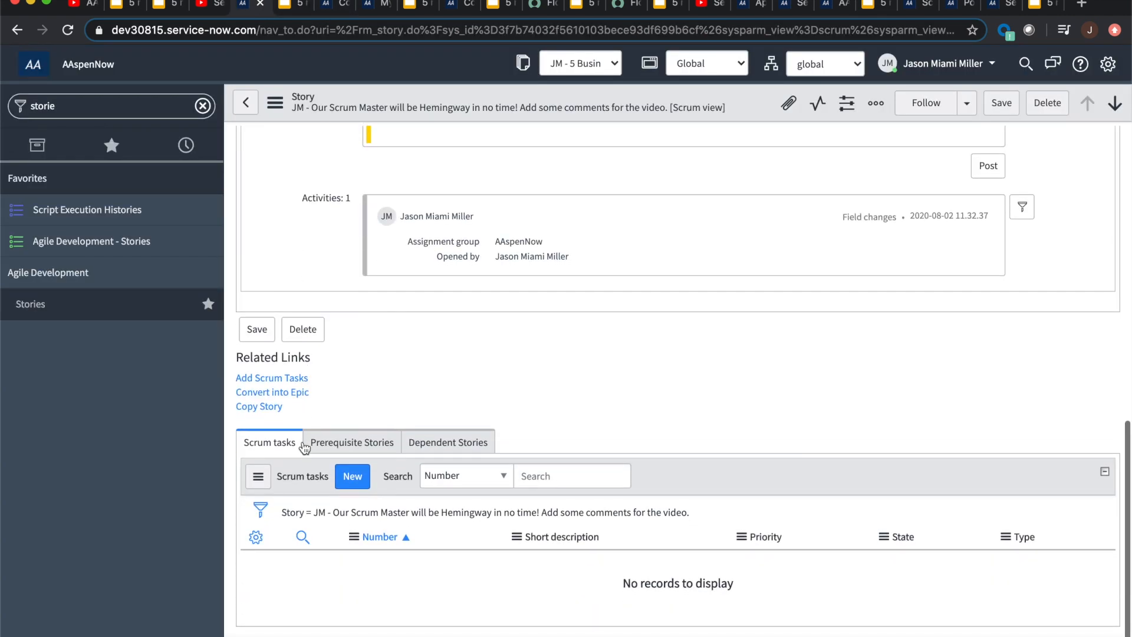
pyautogui.moveTo(220, 545)
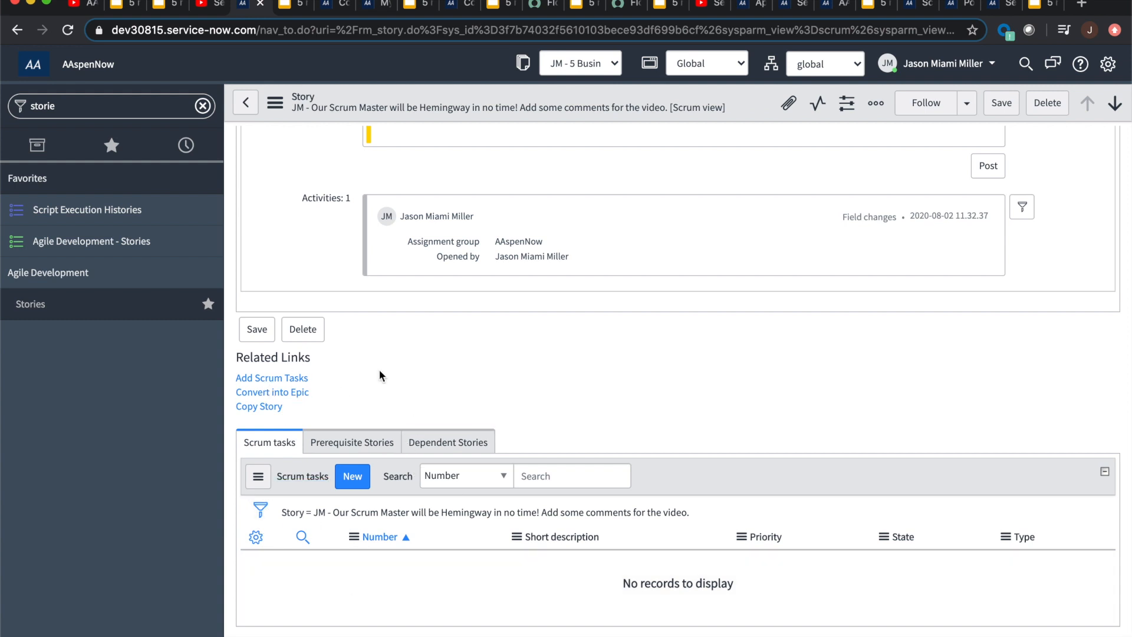
pyautogui.scroll(3)
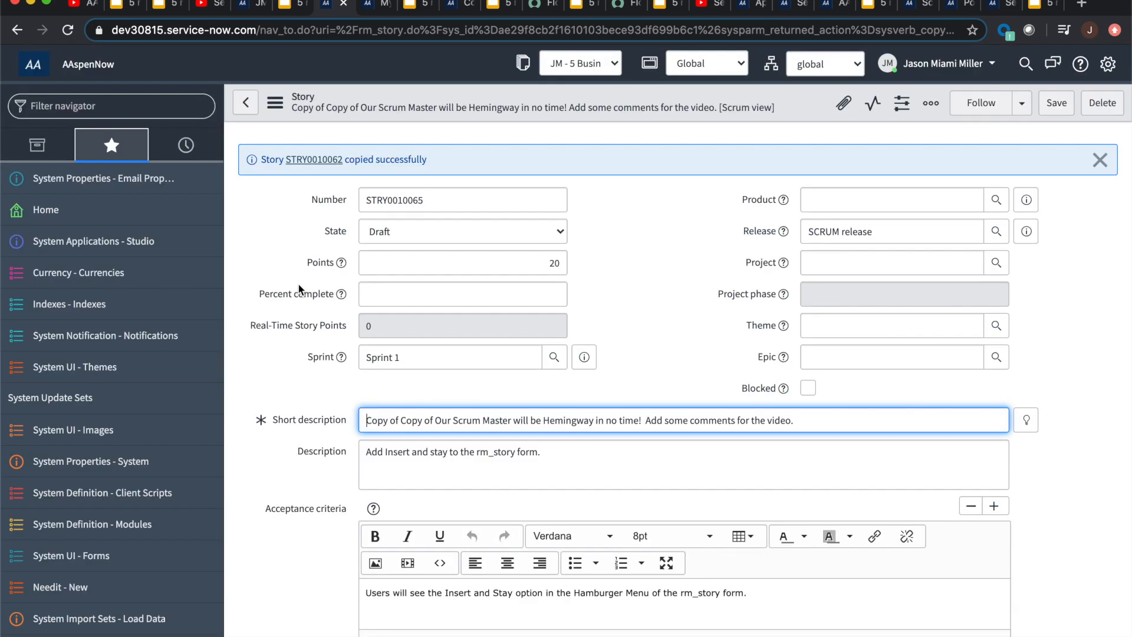
pyautogui.scroll(-3)
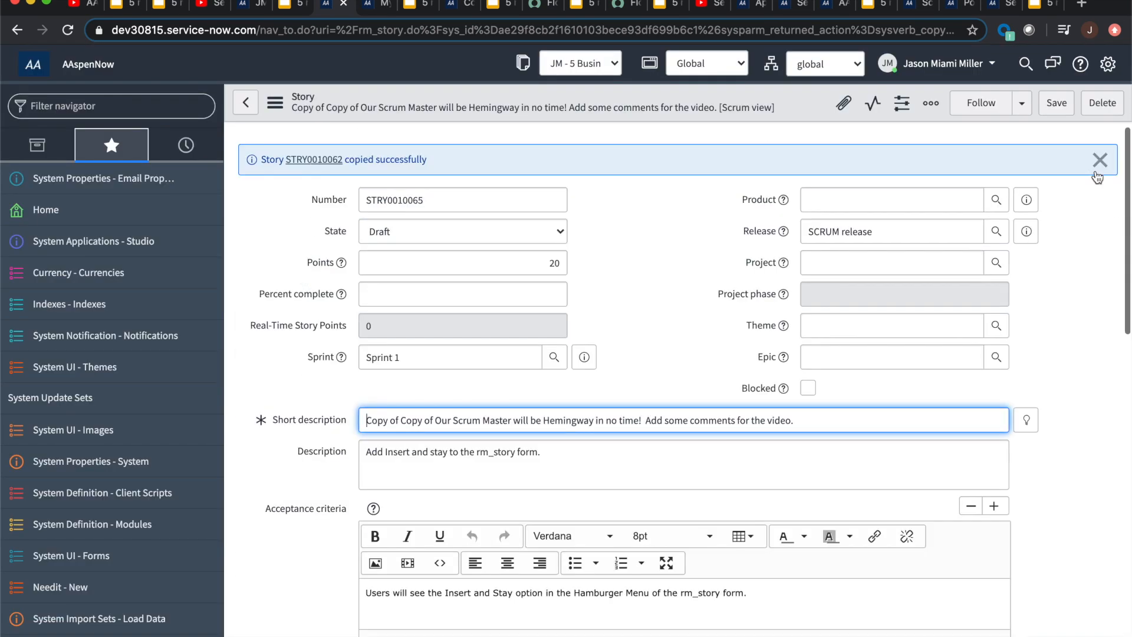
# - Dismiss the copied-successfully message and review the four copied scrum tasks
pyautogui.click(1100, 159)
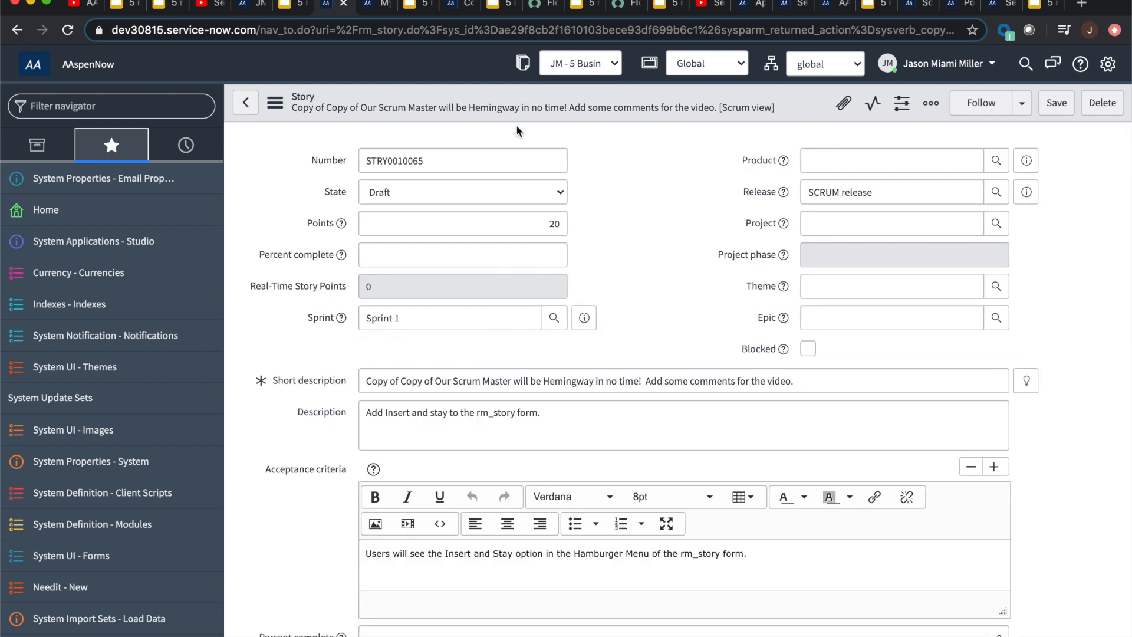
pyautogui.moveTo(283, 179)
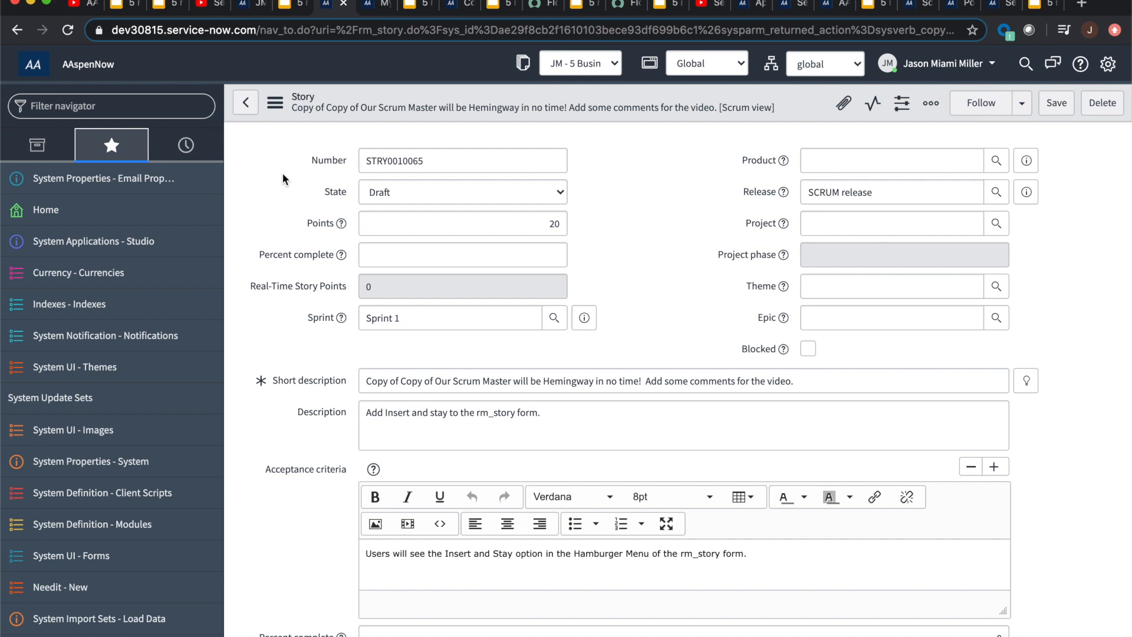
pyautogui.scroll(-3)
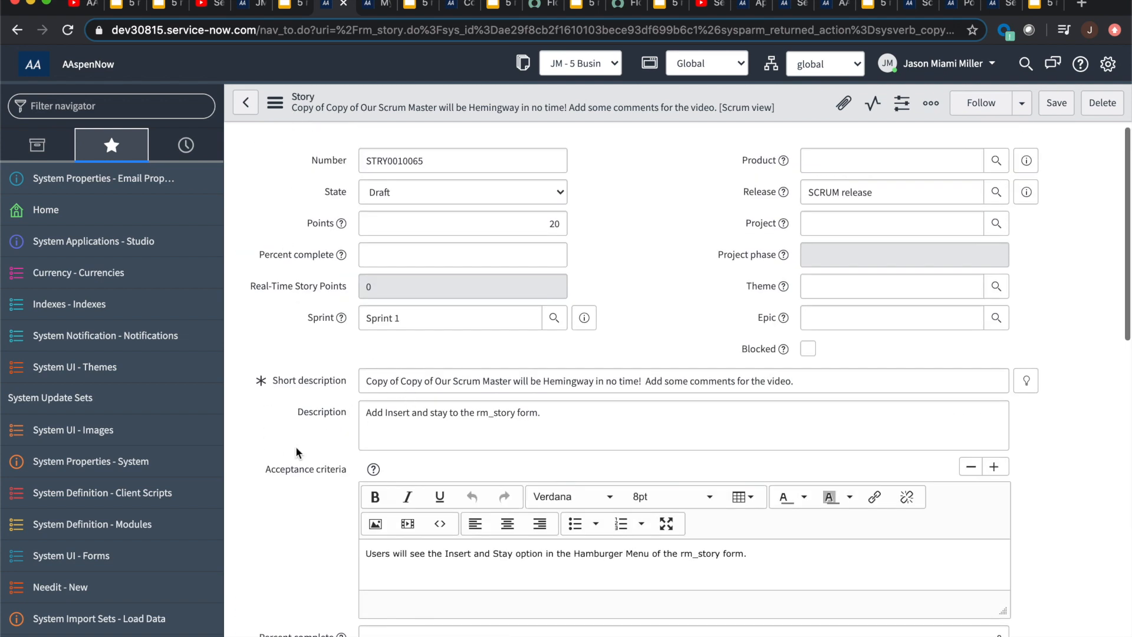
pyautogui.scroll(-3)
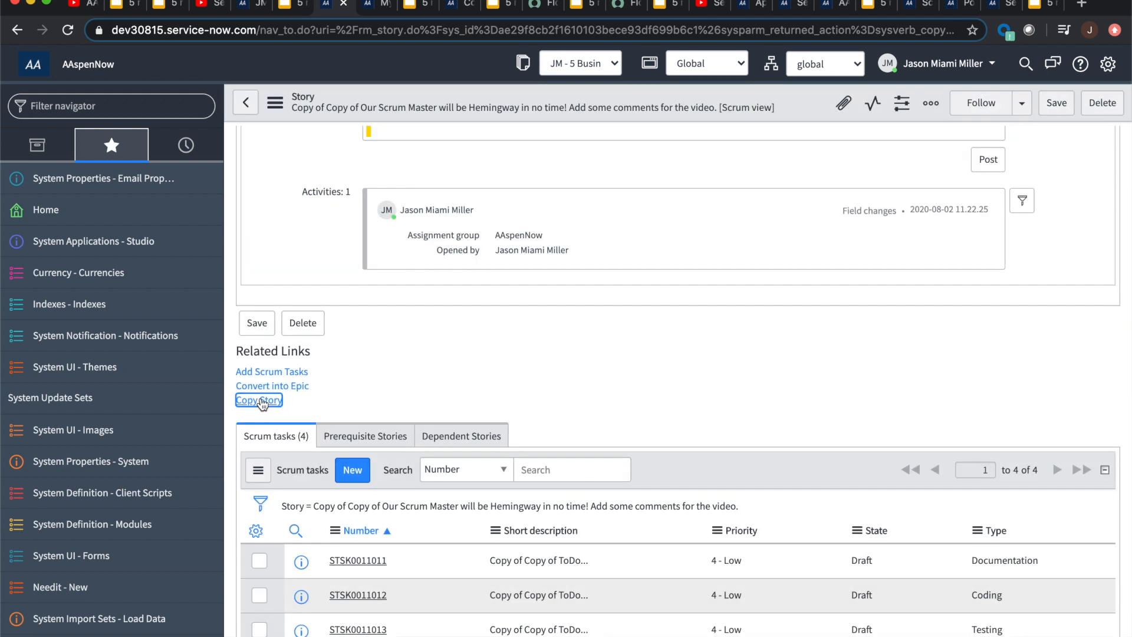
# - Copy the story again into STRY0010069 with its four scrum tasks, then show My Homepage 8
pyautogui.click(258, 400)
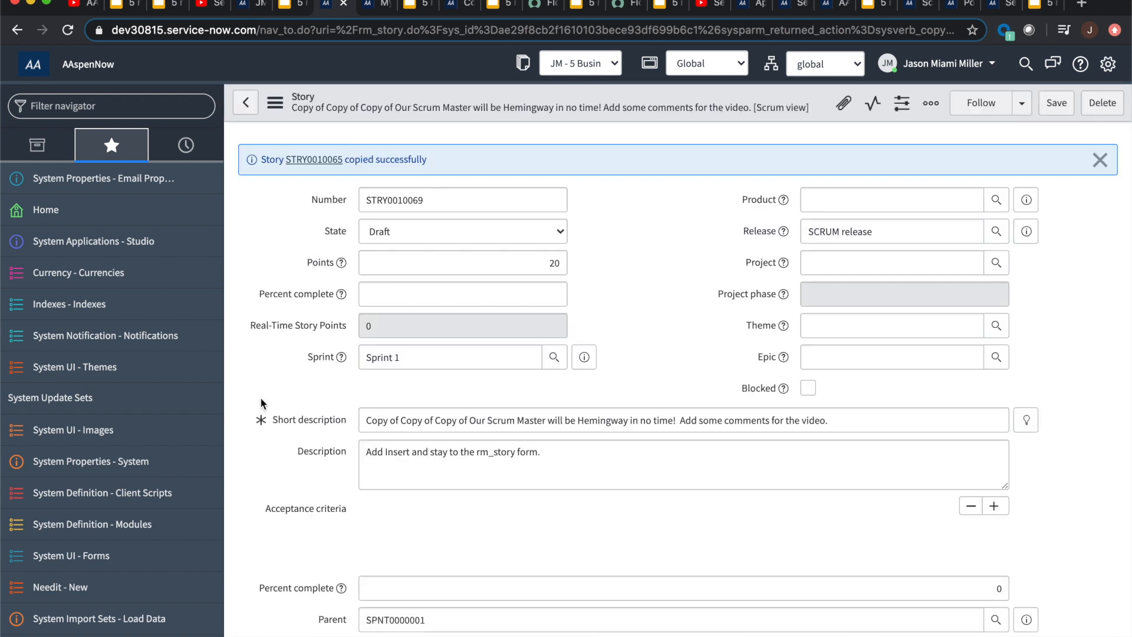
pyautogui.moveTo(368, 244)
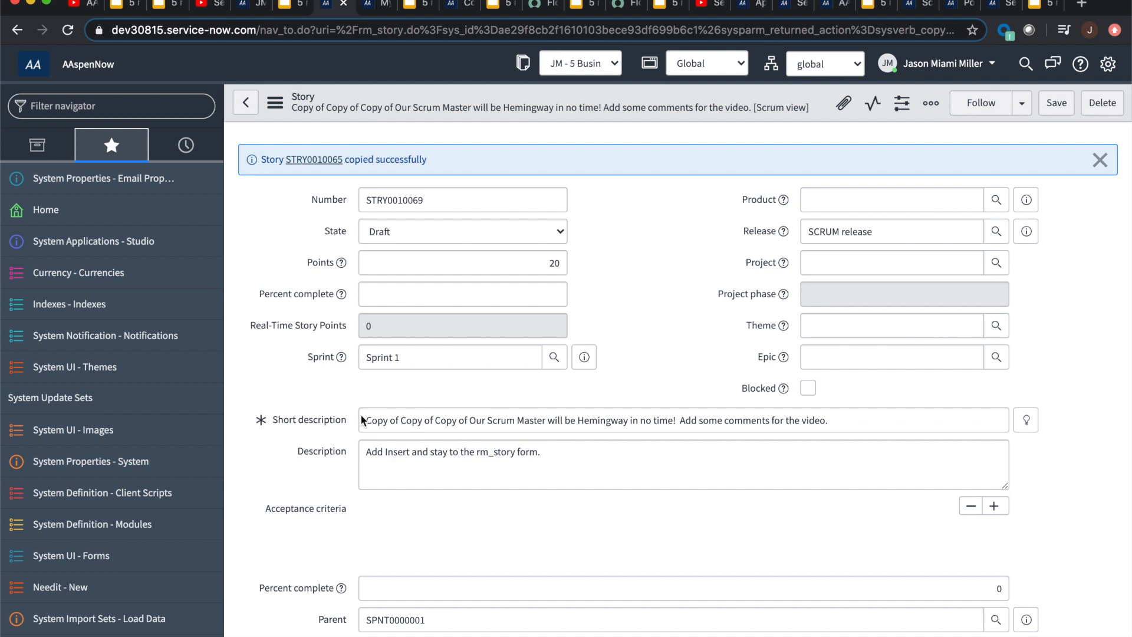
pyautogui.moveTo(312, 136)
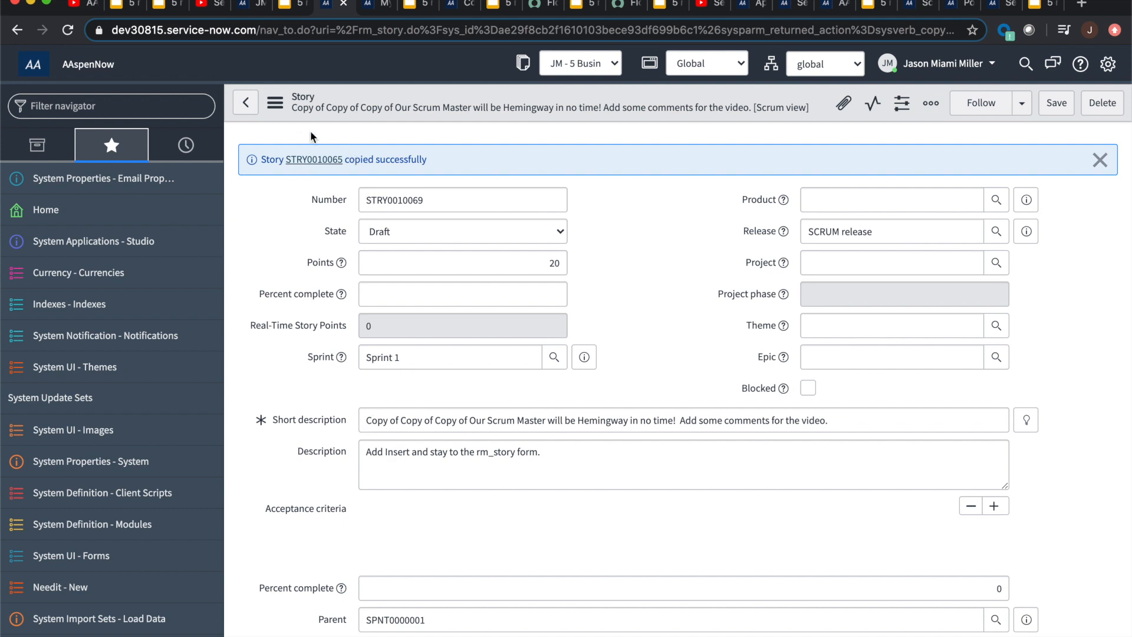
pyautogui.moveTo(288, 216)
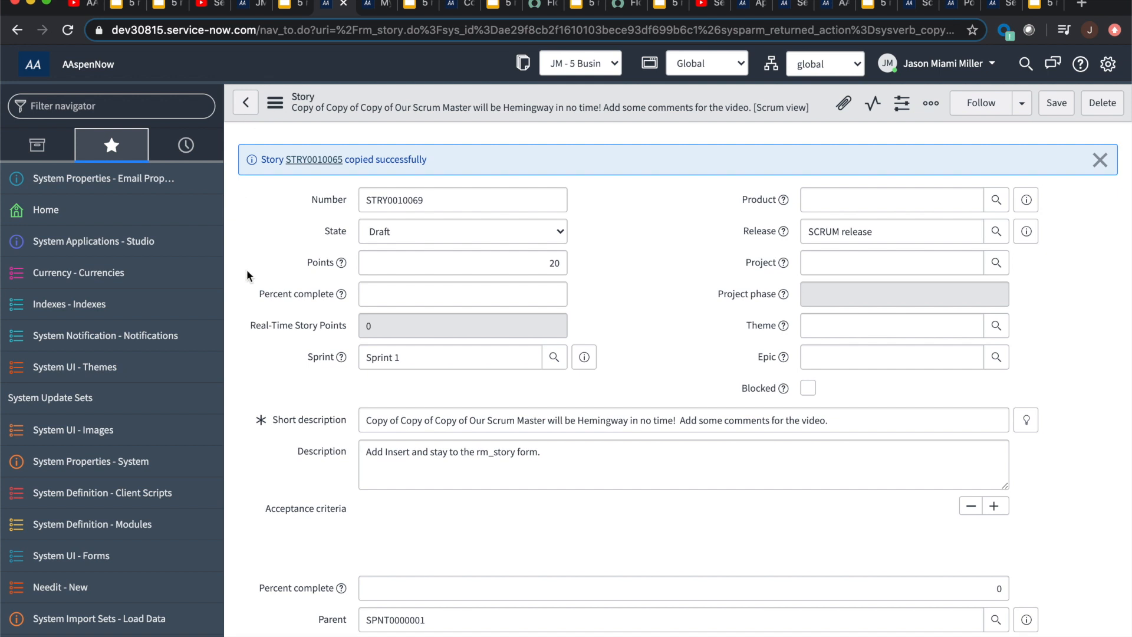
pyautogui.scroll(-3)
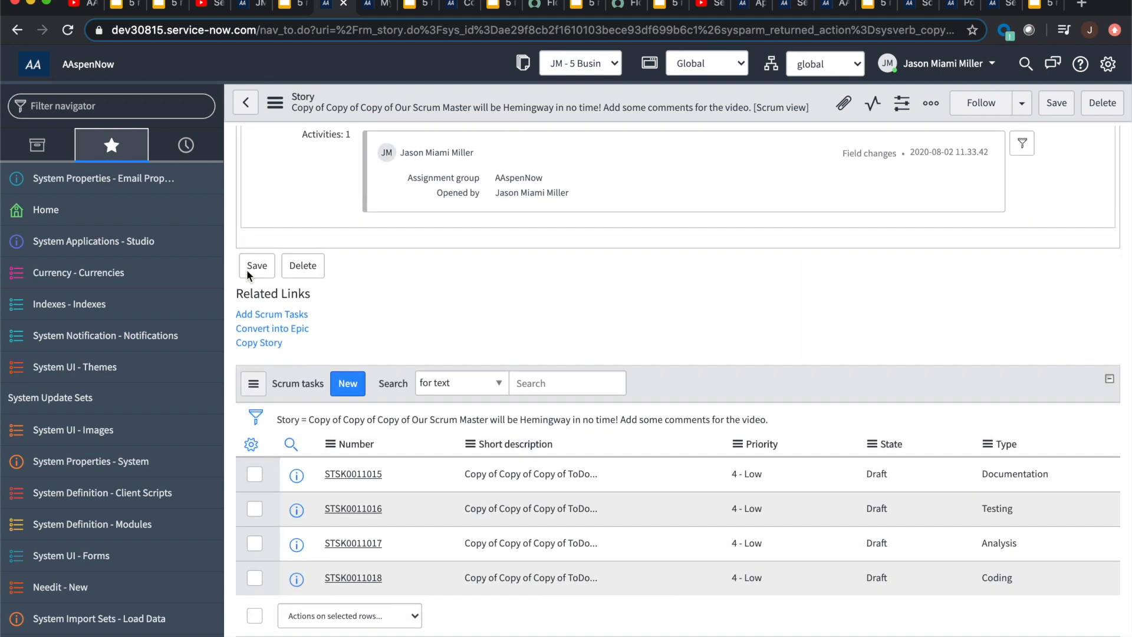
pyautogui.moveTo(372, 375)
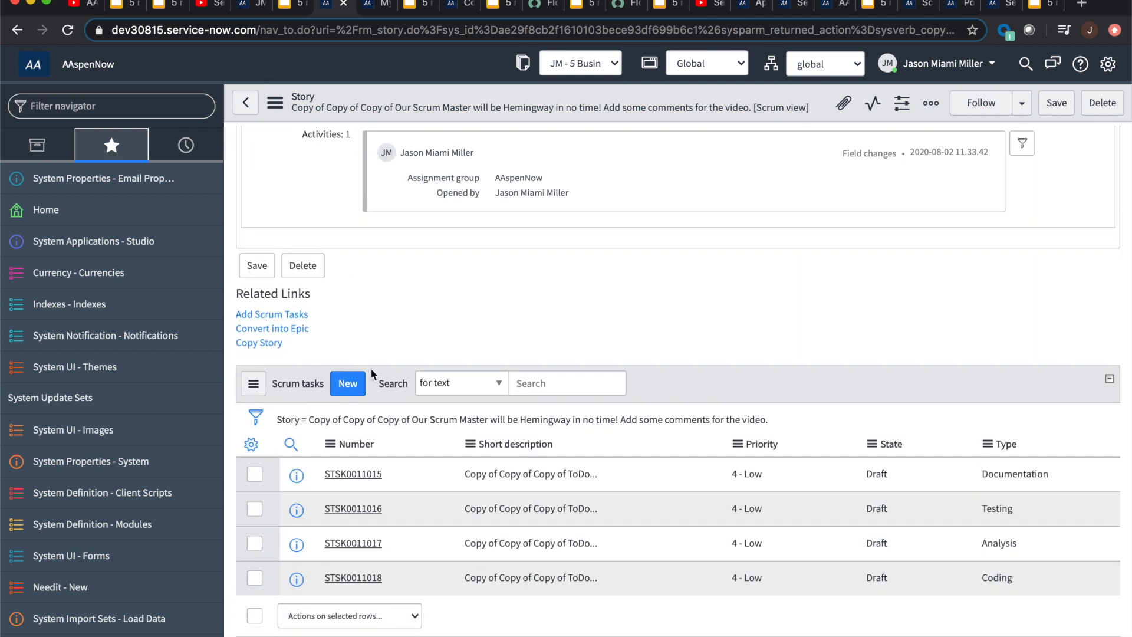
pyautogui.scroll(-3)
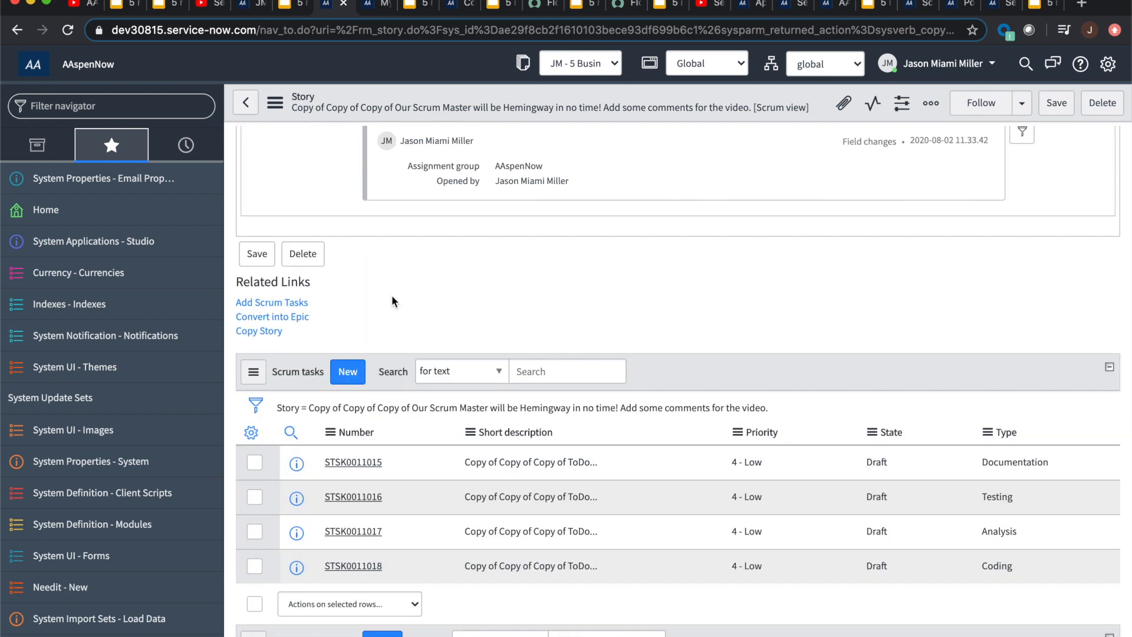
pyautogui.click(258, 330)
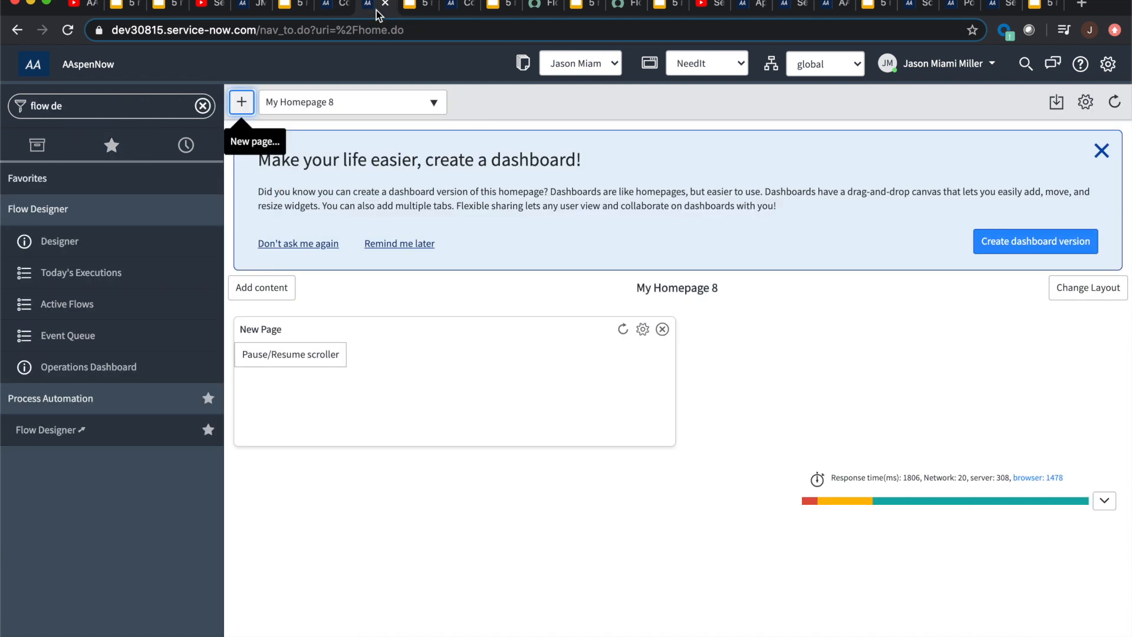
# - Show the Convert into Epic UI Action slide, then return to story STRY0010065's Related Links
pyautogui.click(376, 6)
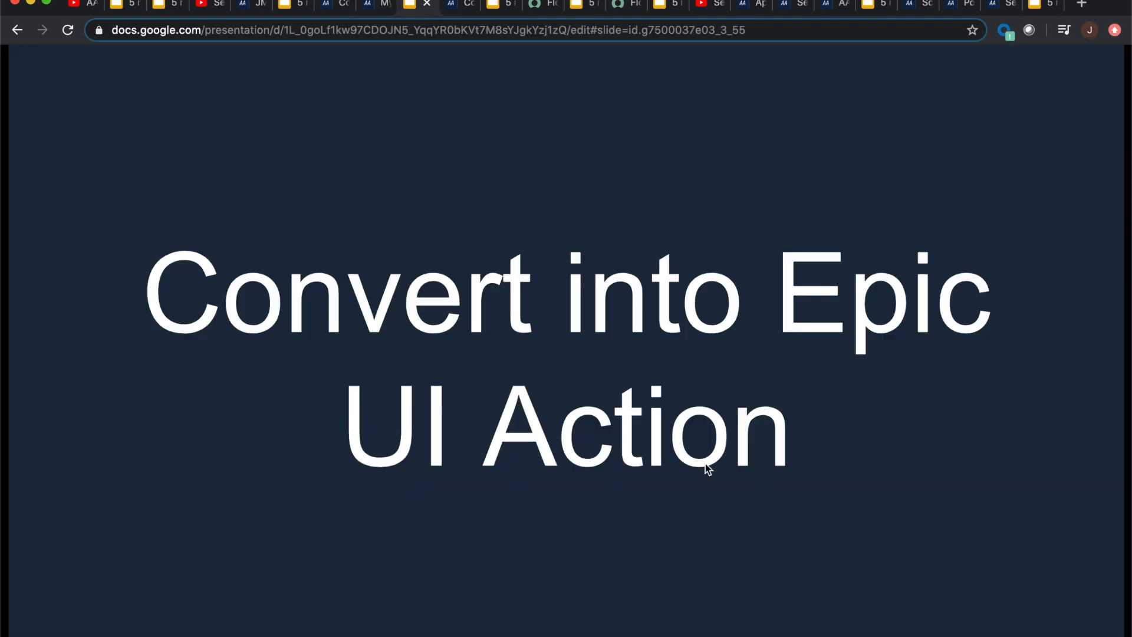
pyautogui.moveTo(855, 389)
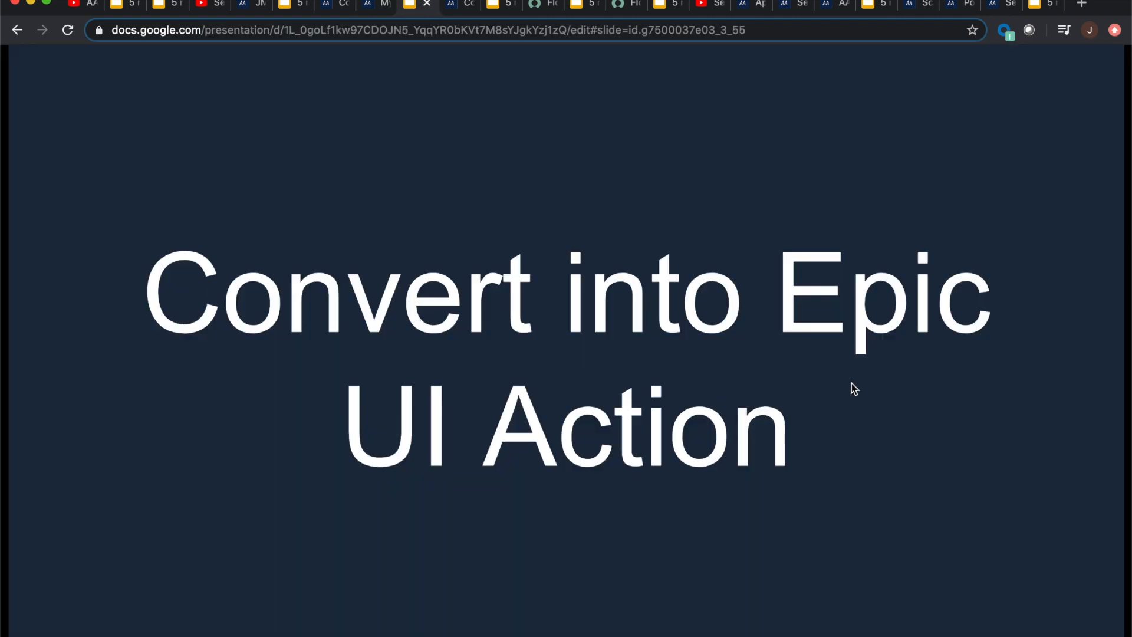
pyautogui.click(449, 6)
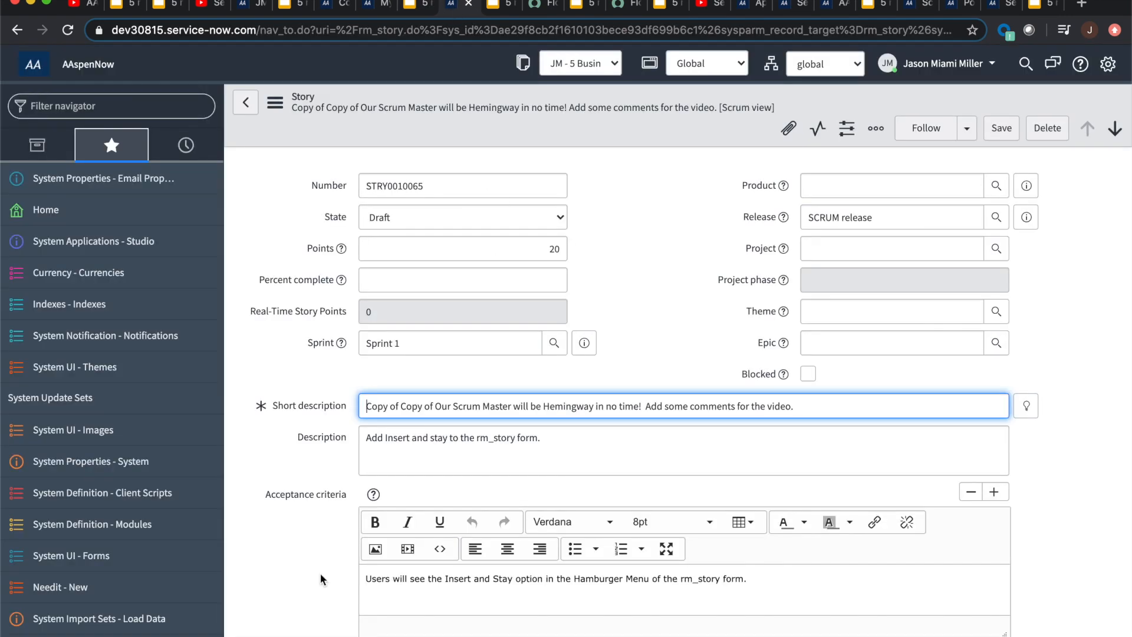
pyautogui.moveTo(293, 402)
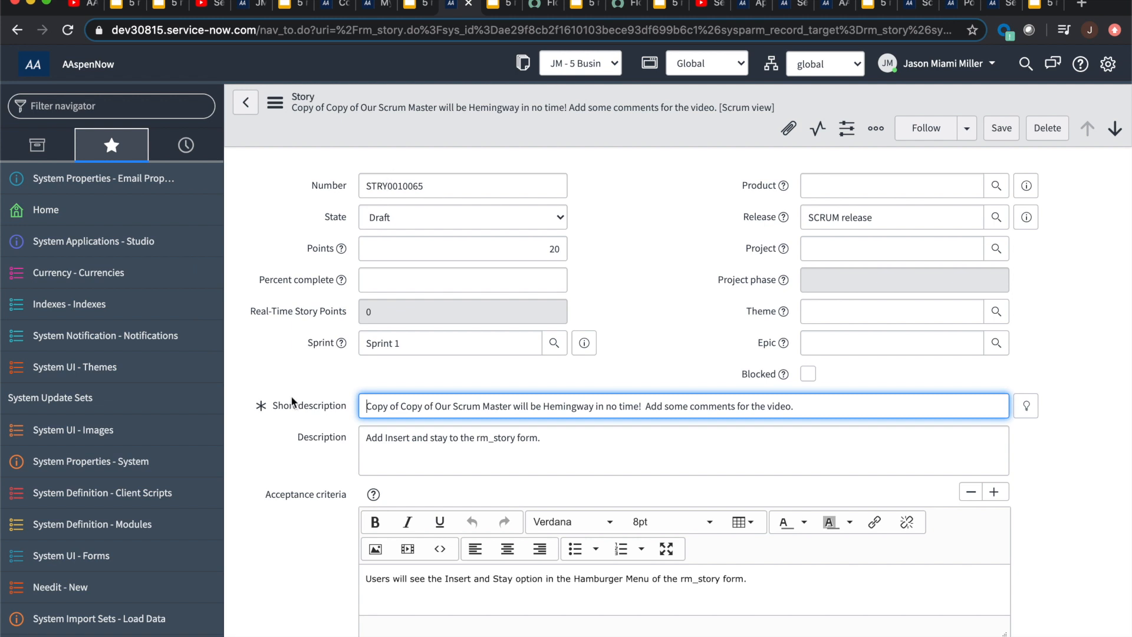
pyautogui.scroll(-3)
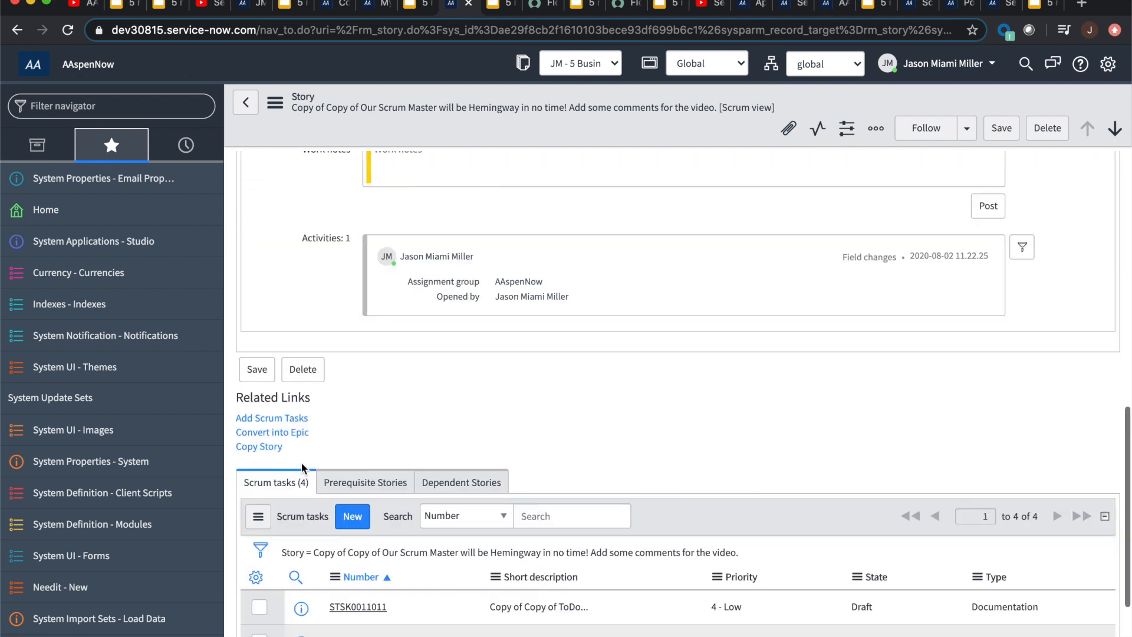
pyautogui.moveTo(272, 432)
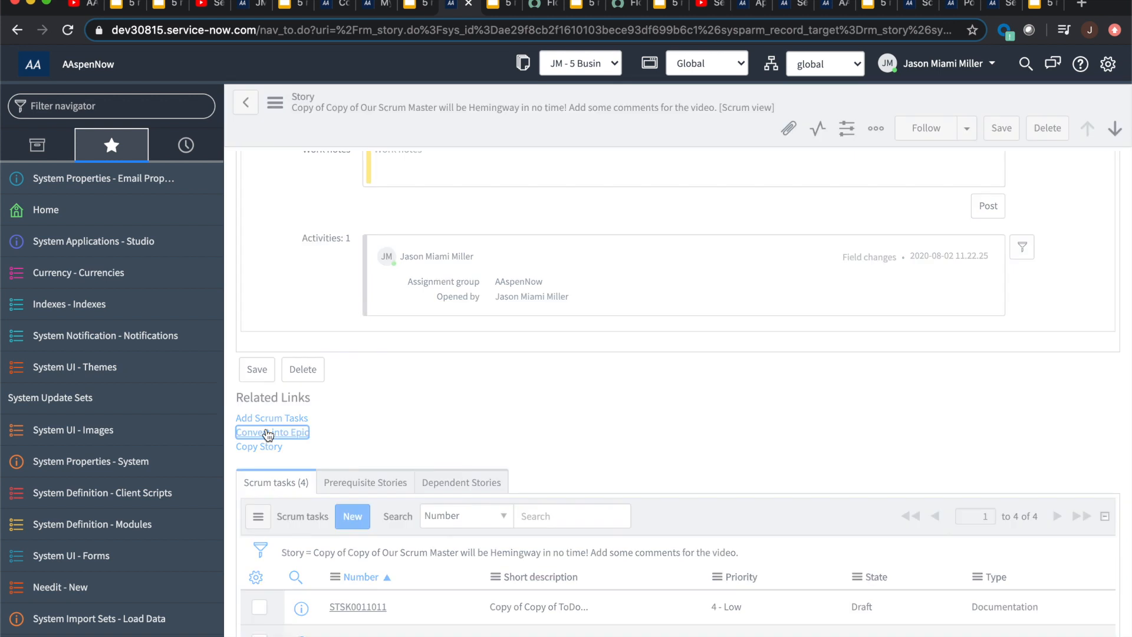
# - Convert story STRY0010065 into epic EPIC0010003 and review the cancelled story under its Stories list
pyautogui.click(271, 431)
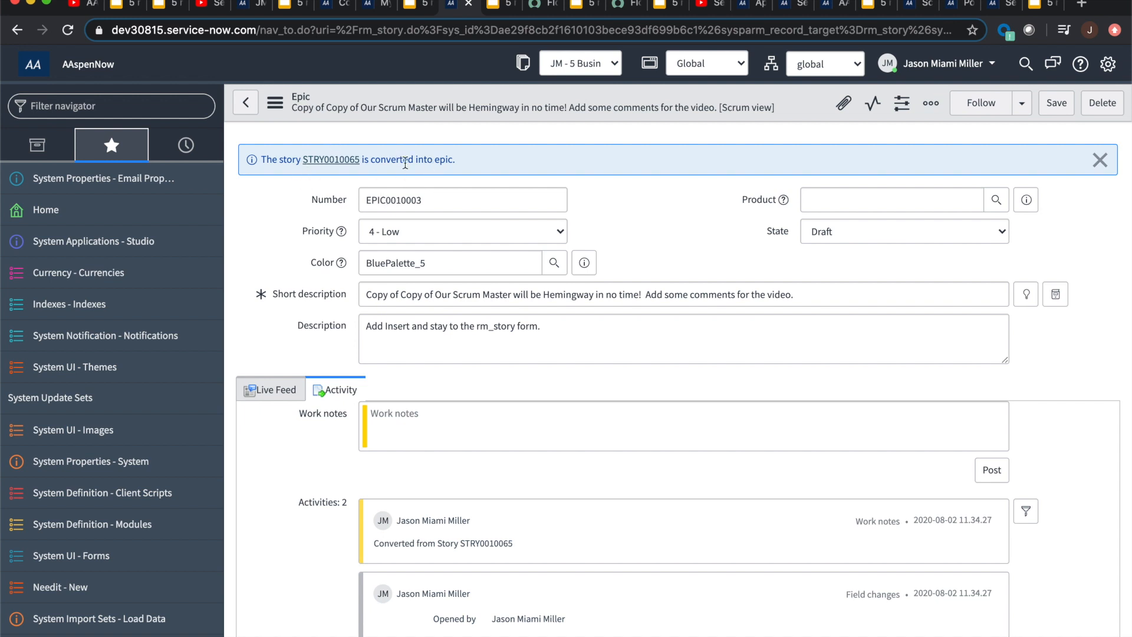
pyautogui.scroll(-3)
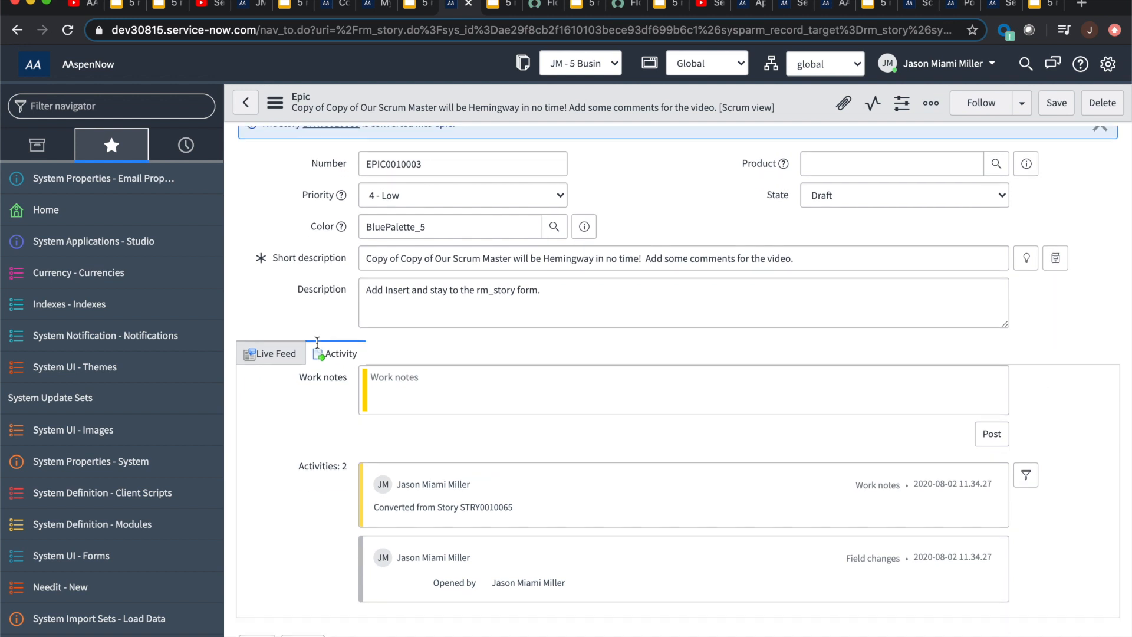
pyautogui.scroll(-3)
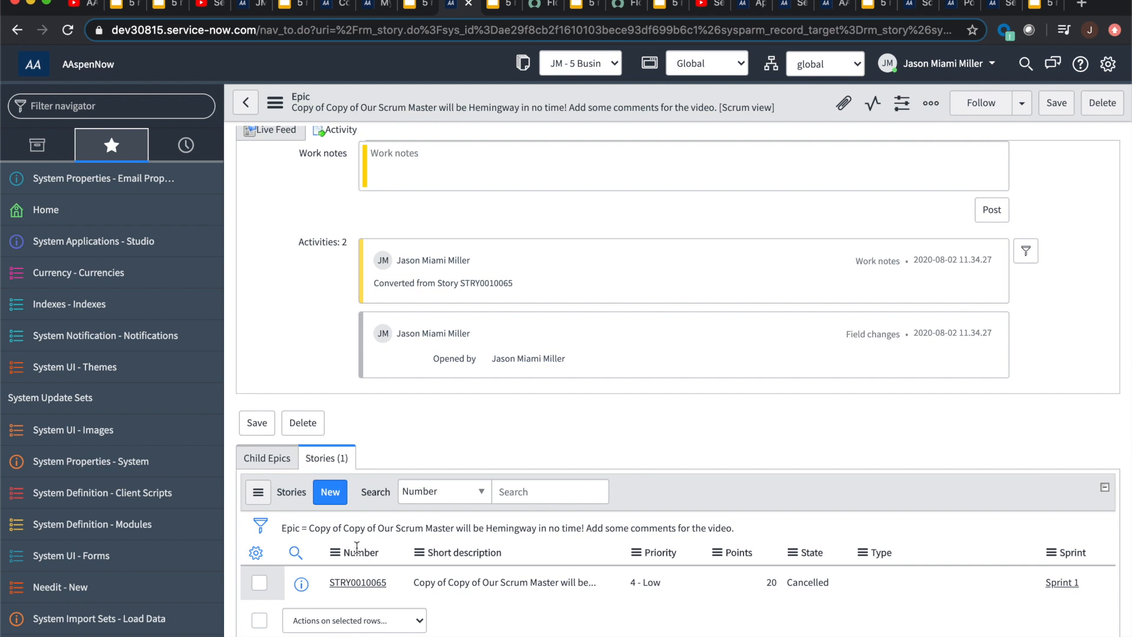
pyautogui.moveTo(392, 595)
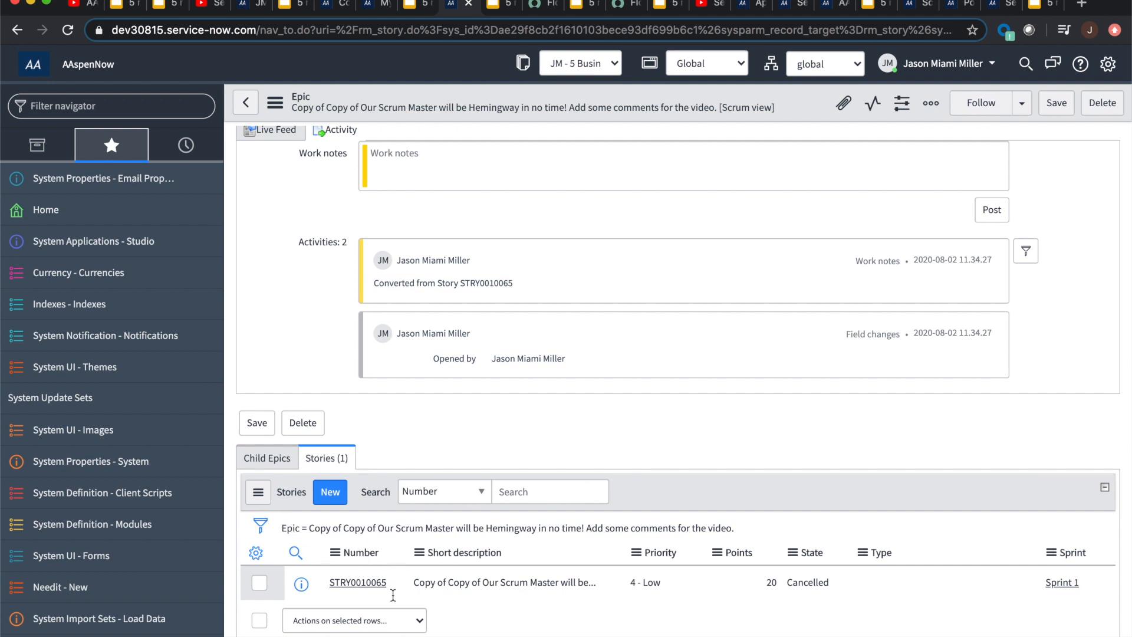
pyautogui.moveTo(454, 525)
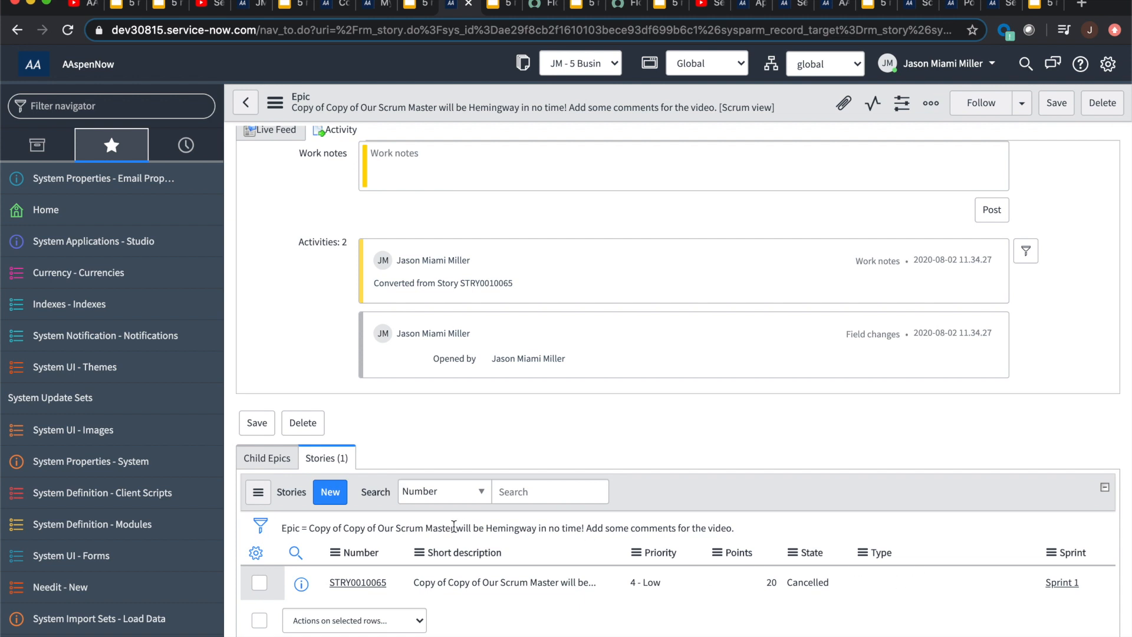
pyautogui.moveTo(871, 583)
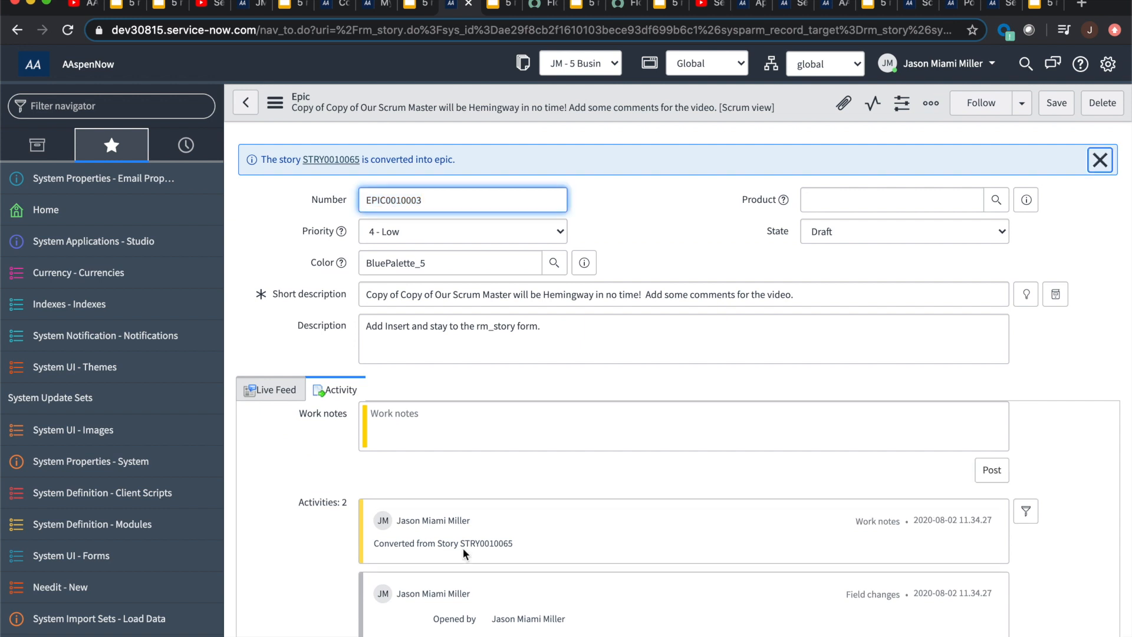
pyautogui.moveTo(600, 546)
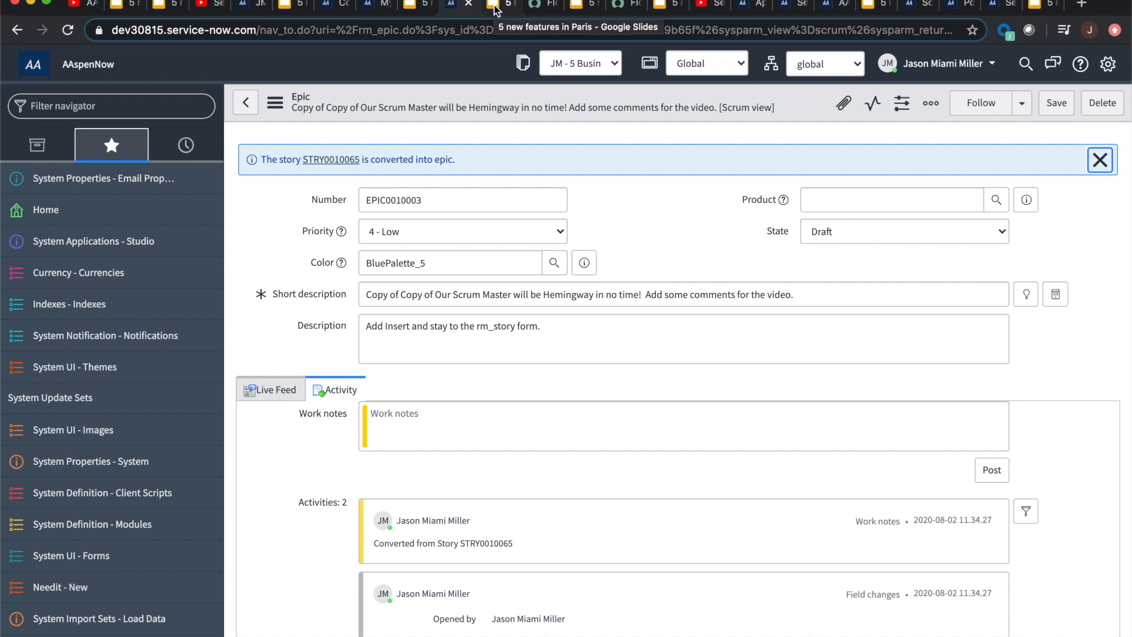
# - Show the Flow Designer Duplicate Action slide, then switch to the SLA notification and escalation flow
pyautogui.click(499, 6)
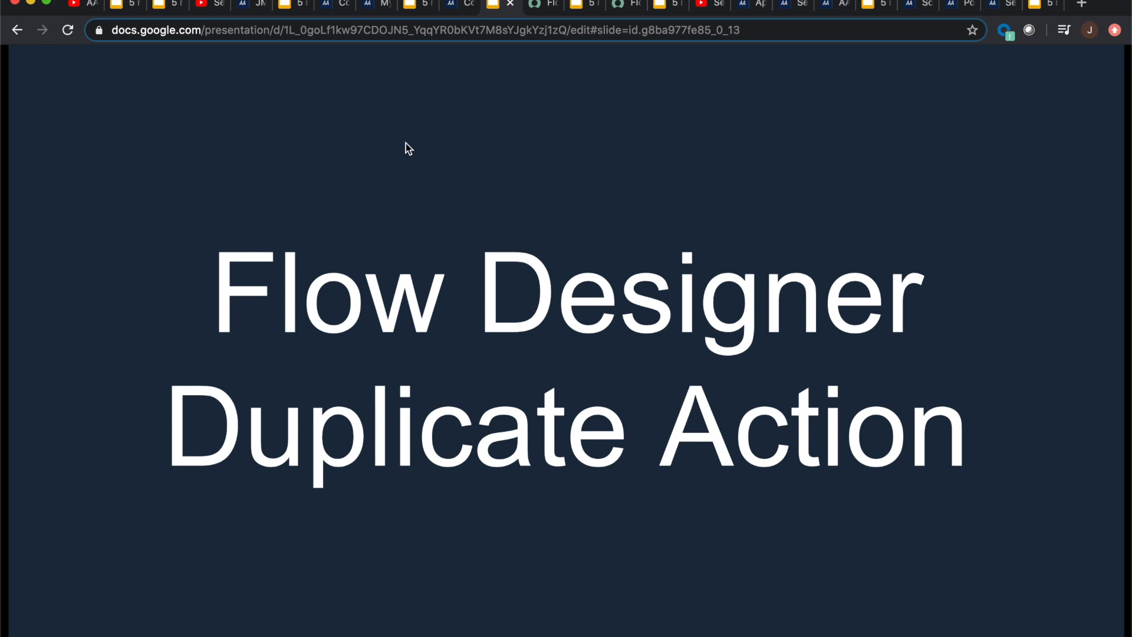
pyautogui.click(527, 6)
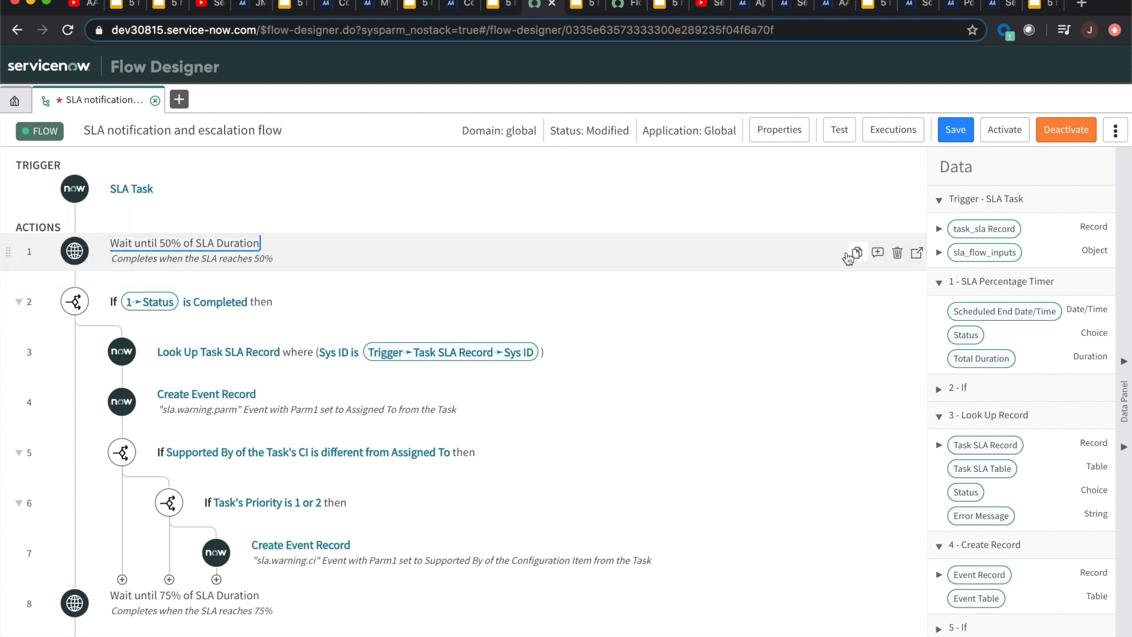
pyautogui.moveTo(856, 251)
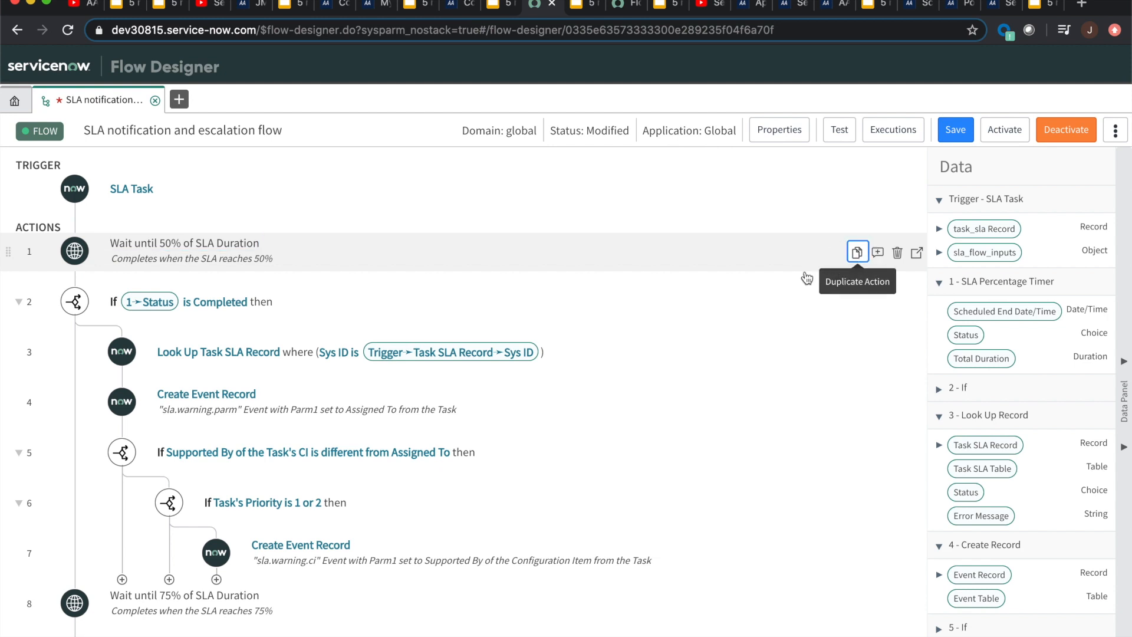
# - Duplicate the 'Wait until 50% of SLA Duration' action so it appears again as step 2
pyautogui.click(857, 251)
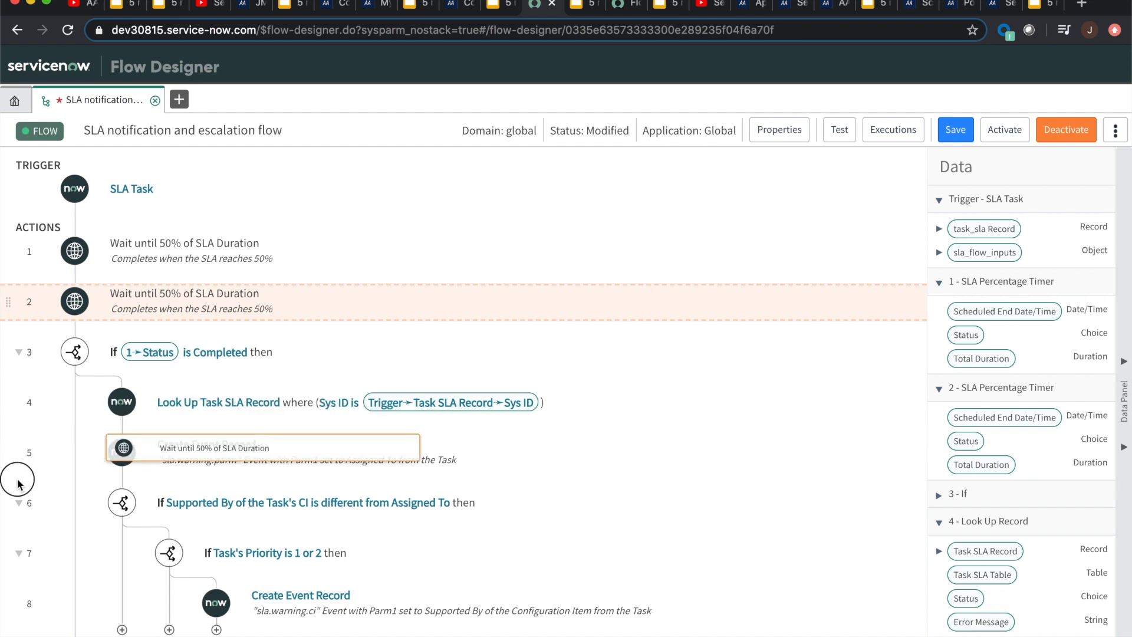
pyautogui.moveTo(257, 470)
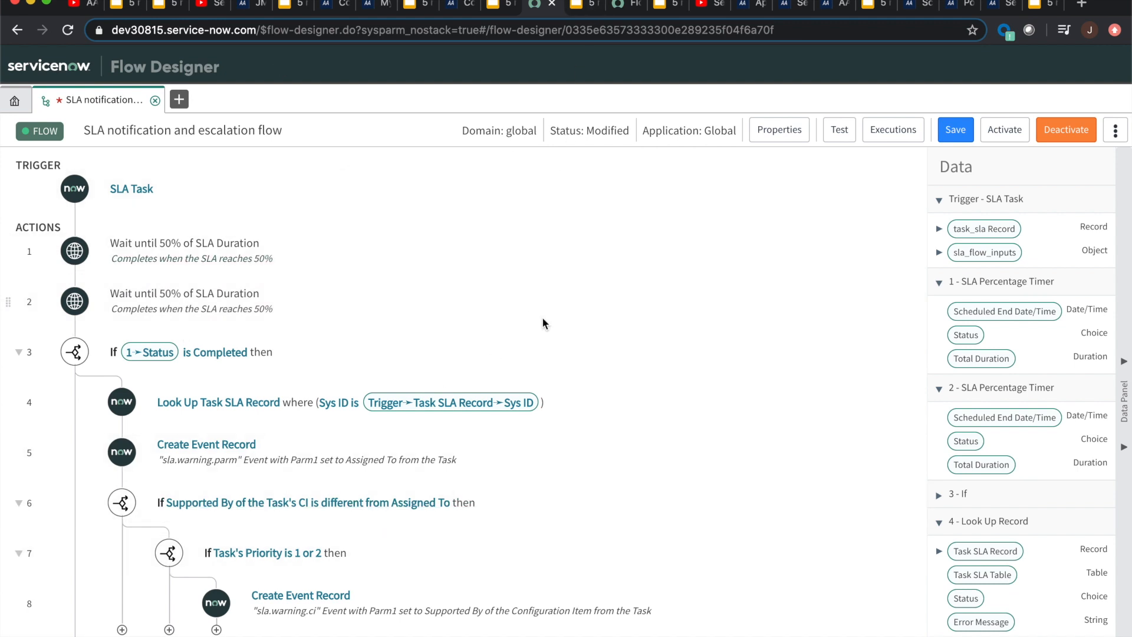
pyautogui.moveTo(578, 287)
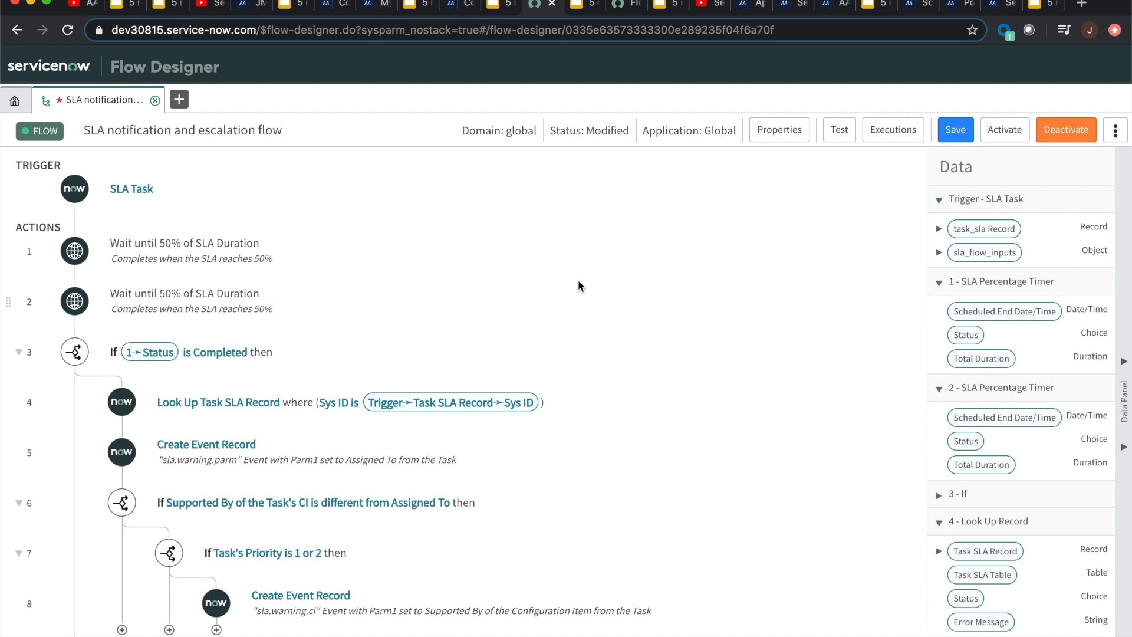
pyautogui.moveTo(857, 403)
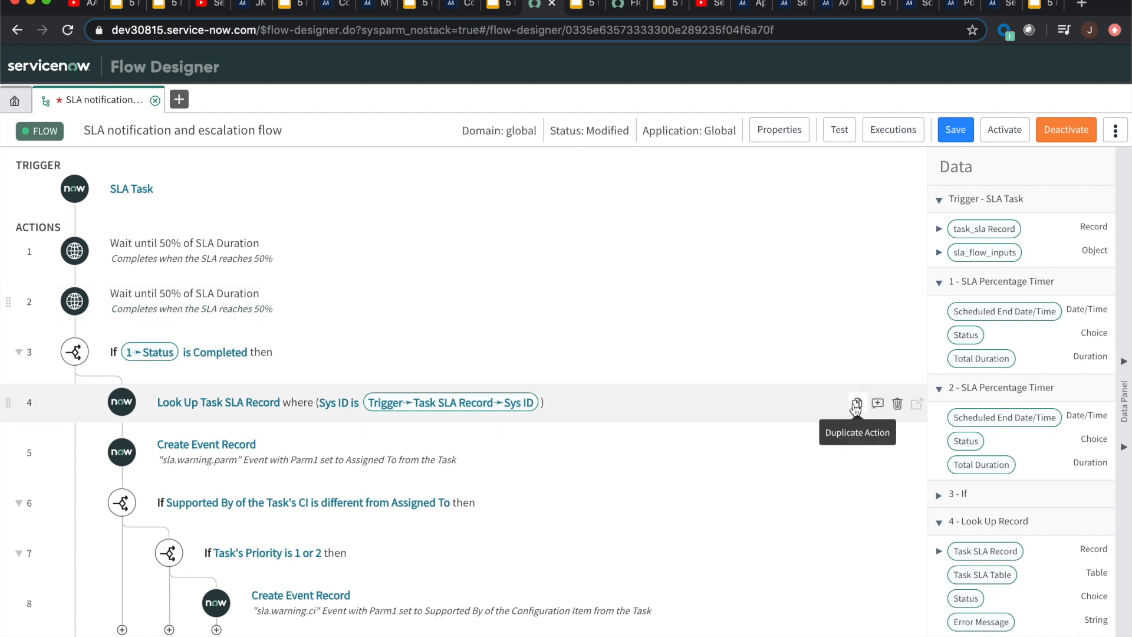
# - Duplicate the Look Up Task SLA Record action so it appears again as step 5
pyautogui.click(857, 403)
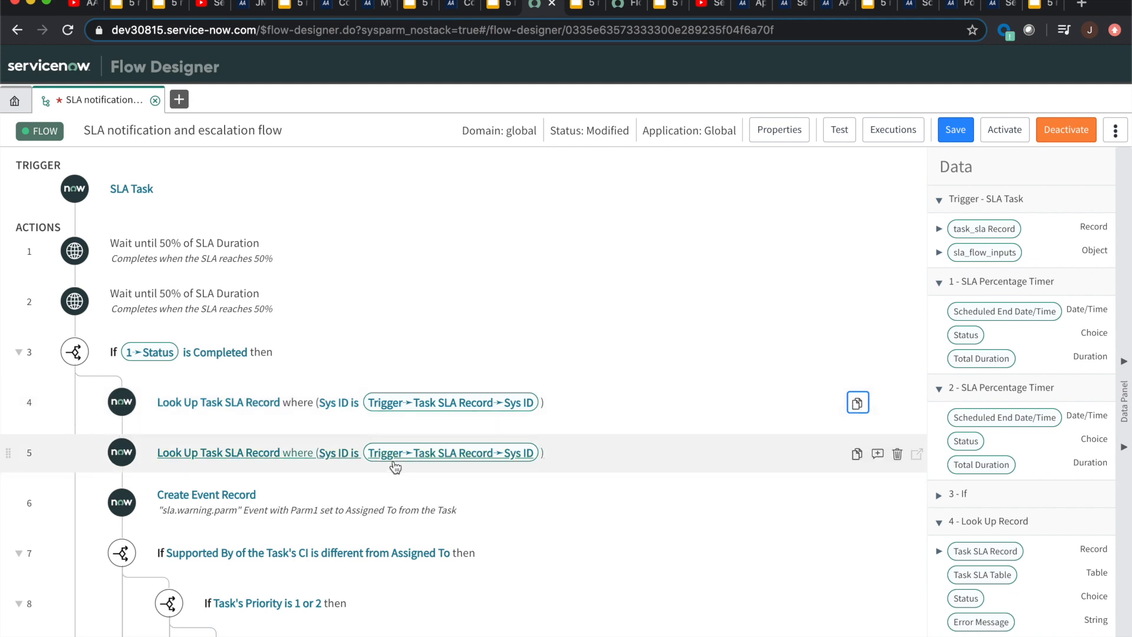
pyautogui.moveTo(20, 451)
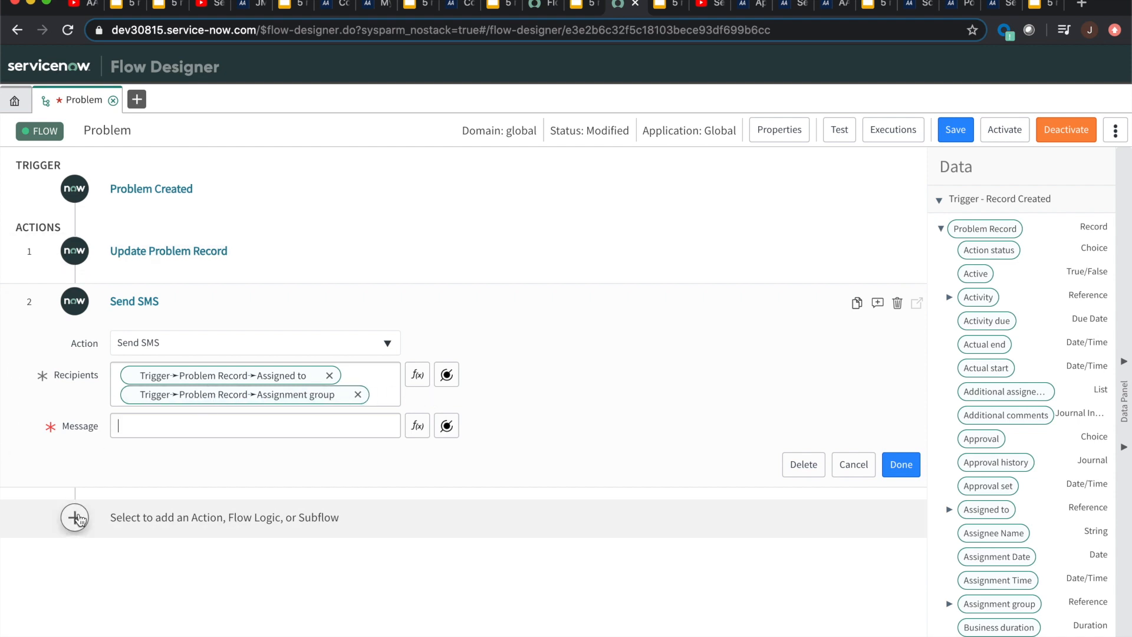
# - Add a third Send SMS action with the Problem record's Assigned to and Assignment group as recipients
pyautogui.click(74, 517)
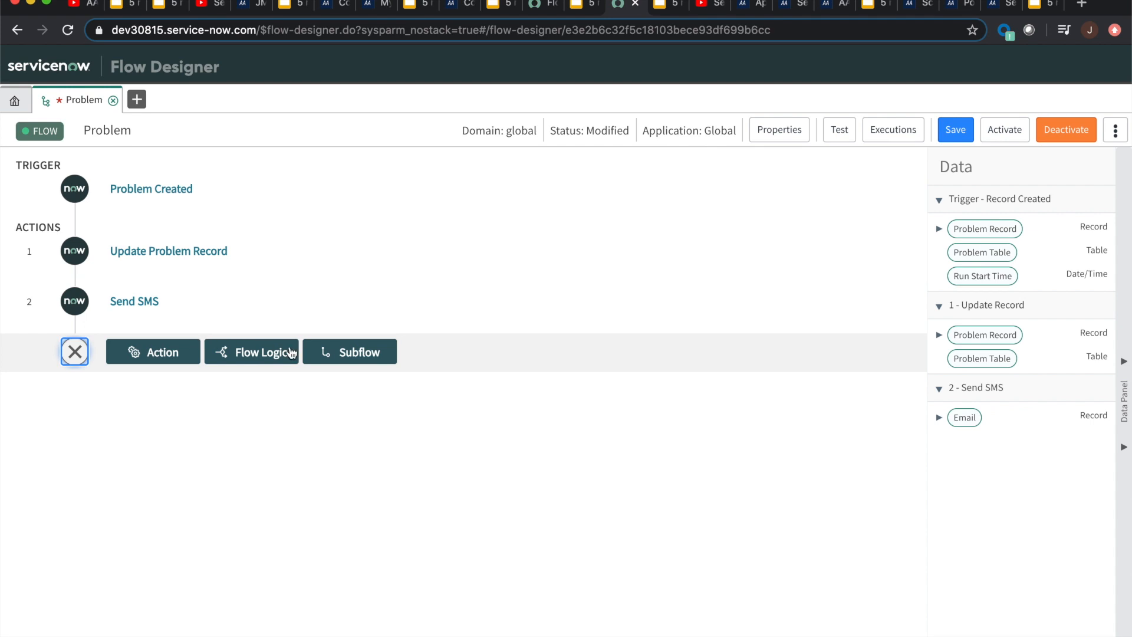
pyautogui.click(152, 353)
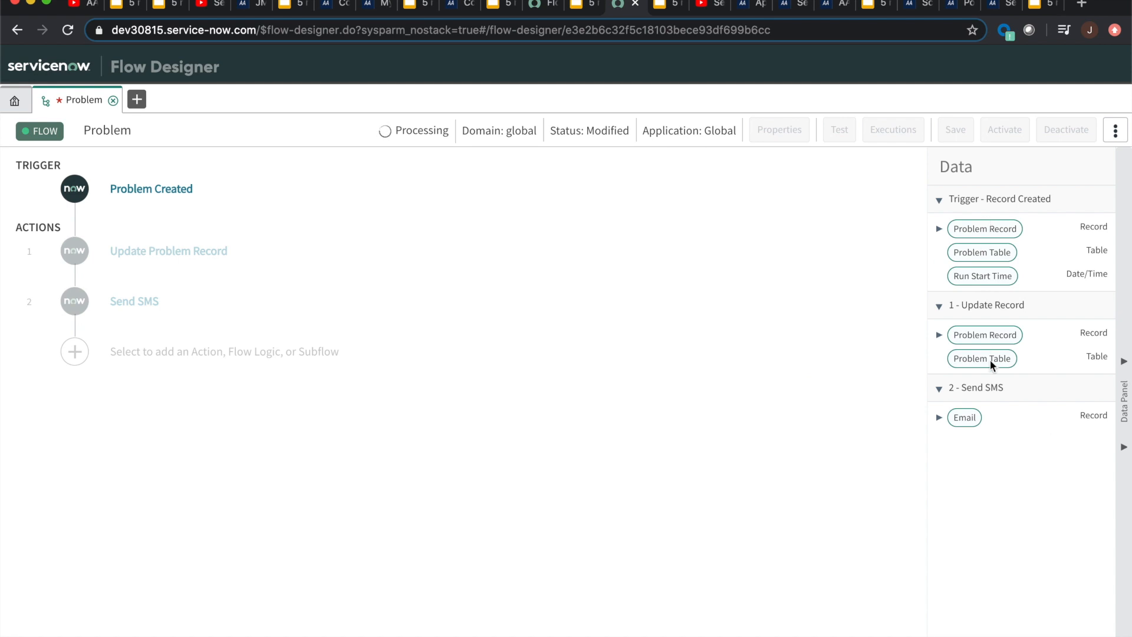
pyautogui.click(74, 351)
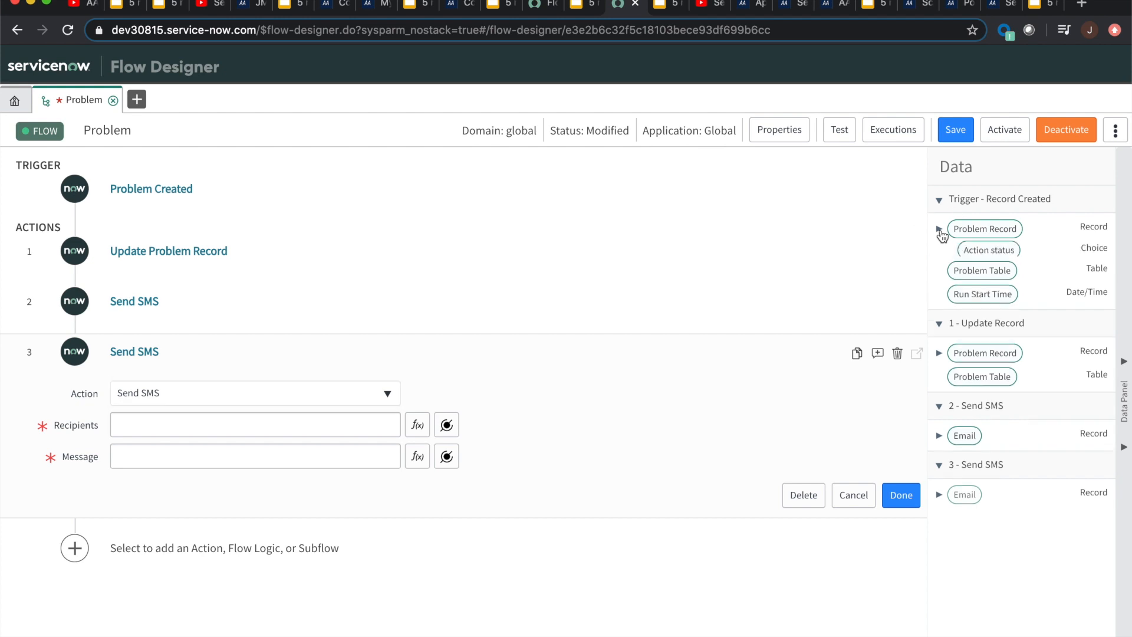
pyautogui.click(940, 229)
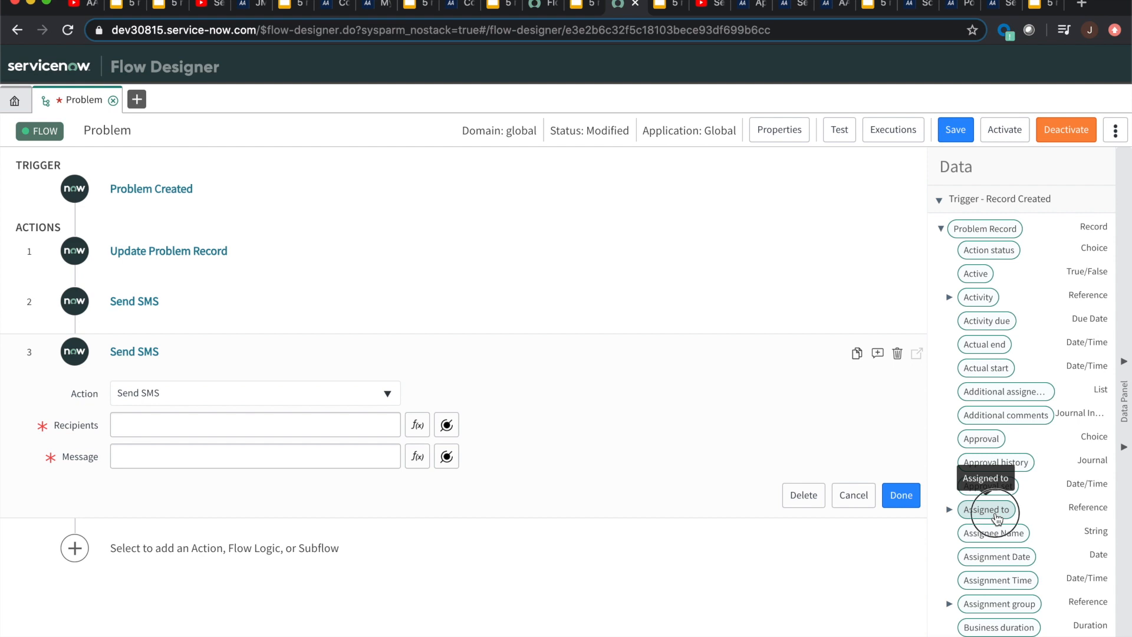
pyautogui.click(254, 424)
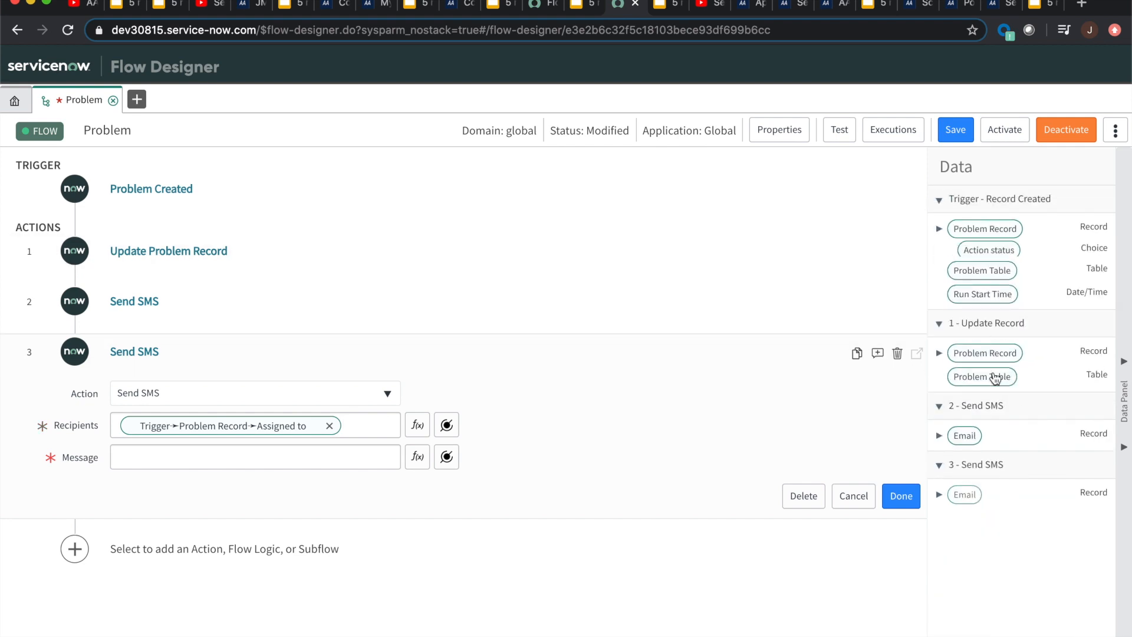
pyautogui.scroll(-3)
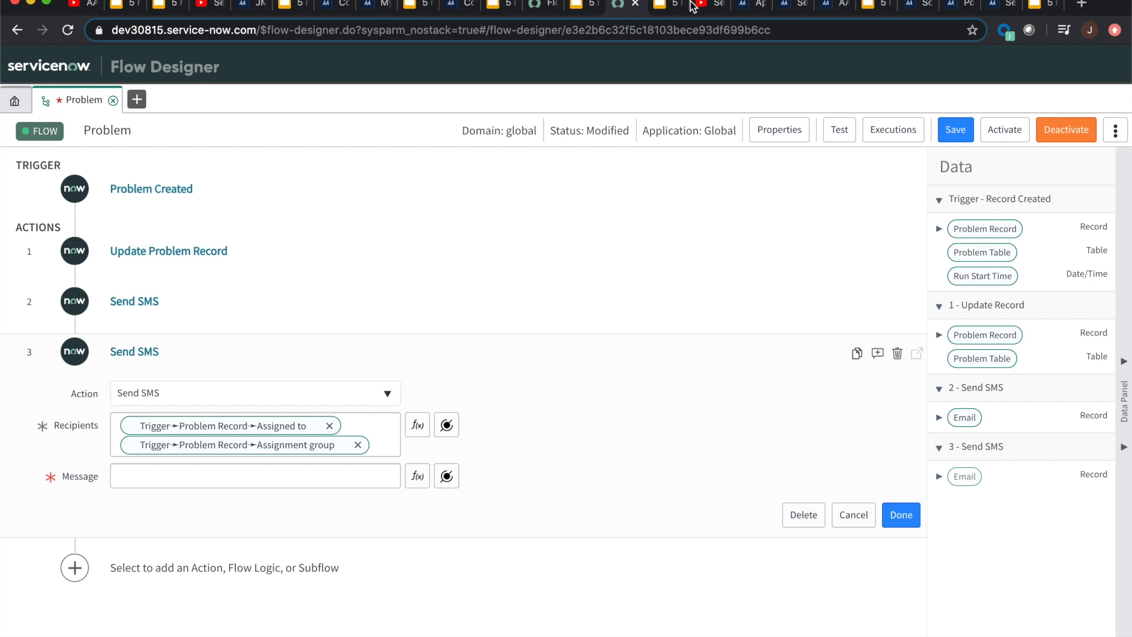
pyautogui.moveTo(141, 218)
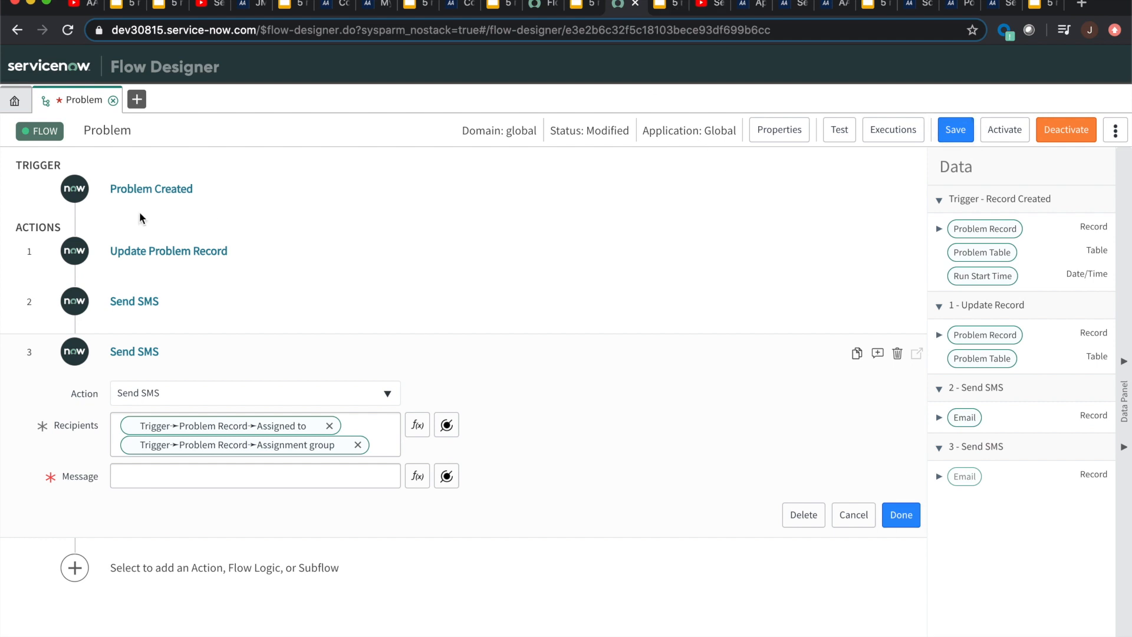
pyautogui.moveTo(1061, 212)
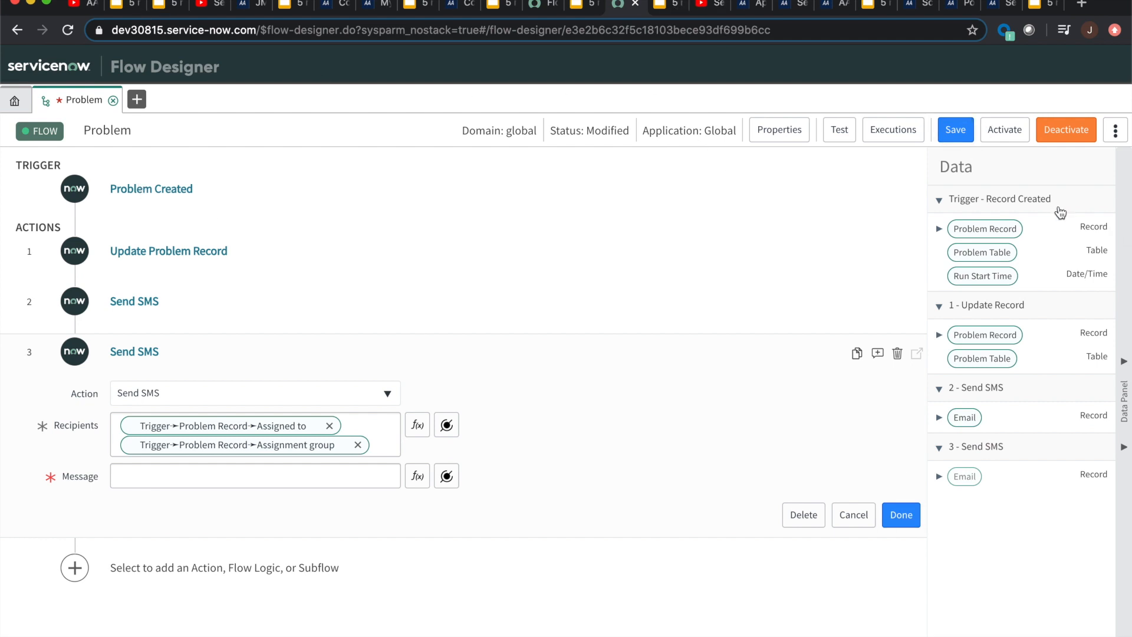
# - Review the flow's extra actions list and close it again
pyautogui.click(1115, 129)
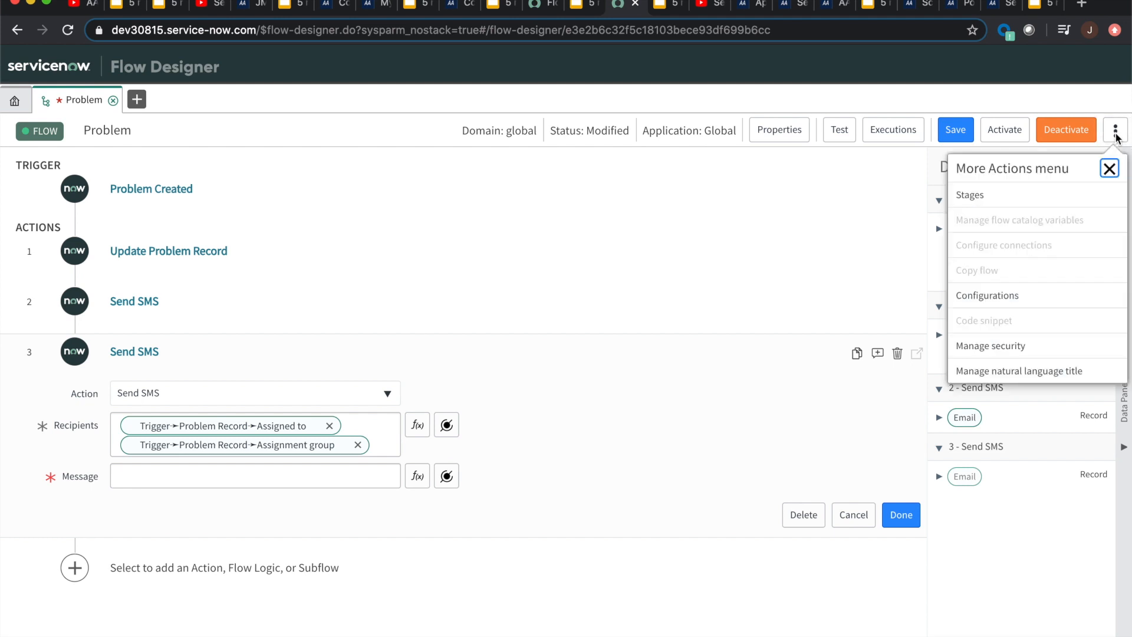
pyautogui.moveTo(865, 86)
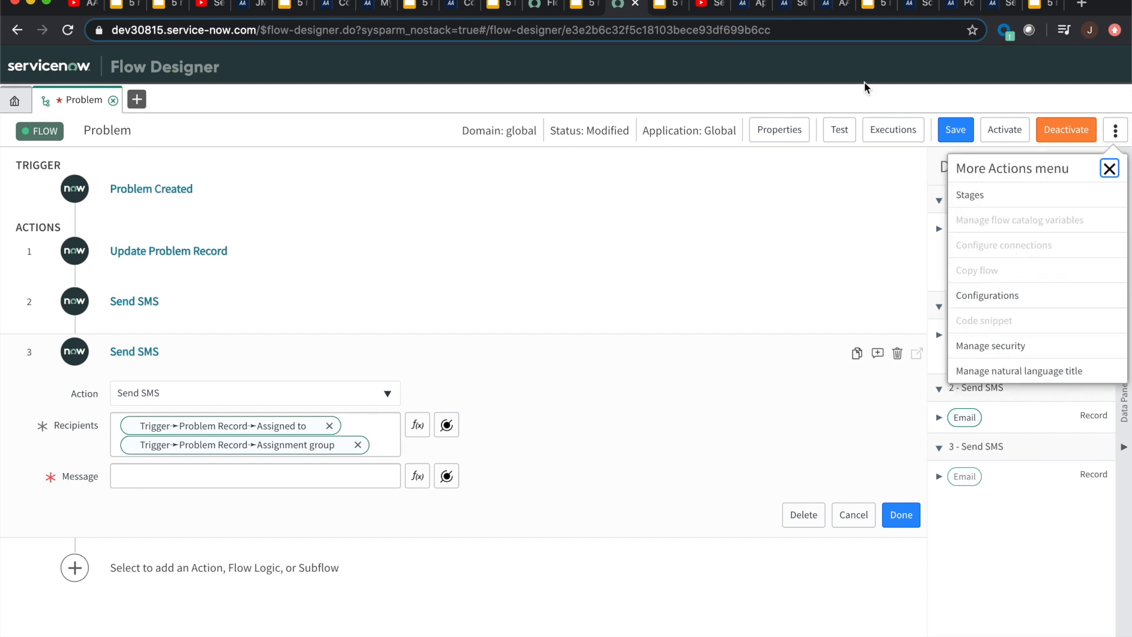
pyautogui.click(1110, 168)
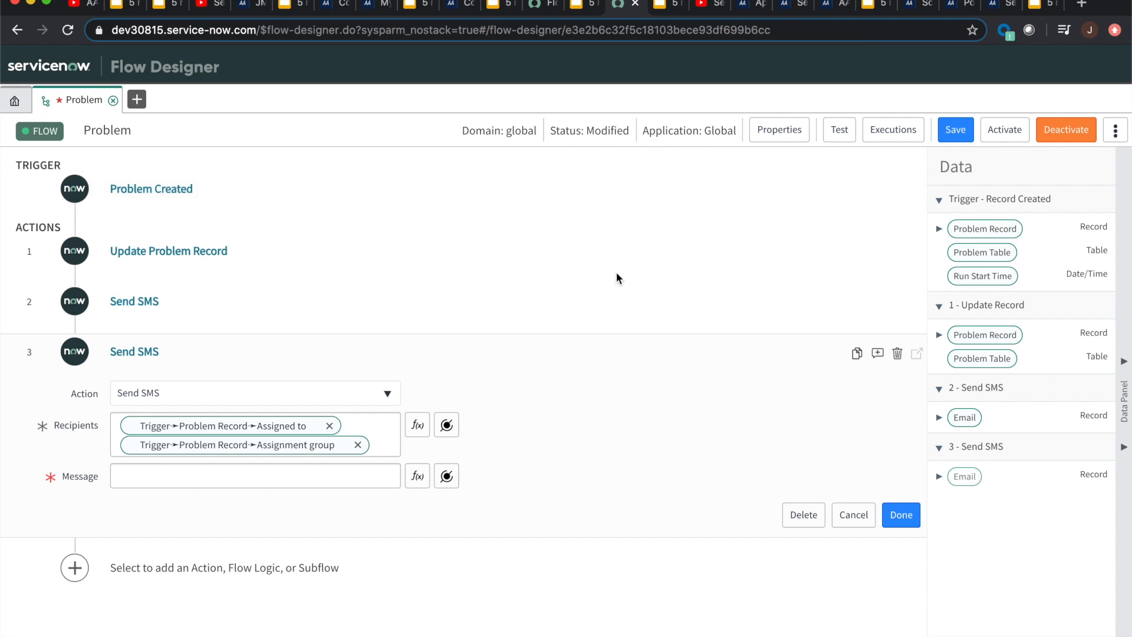
pyautogui.moveTo(640, 7)
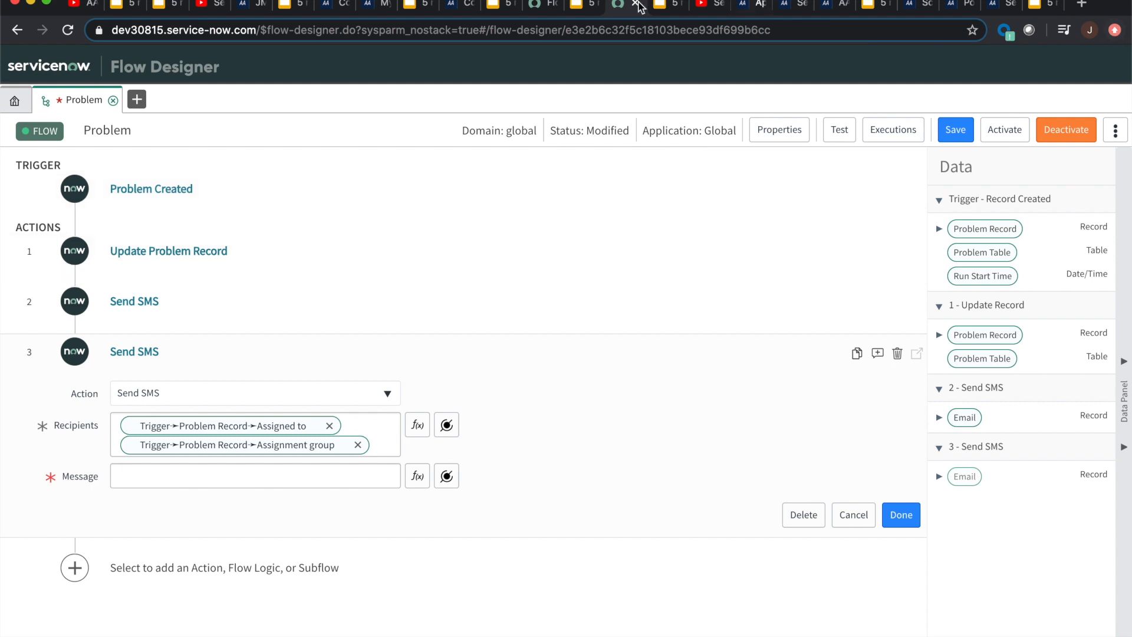
pyautogui.moveTo(662, 9)
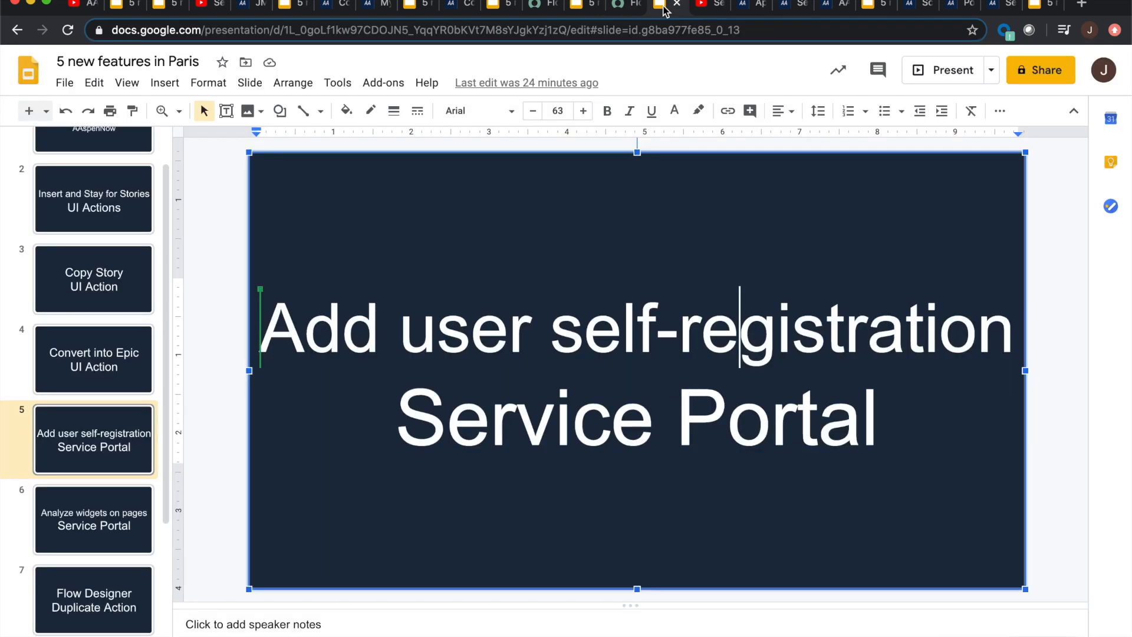
pyautogui.moveTo(706, 9)
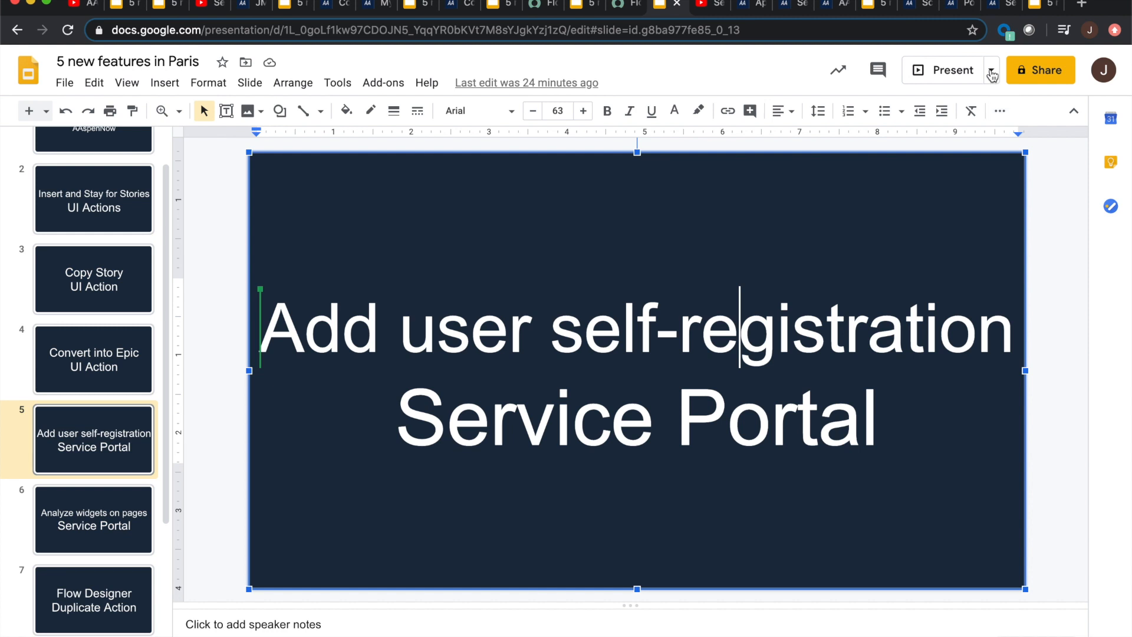
# - Present the Add user self-registration Service Portal slide, then switch to the YouTube tutorial video
pyautogui.click(991, 70)
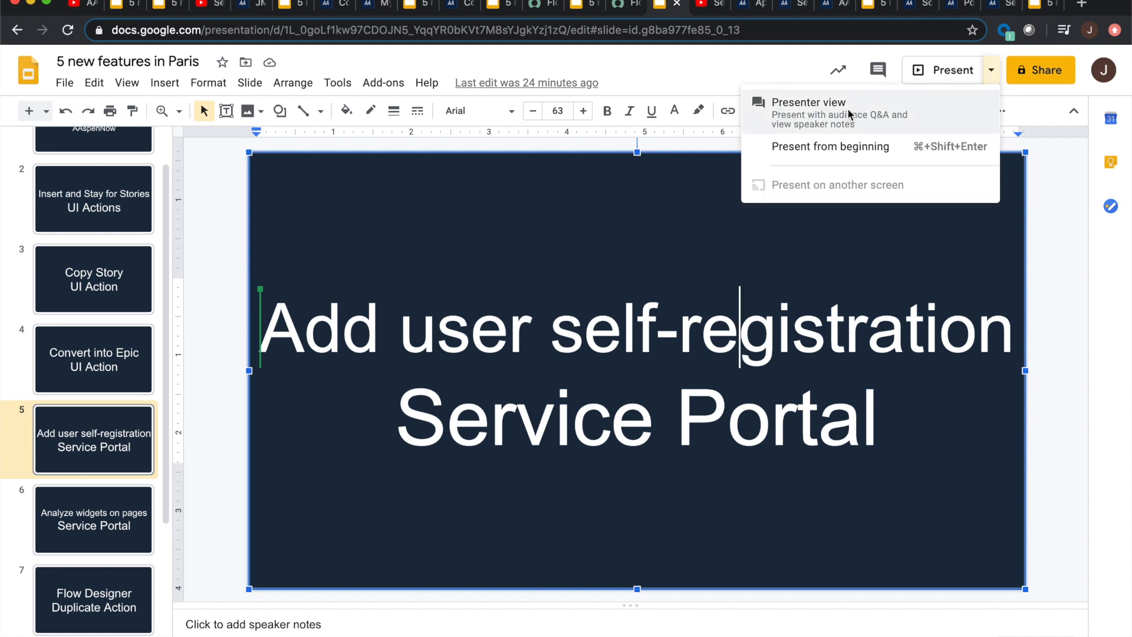
pyautogui.click(830, 147)
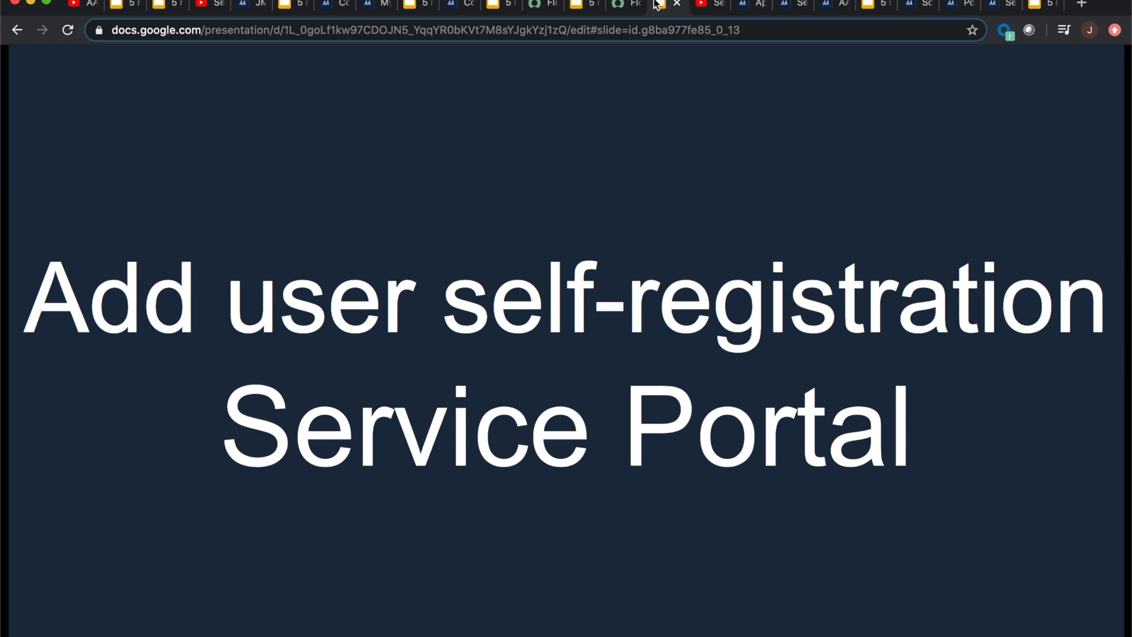
pyautogui.click(712, 4)
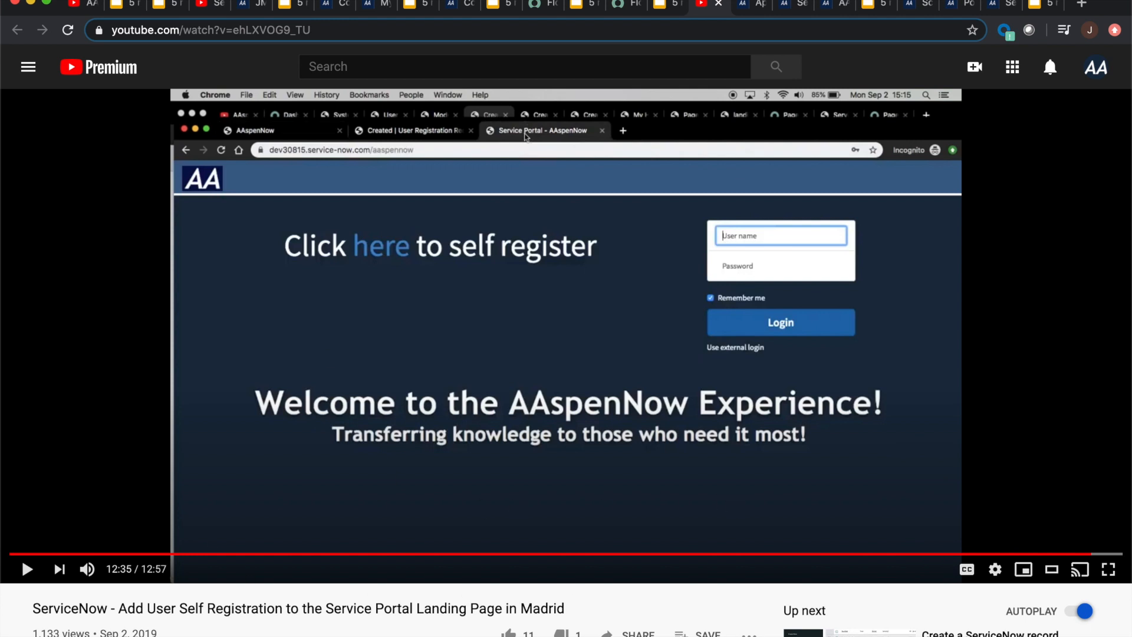
pyautogui.moveTo(502, 565)
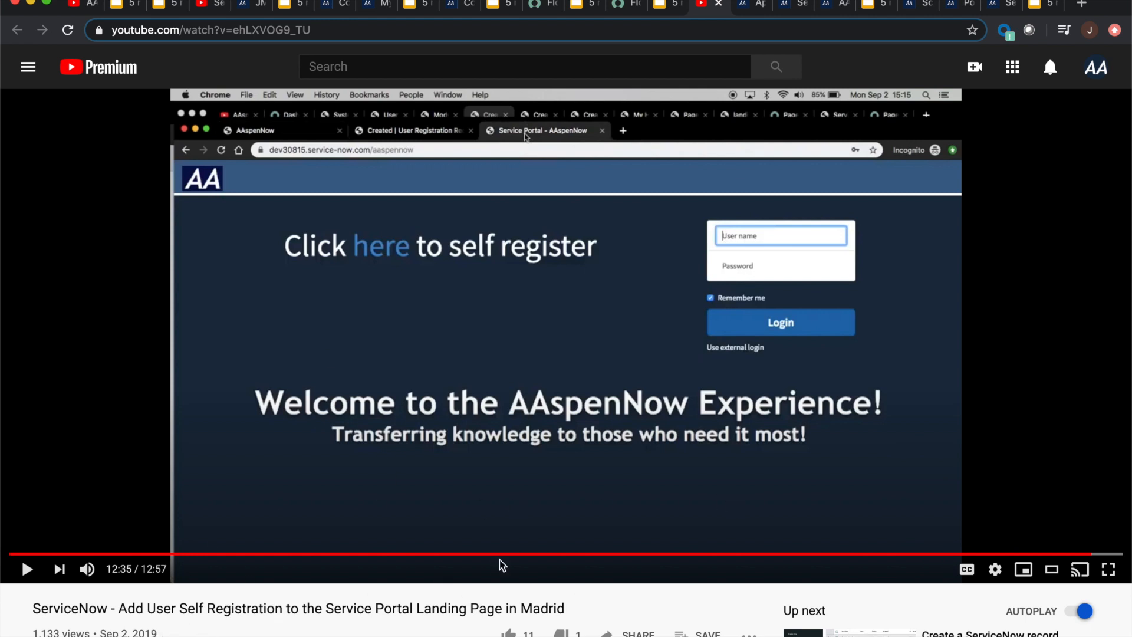
pyautogui.moveTo(583, 418)
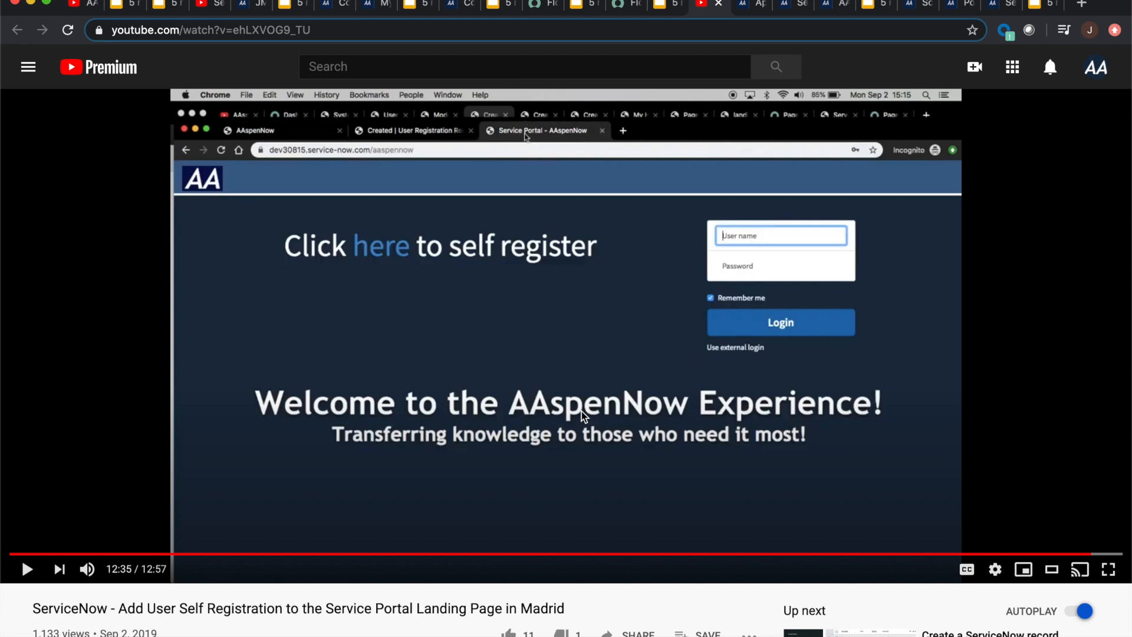
pyautogui.moveTo(546, 443)
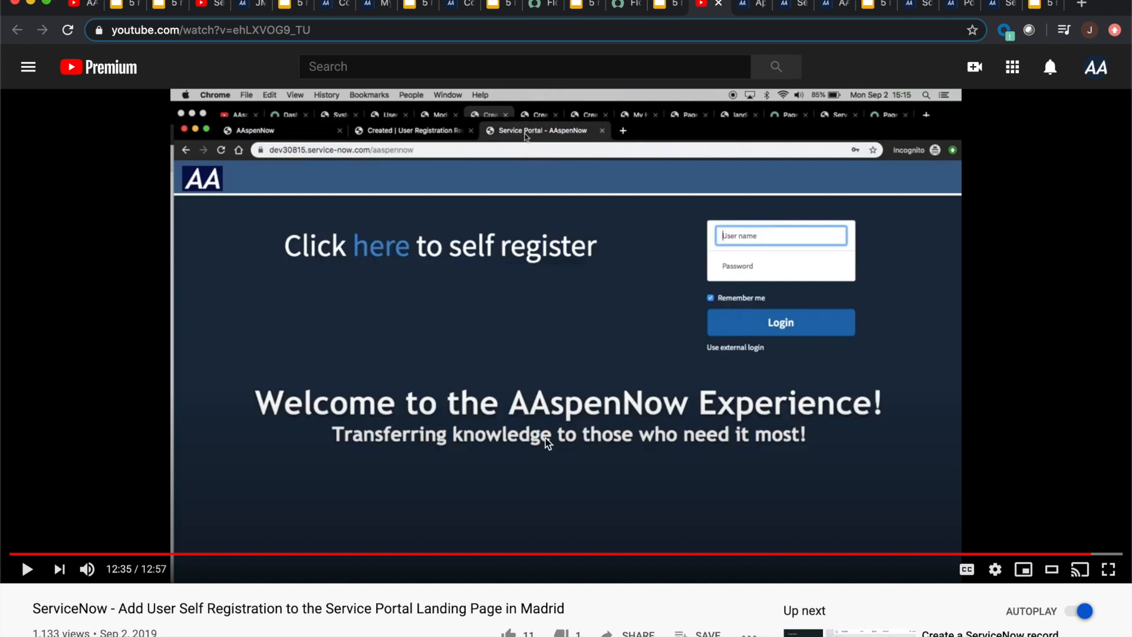
pyautogui.moveTo(515, 439)
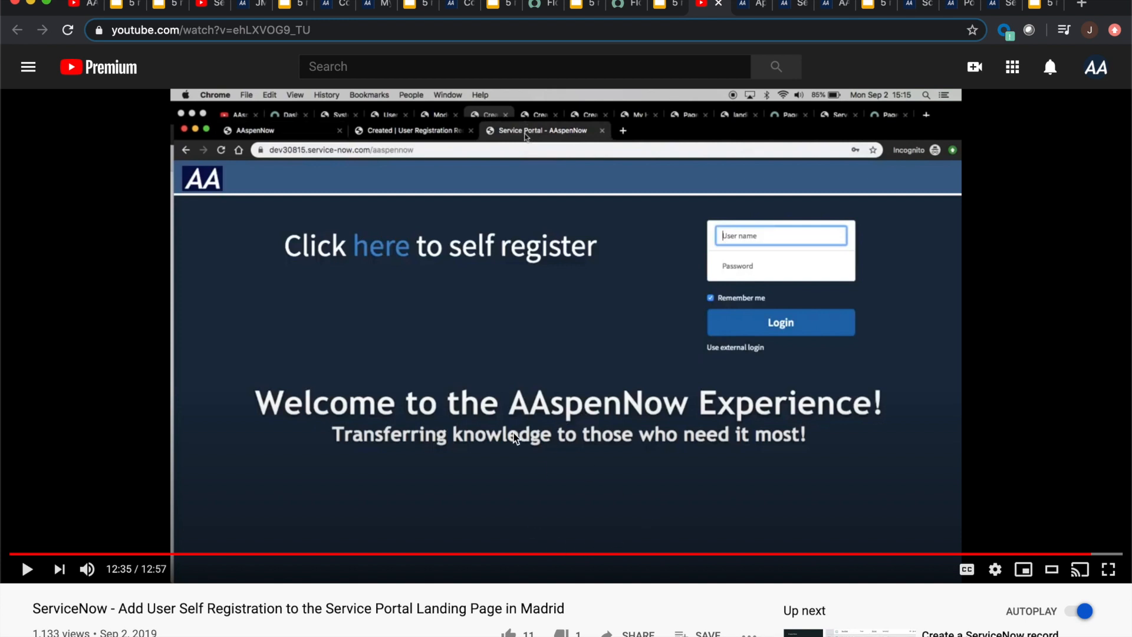
pyautogui.moveTo(81, 457)
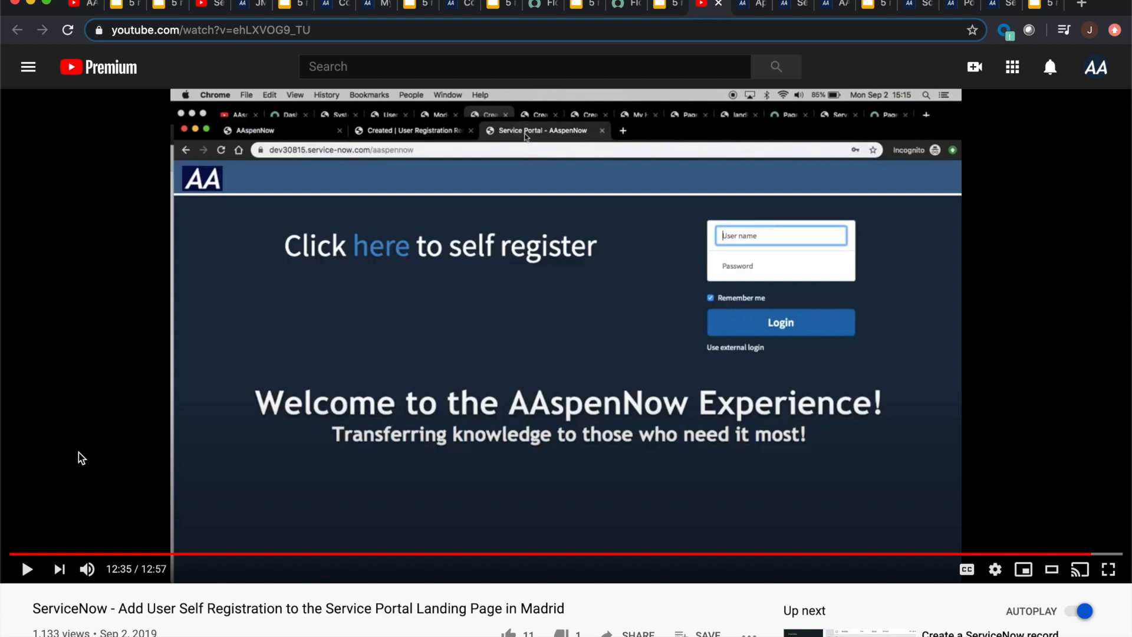
pyautogui.moveTo(750, 7)
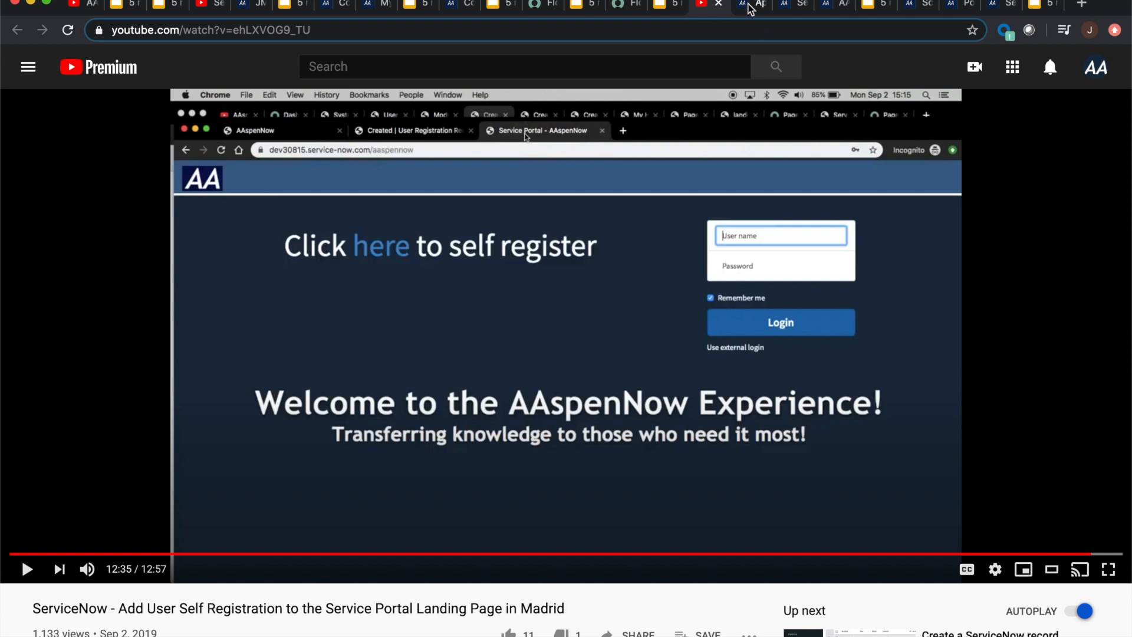
# - Show the External User Self-Registration plugin already installed in the application search
pyautogui.click(751, 6)
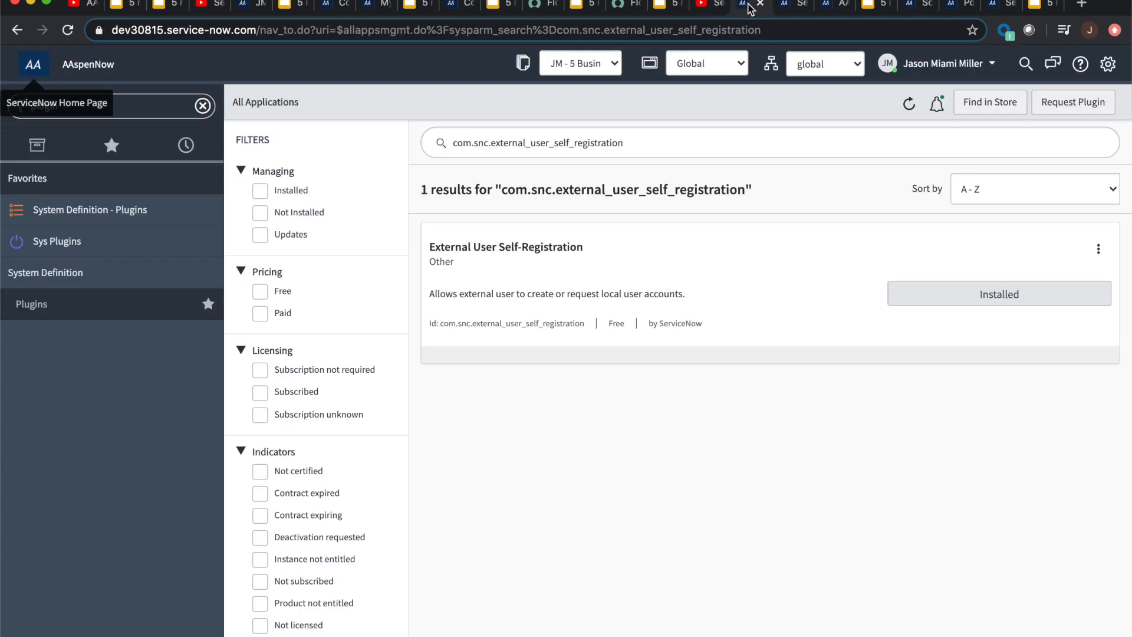
pyautogui.moveTo(788, 297)
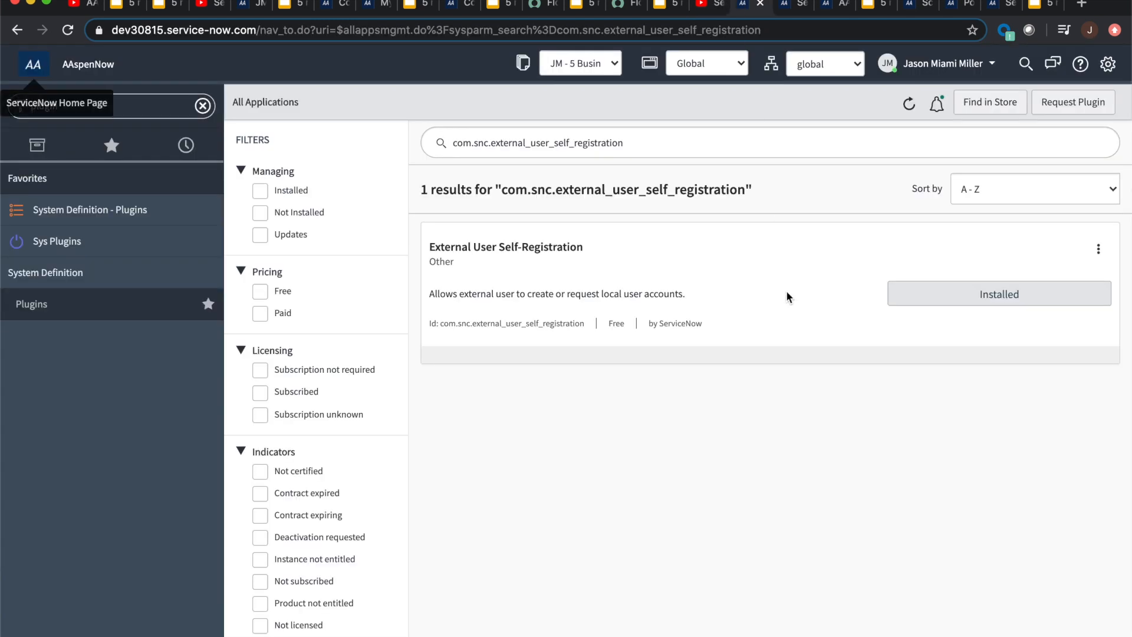
pyautogui.moveTo(296, 453)
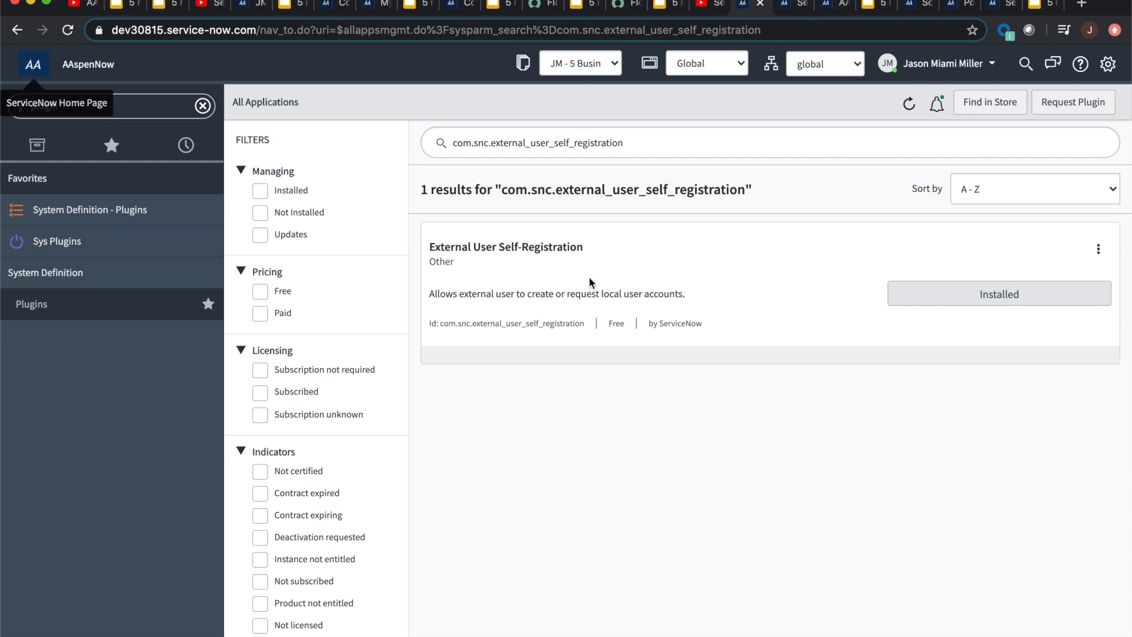
pyautogui.moveTo(570, 289)
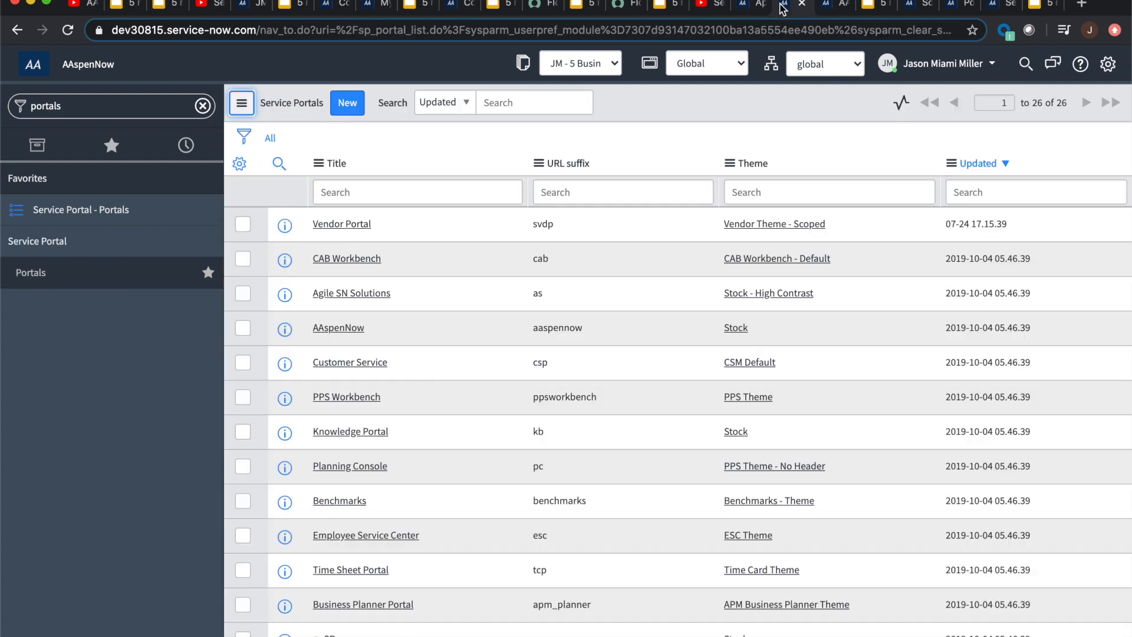
pyautogui.moveTo(241, 103)
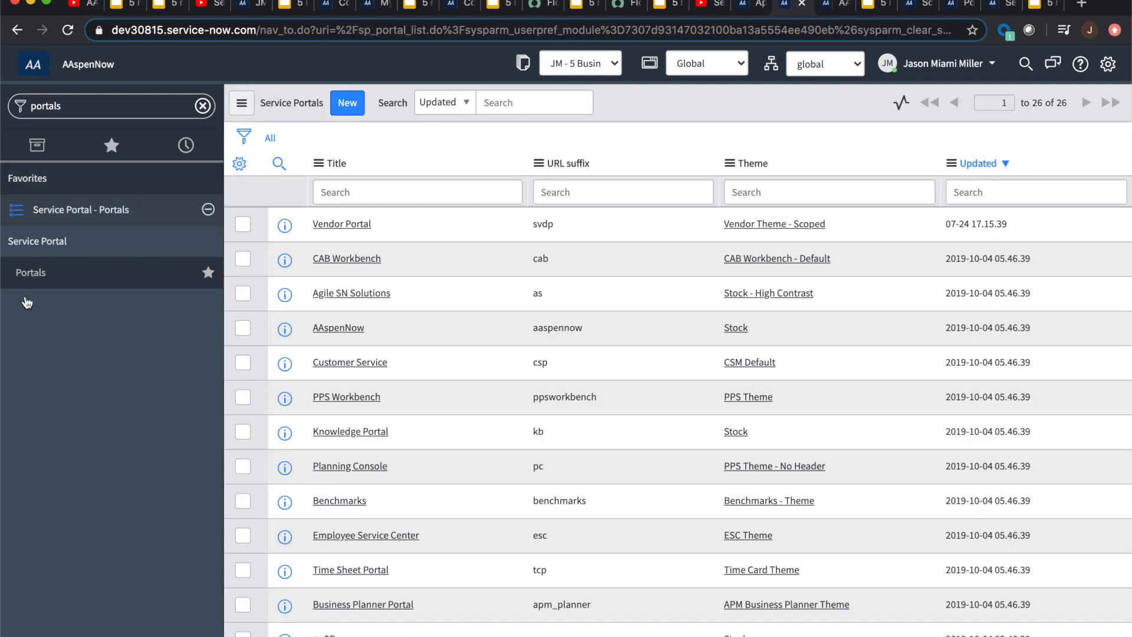
pyautogui.moveTo(121, 262)
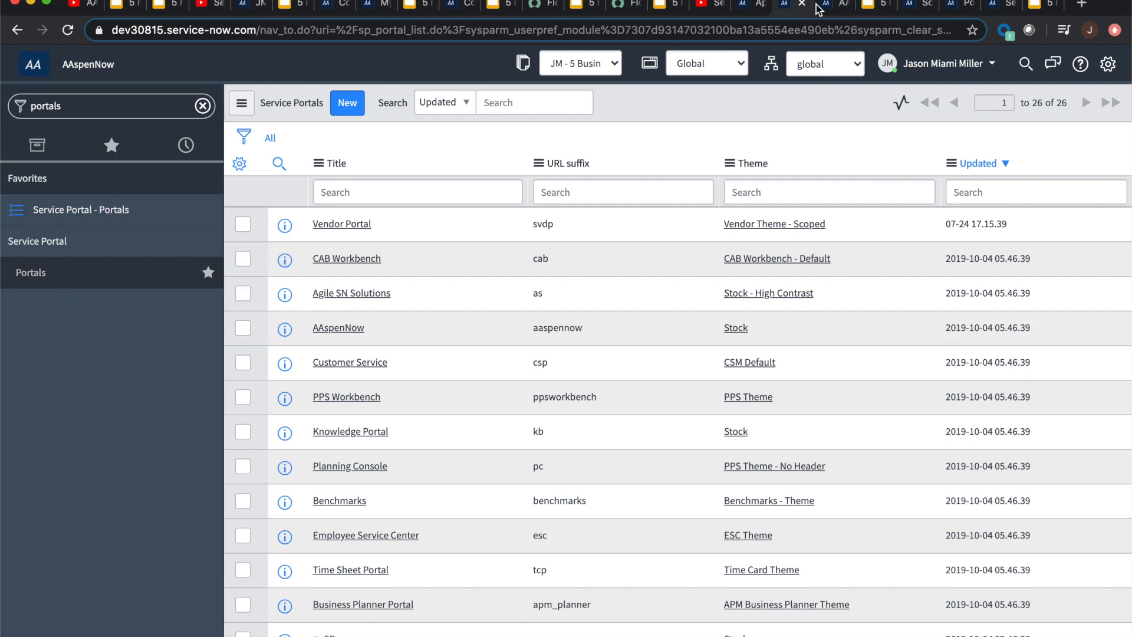
# - Bring up the AAspenNow Service Portal record for editing
pyautogui.click(337, 327)
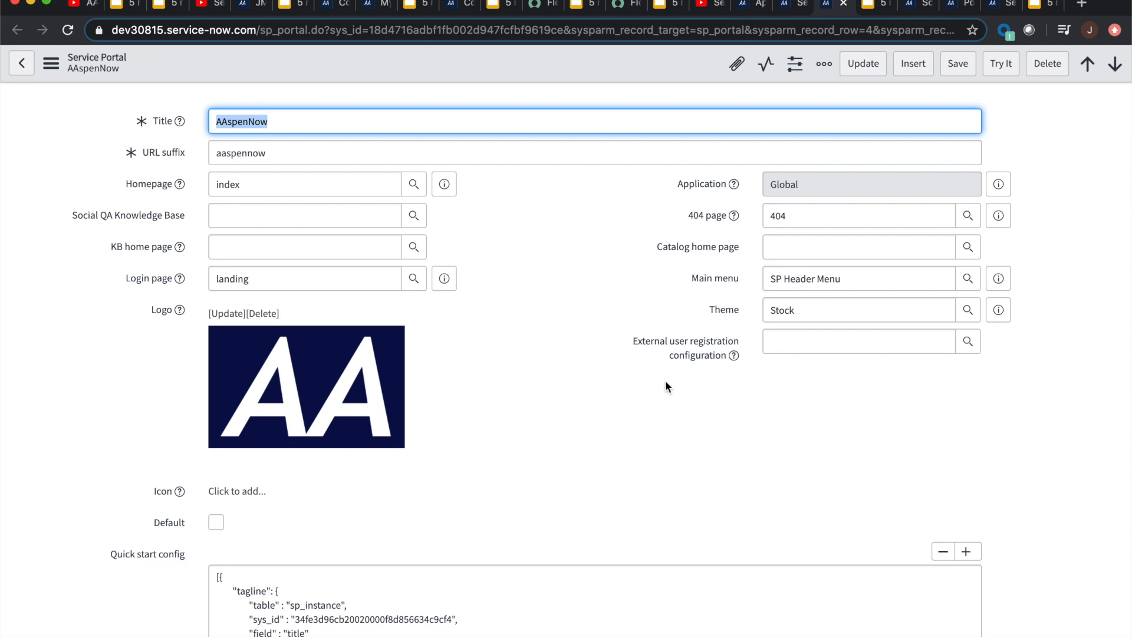
pyautogui.moveTo(769, 373)
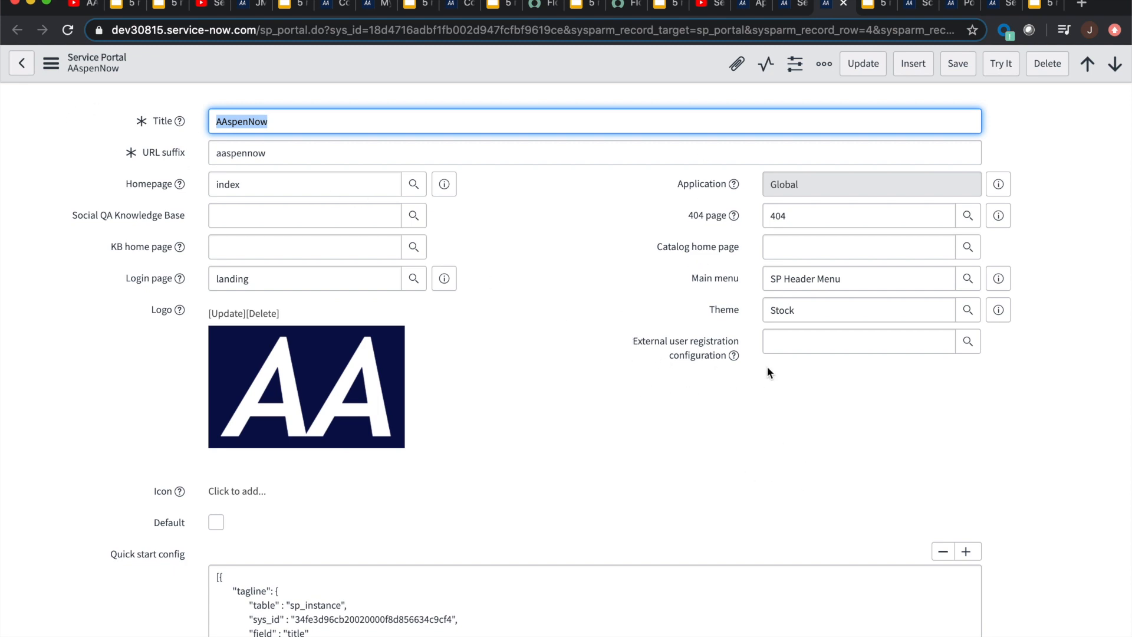
pyautogui.moveTo(967, 340)
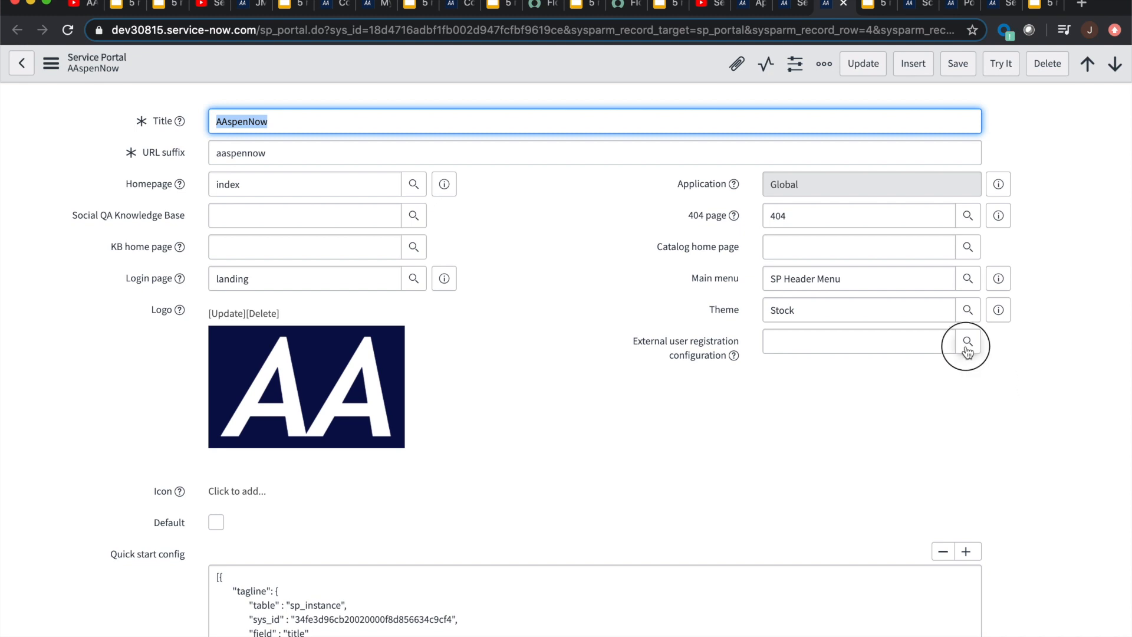
# - Look up External user registration configurations and start a new one, none existing
pyautogui.click(966, 341)
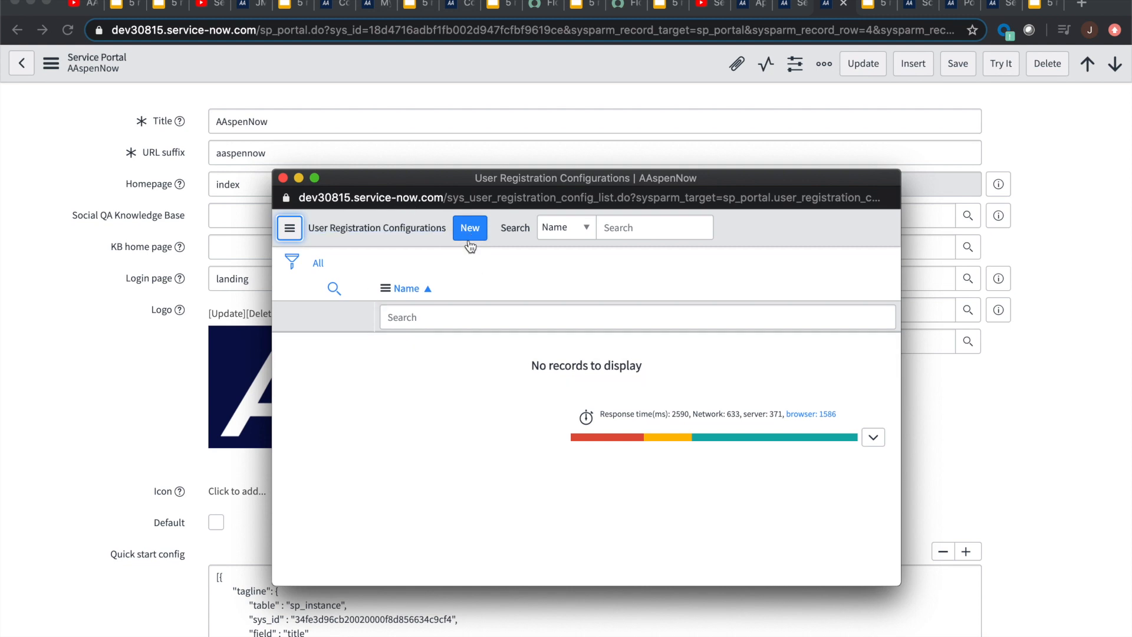
pyautogui.click(470, 228)
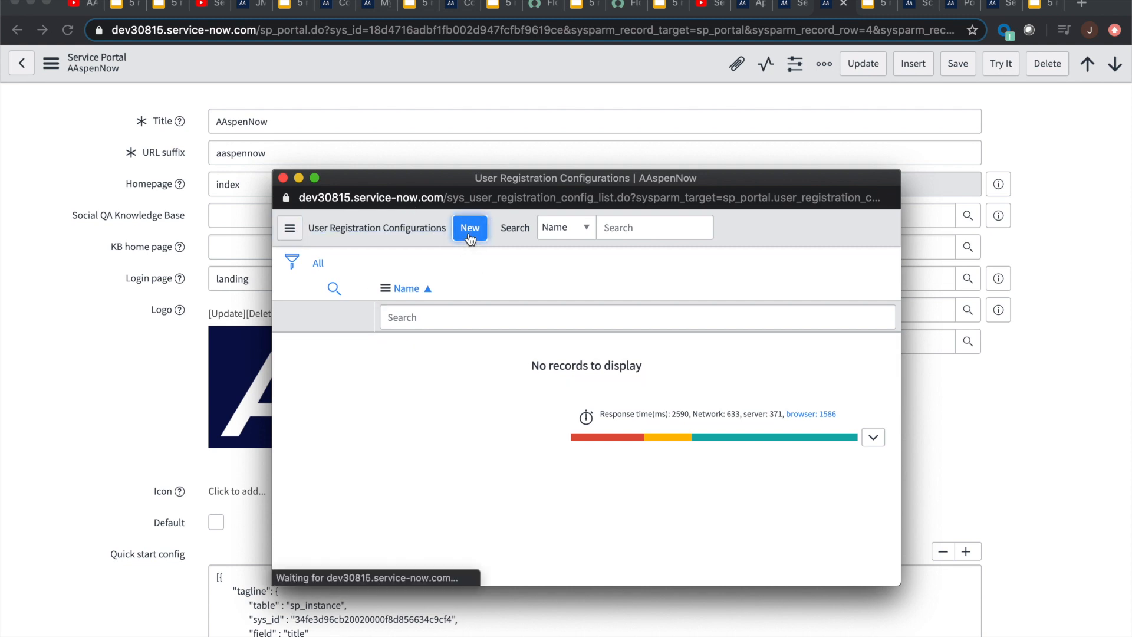
pyautogui.moveTo(563, 108)
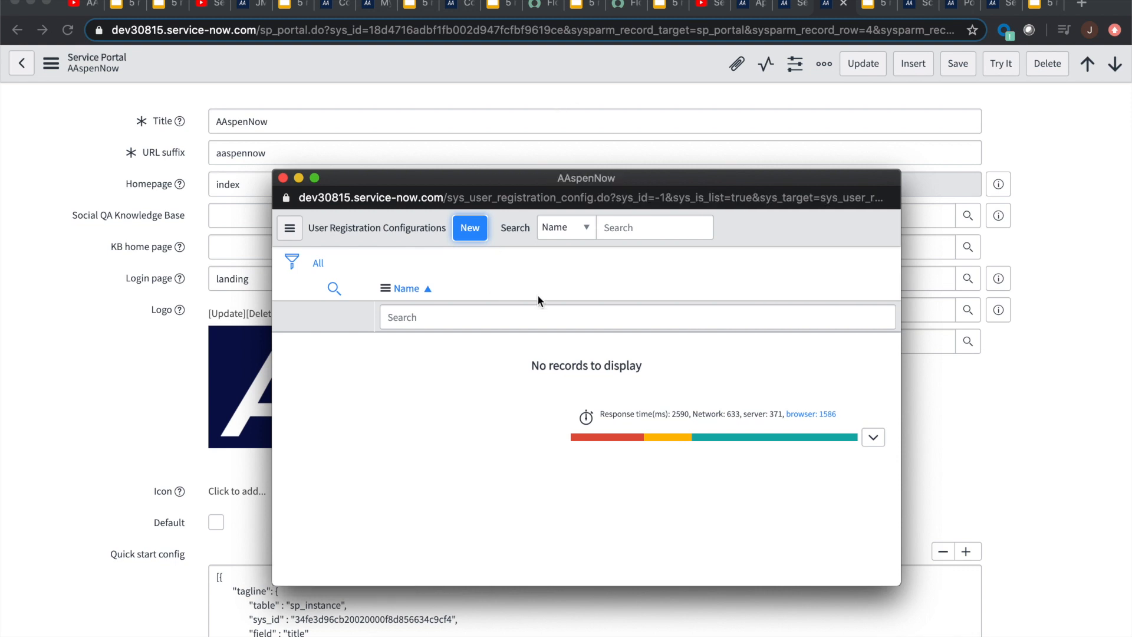
# - Review the blank User Registration Configuration form and close it unsaved
pyautogui.click(470, 228)
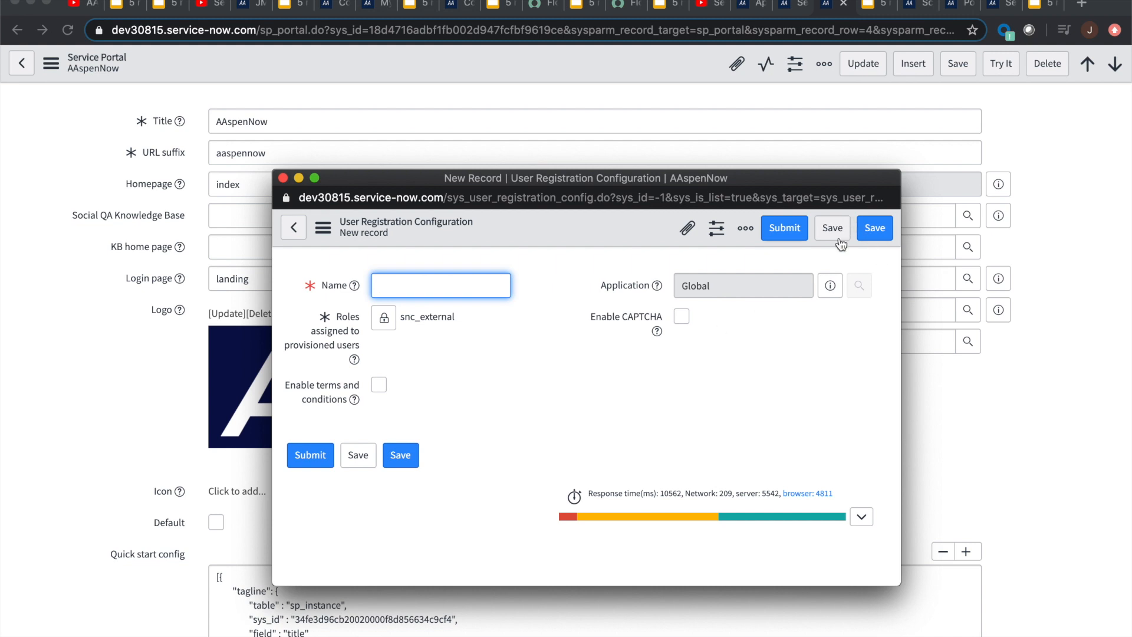
pyautogui.moveTo(832, 229)
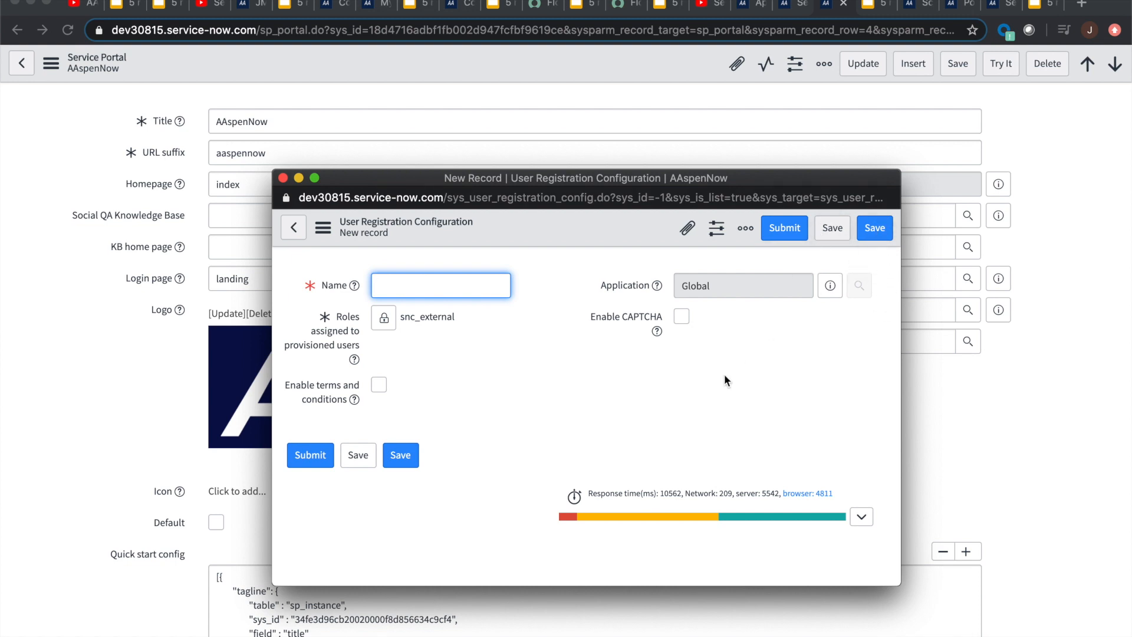
pyautogui.moveTo(528, 389)
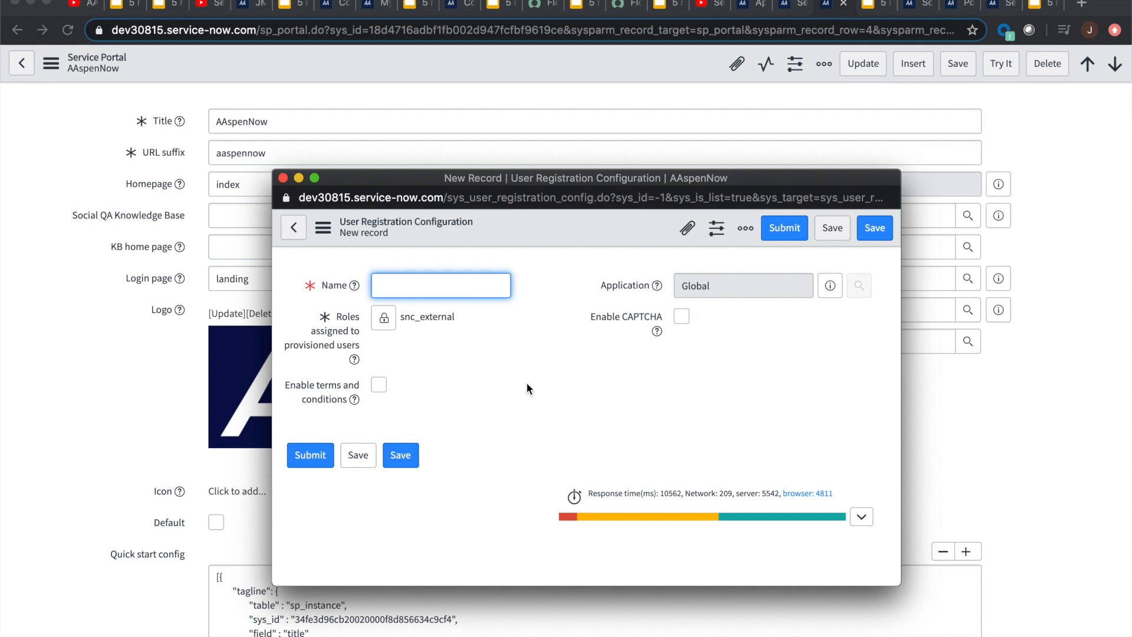
pyautogui.moveTo(354, 422)
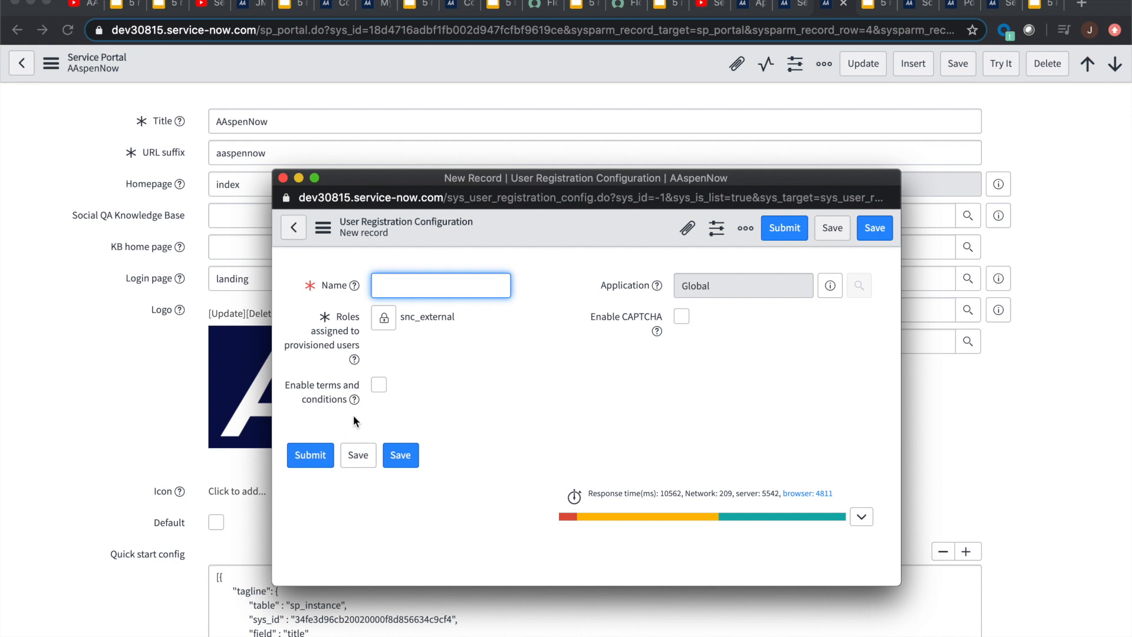
pyautogui.moveTo(390, 495)
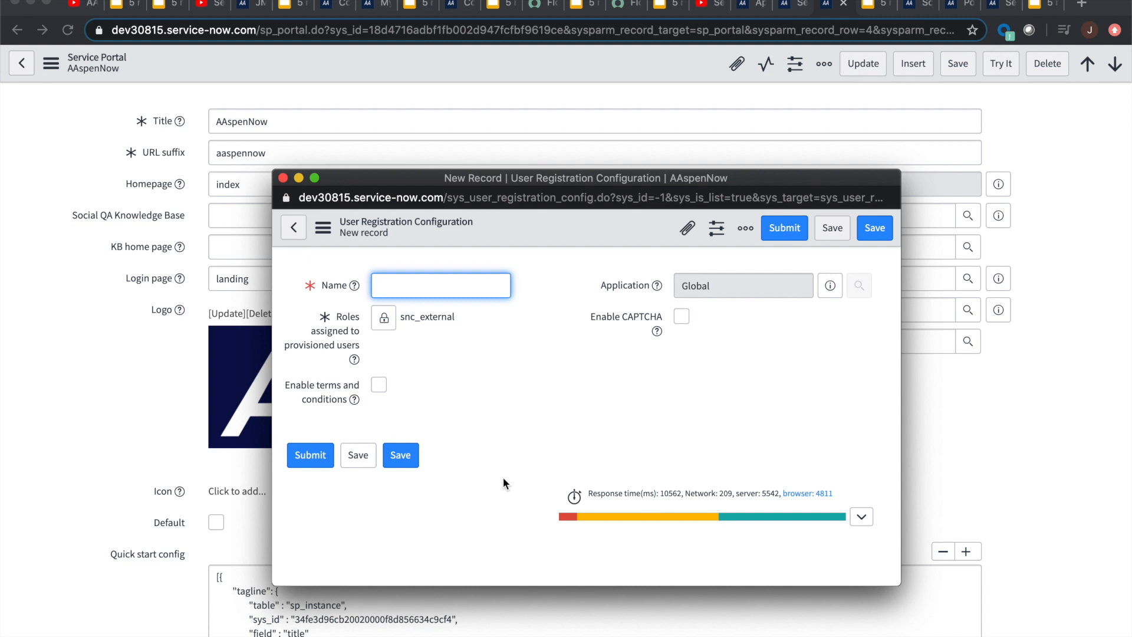
pyautogui.moveTo(448, 493)
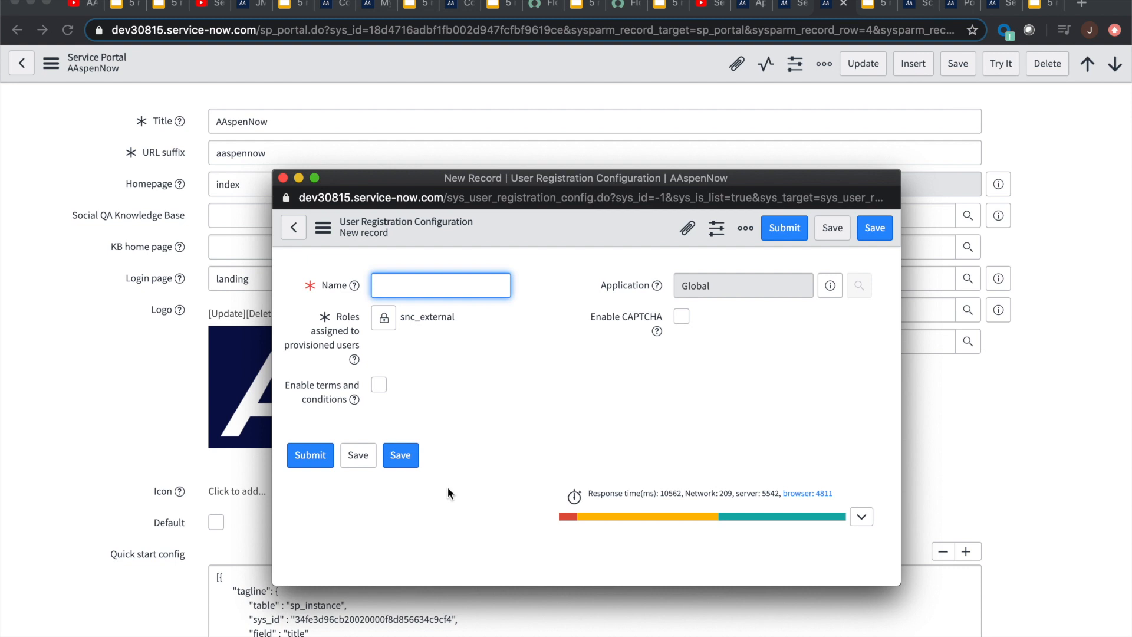
pyautogui.moveTo(322, 254)
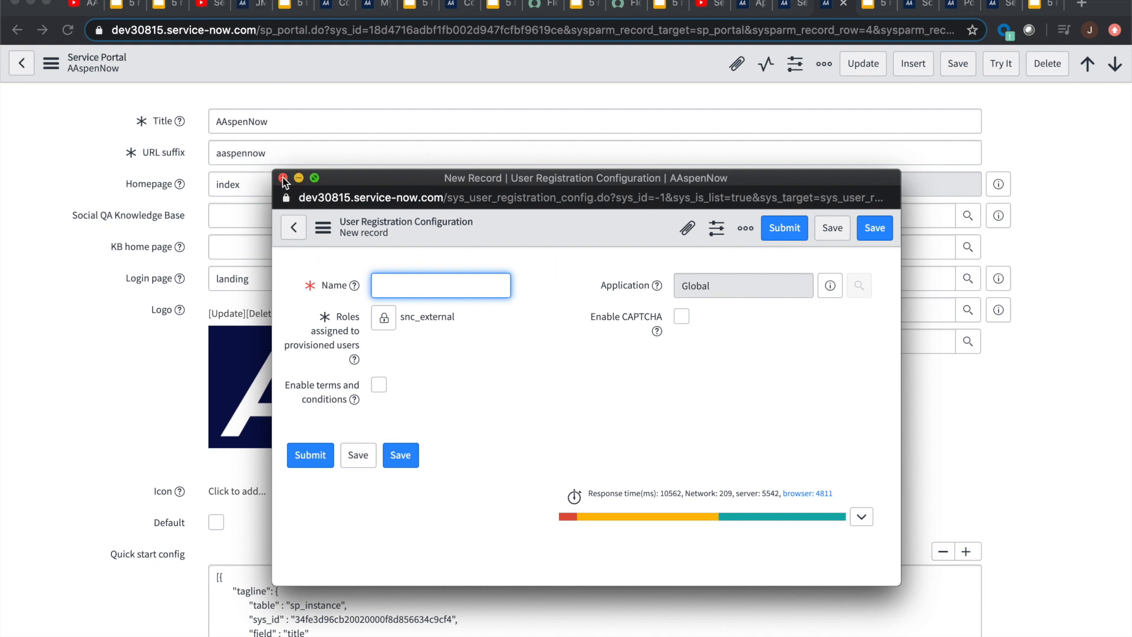
pyautogui.click(282, 178)
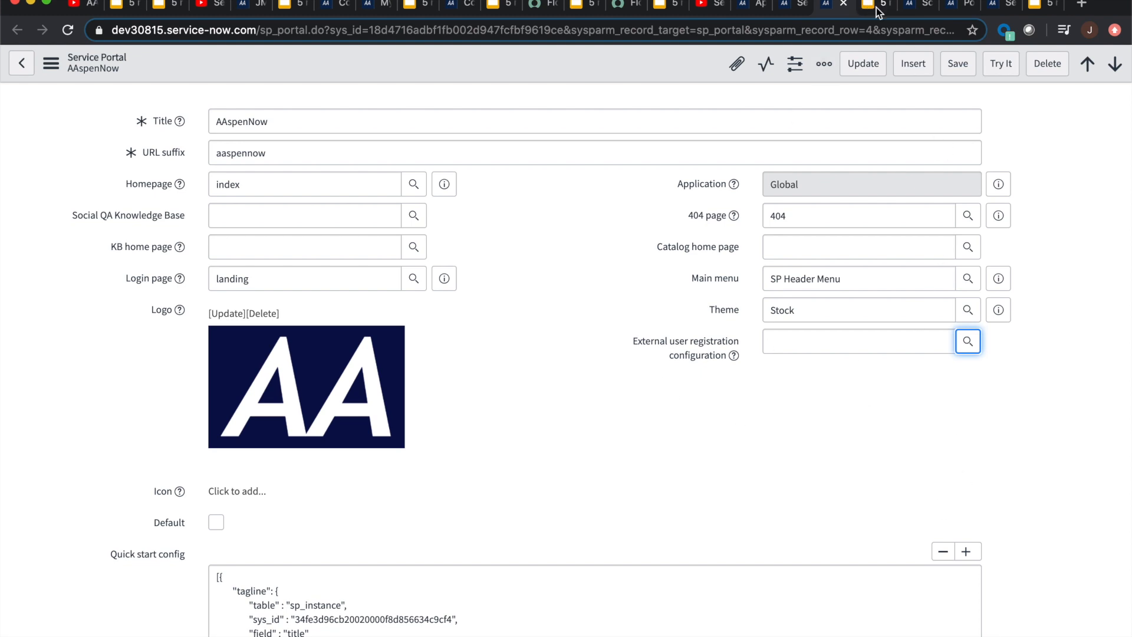
# - Show the 'Analyze widgets on pages / Service Portal' slide, then return to ServiceNow
pyautogui.click(866, 6)
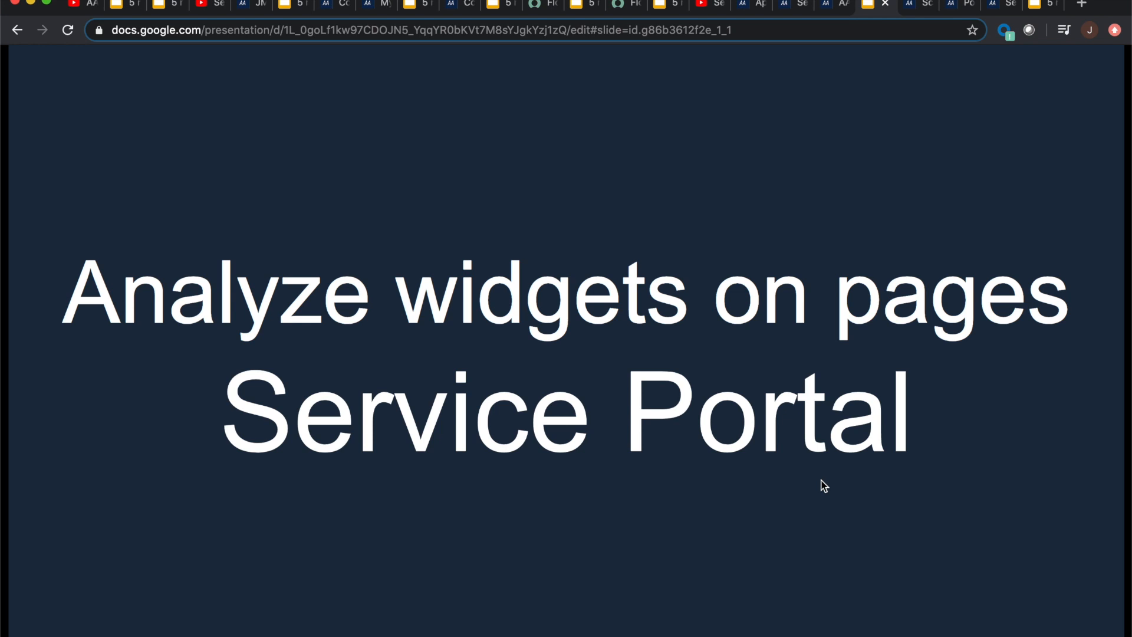
pyautogui.click(875, 6)
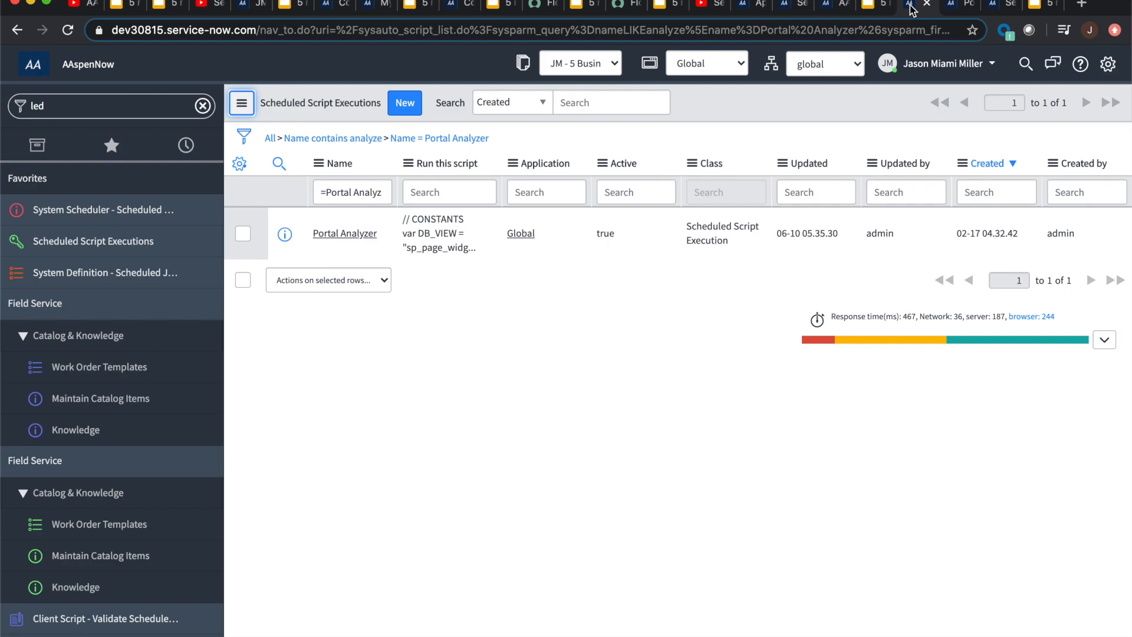
pyautogui.moveTo(241, 103)
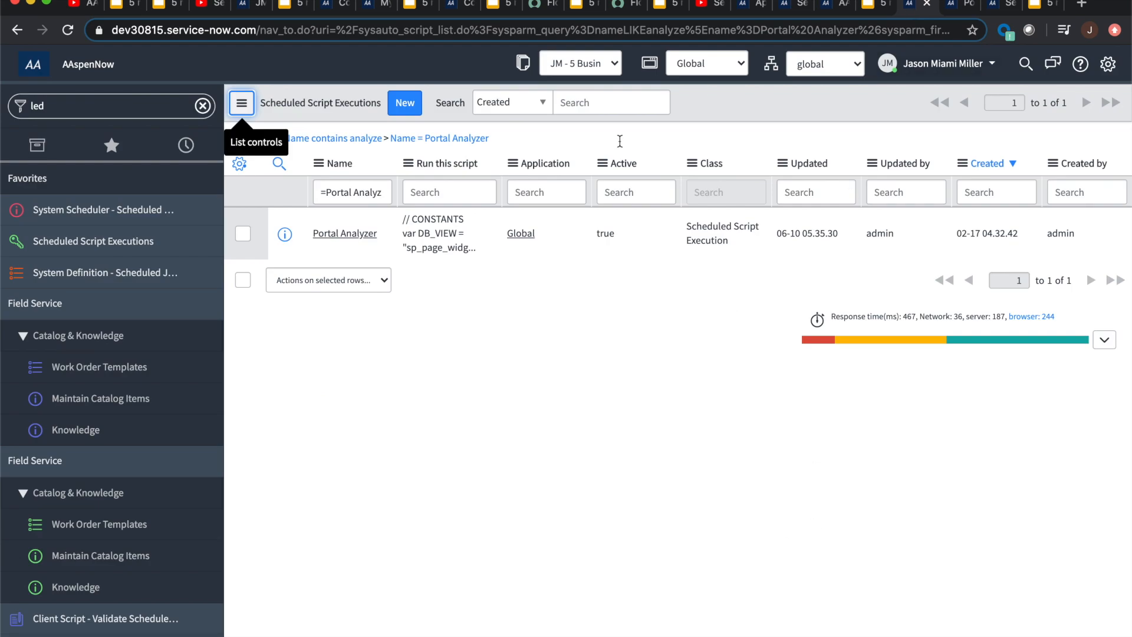
pyautogui.moveTo(449, 75)
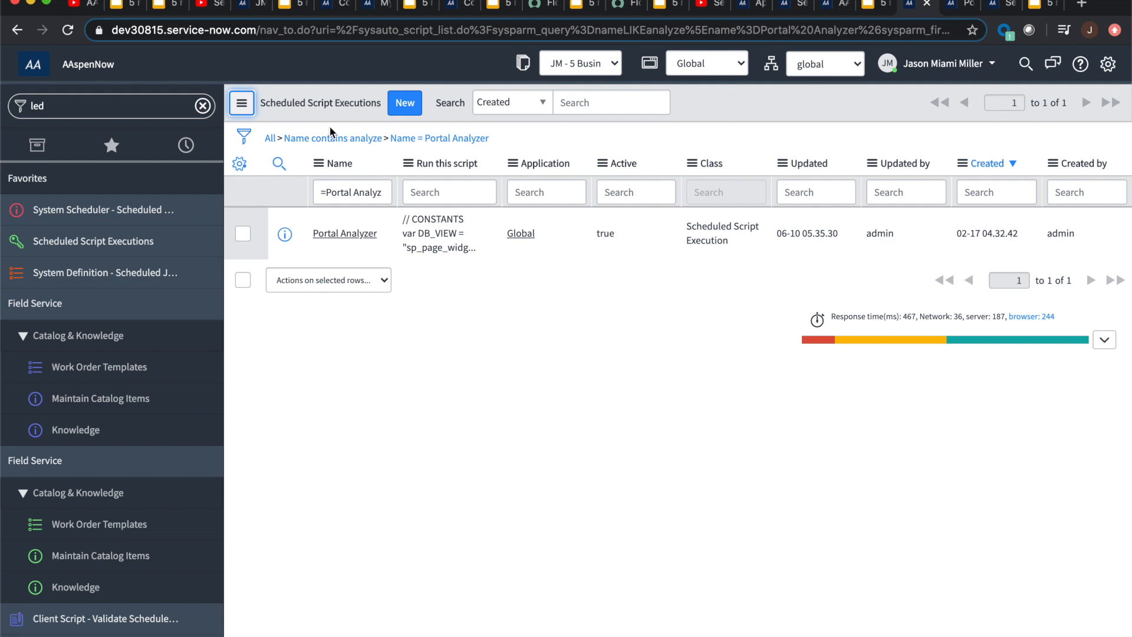
pyautogui.moveTo(178, 269)
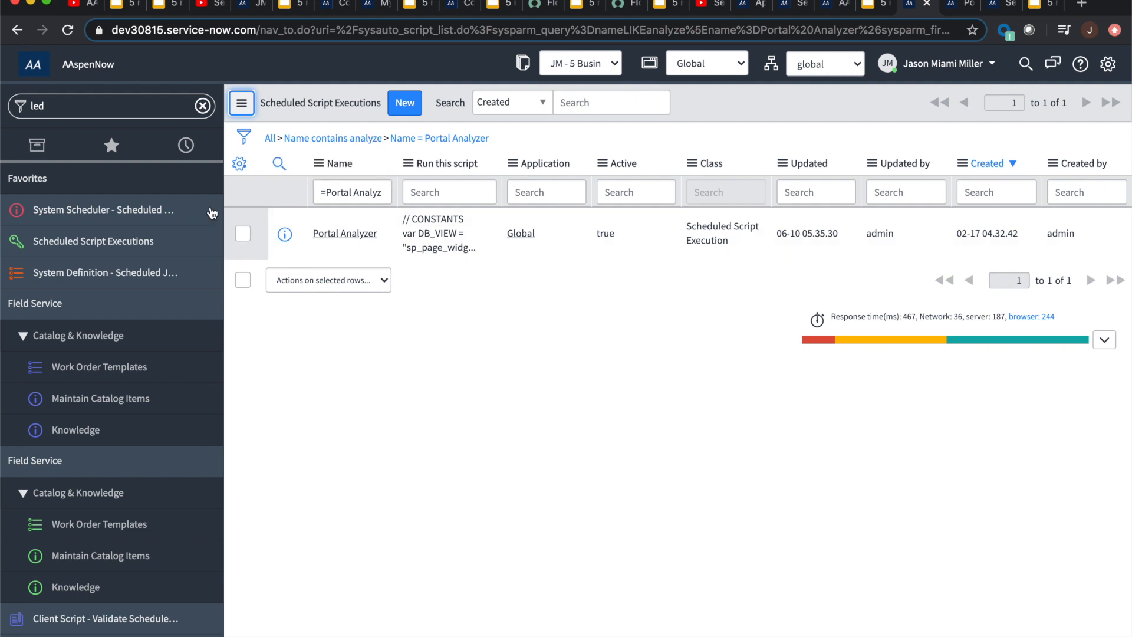
pyautogui.moveTo(821, 56)
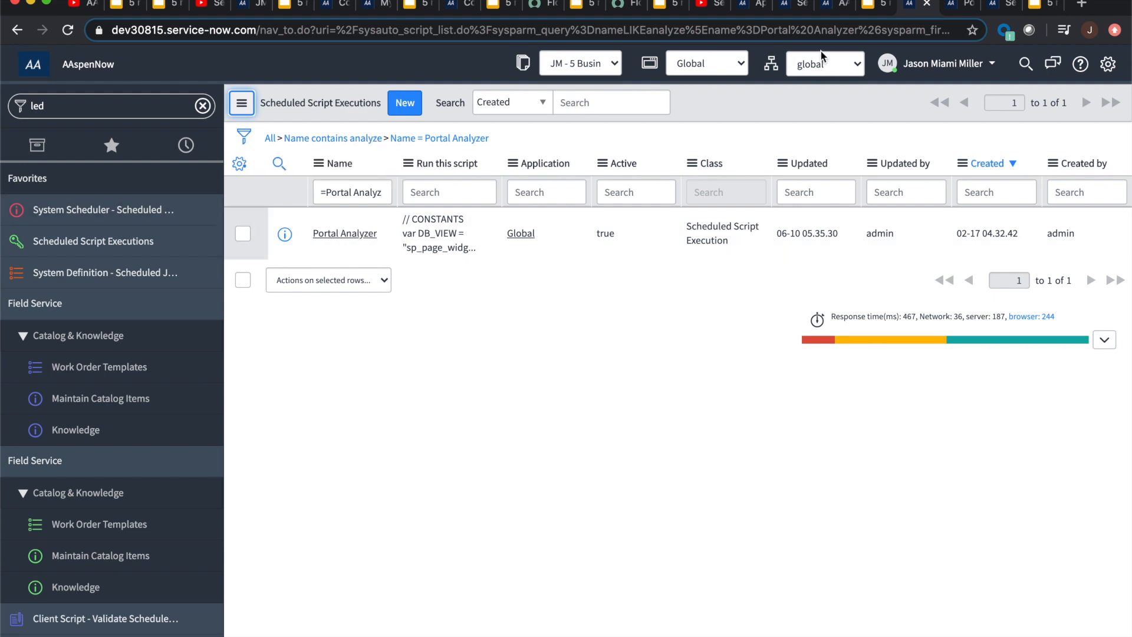
# - Open the Portal Analyzer Scheduled Script Execution record to view its On Demand script
pyautogui.click(344, 233)
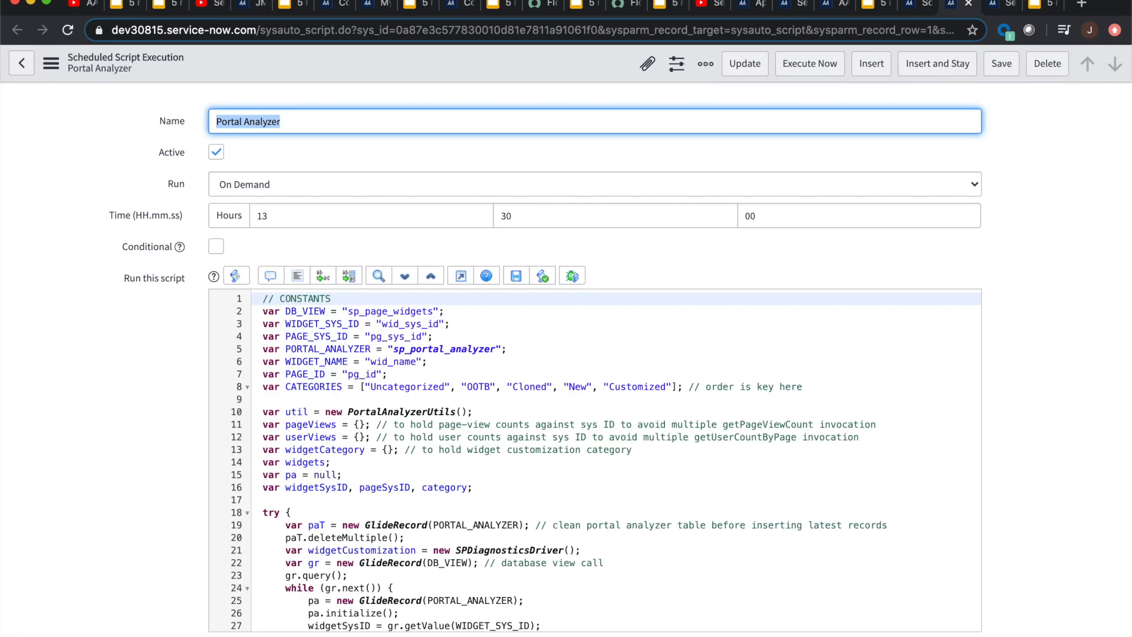
pyautogui.moveTo(805, 49)
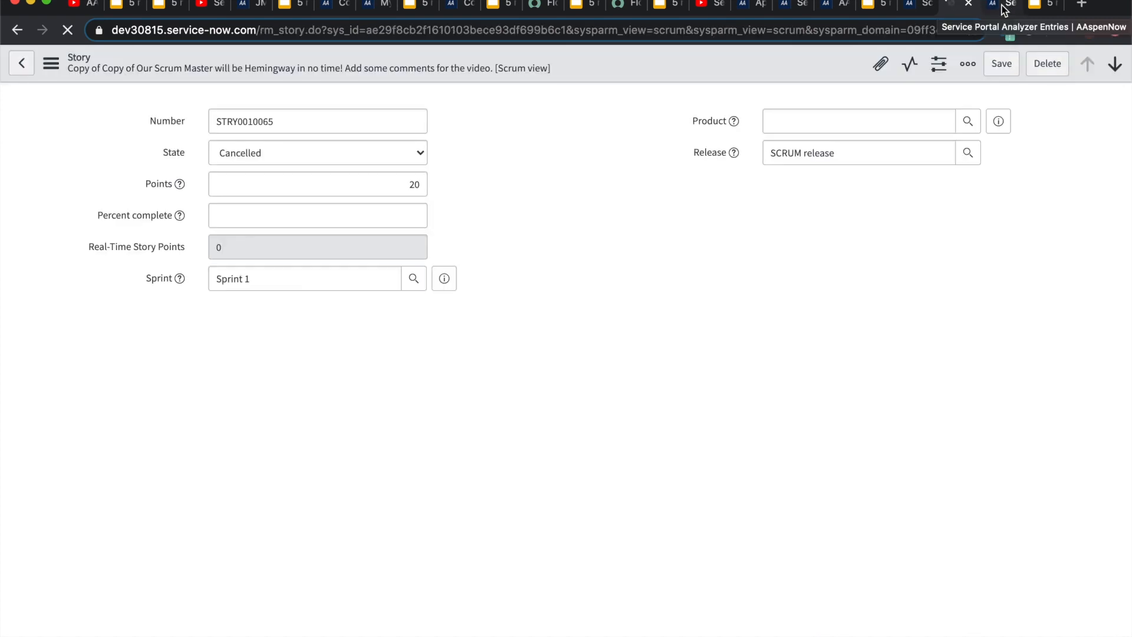
# - Browse the 782 Service Portal Analyzer Entries showing widgets per page as OOTB or Customized
pyautogui.click(1004, 6)
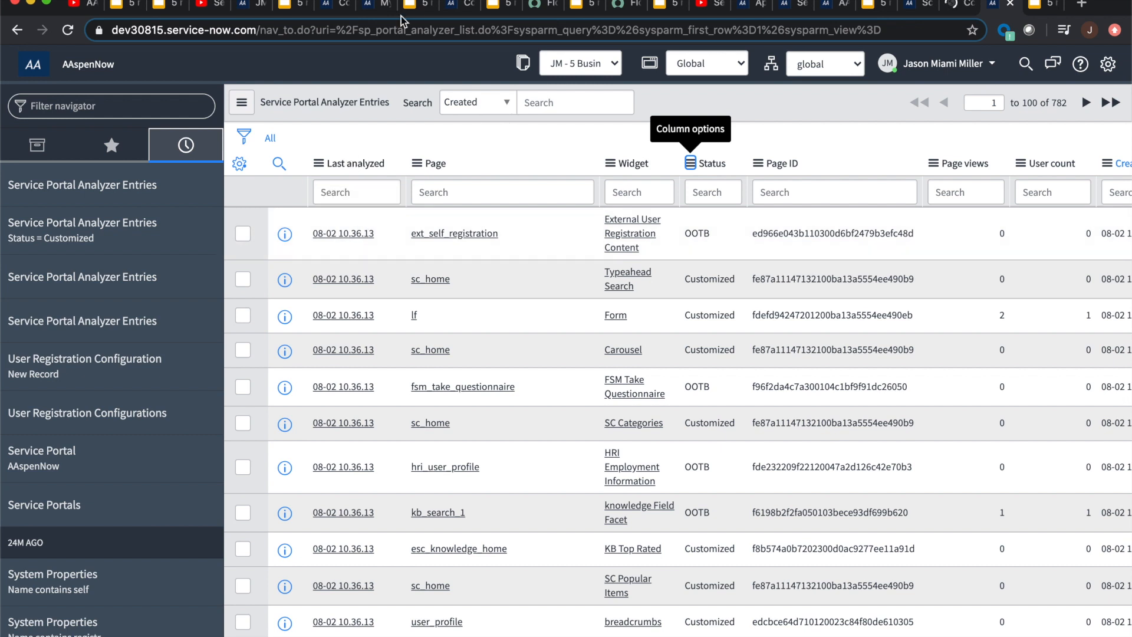
pyautogui.moveTo(365, 48)
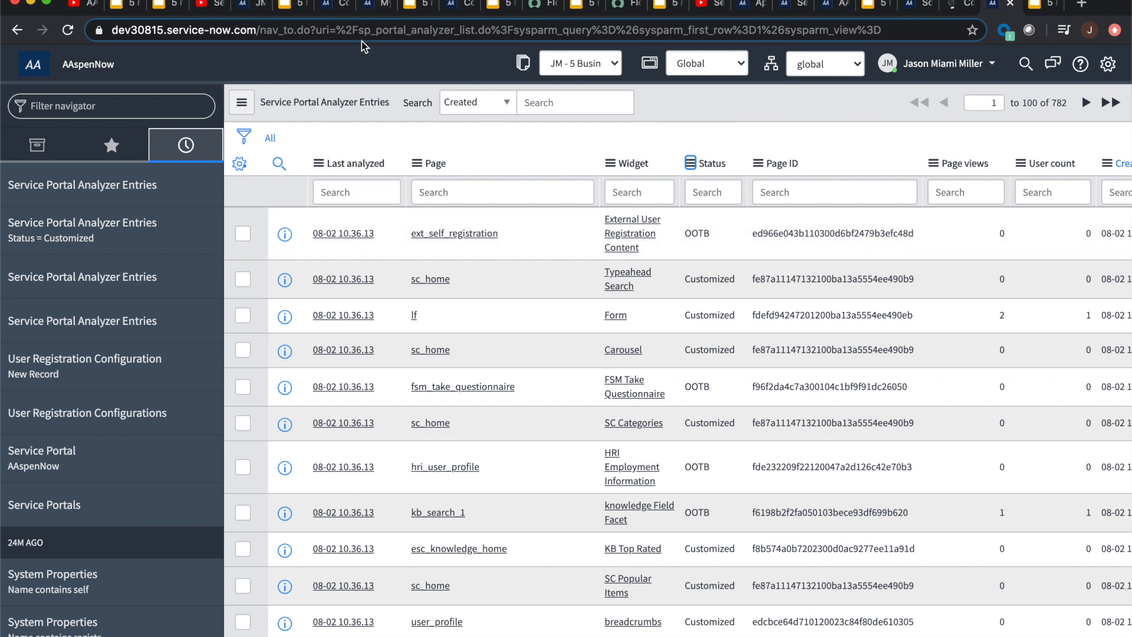
pyautogui.moveTo(478, 46)
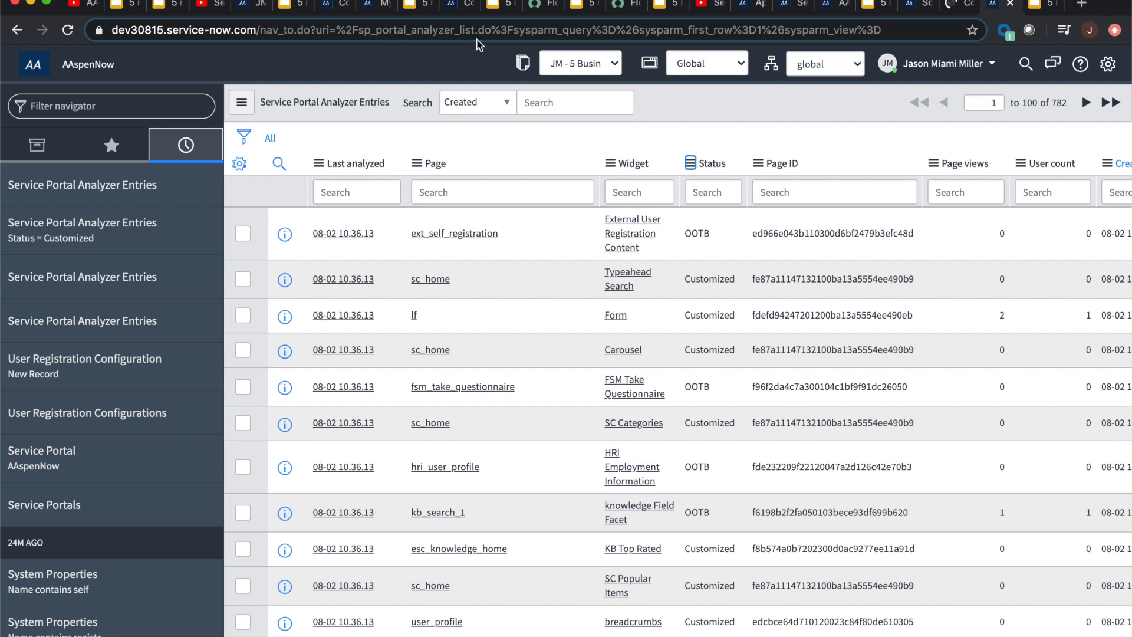
pyautogui.moveTo(546, 161)
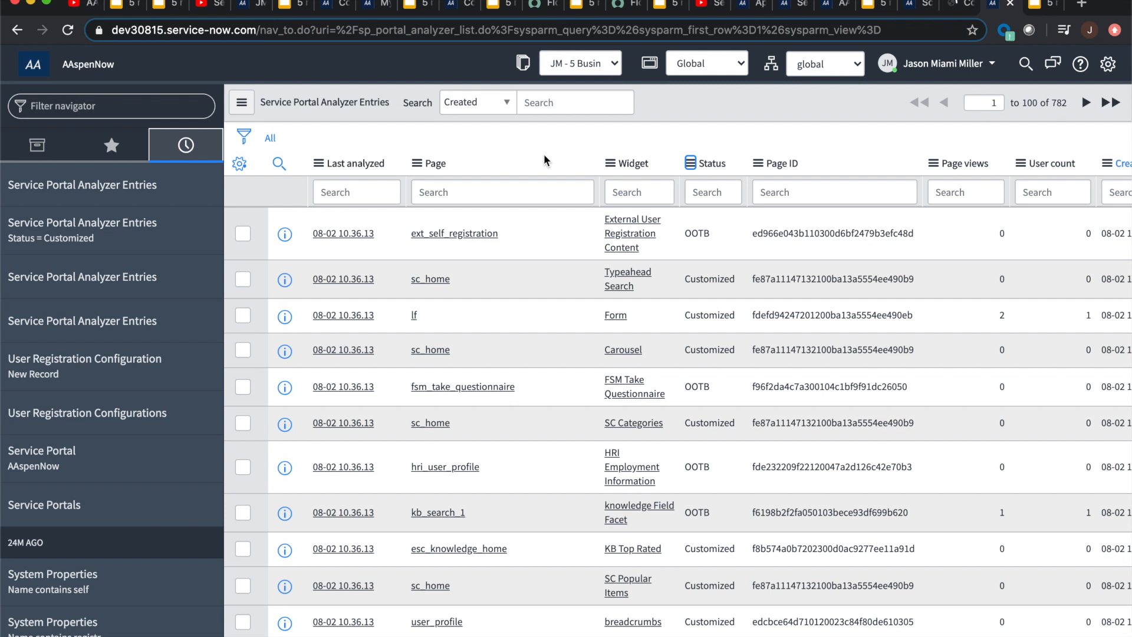
pyautogui.moveTo(426, 64)
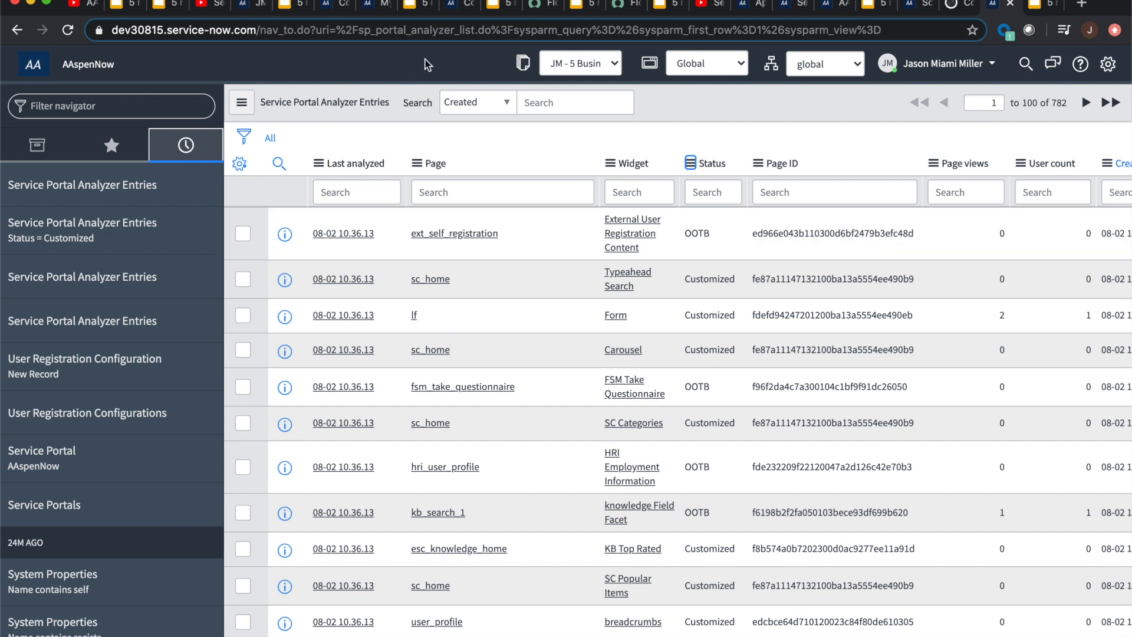
pyautogui.moveTo(521, 141)
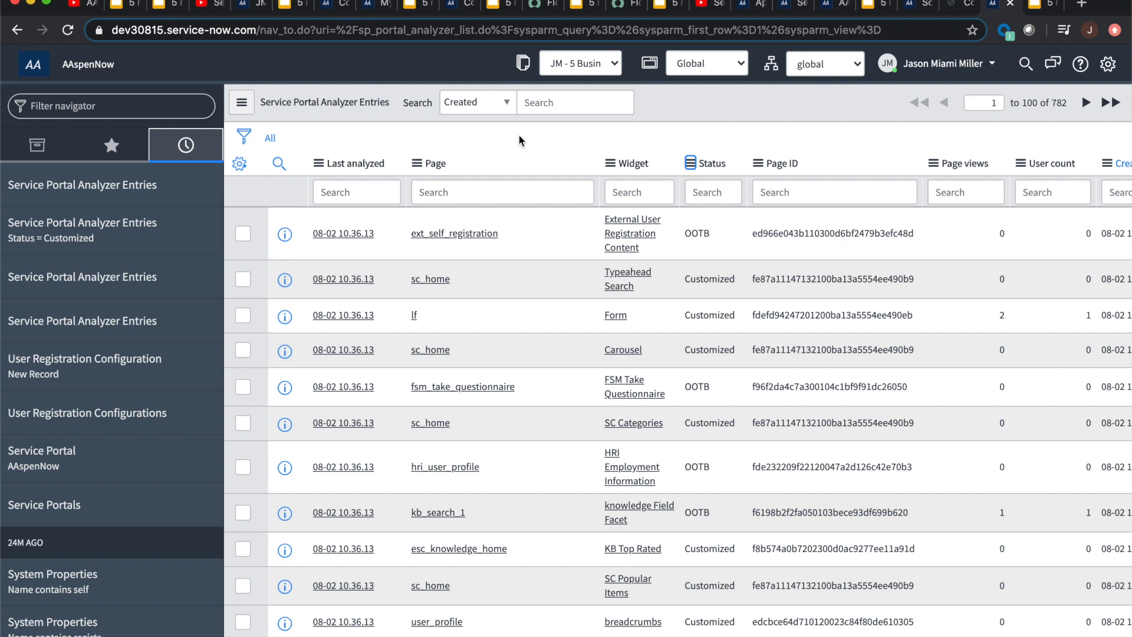
pyautogui.moveTo(505, 191)
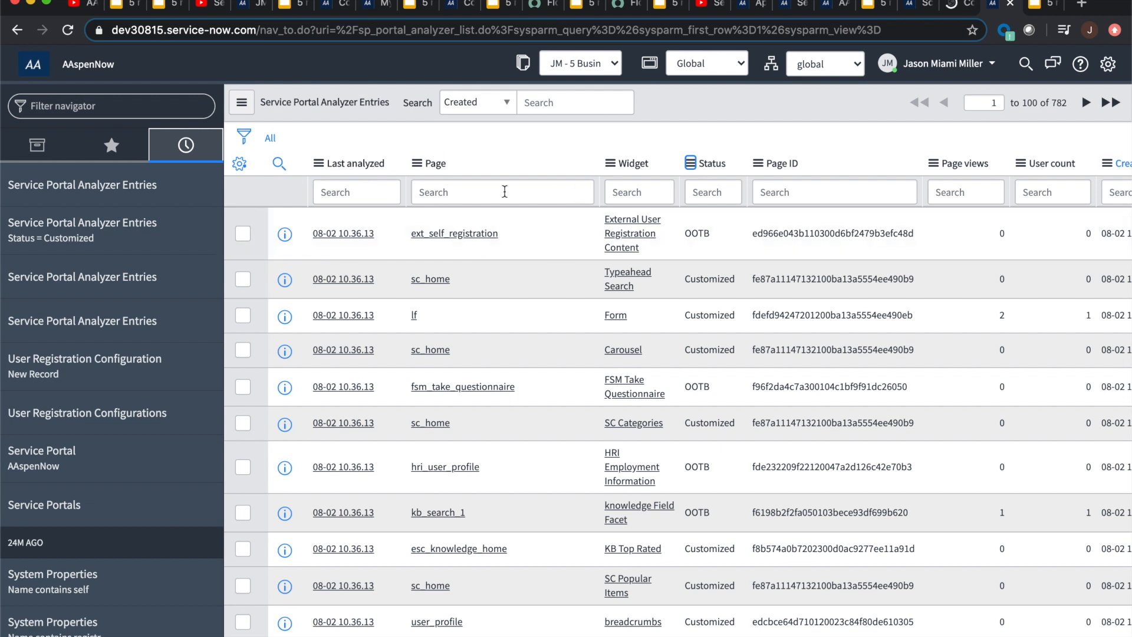
pyautogui.moveTo(736, 244)
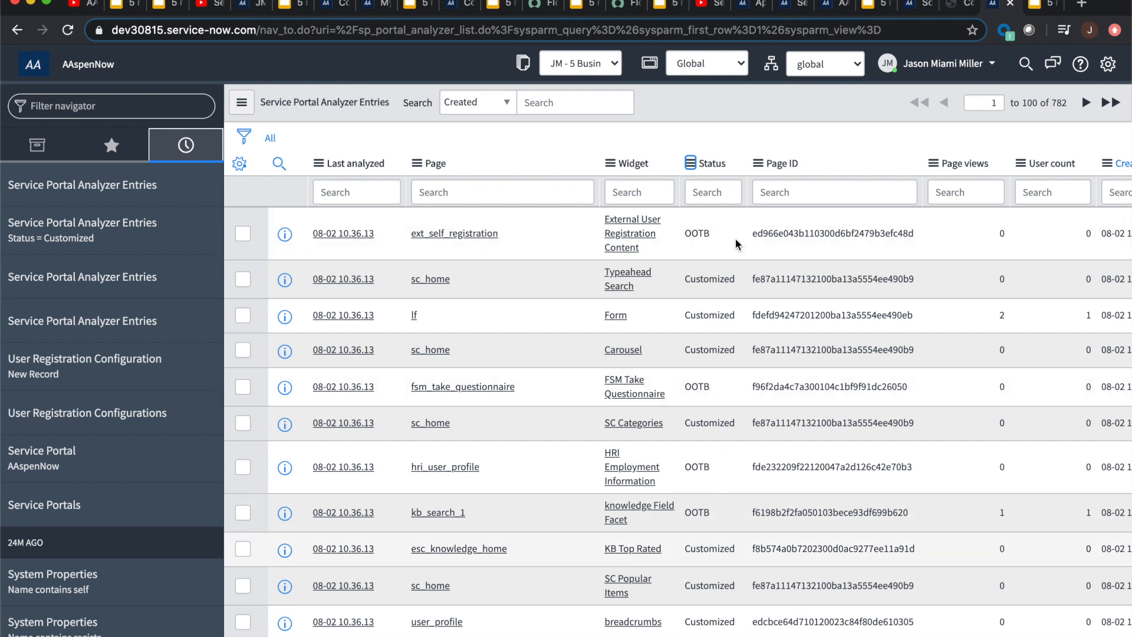
pyautogui.moveTo(625, 248)
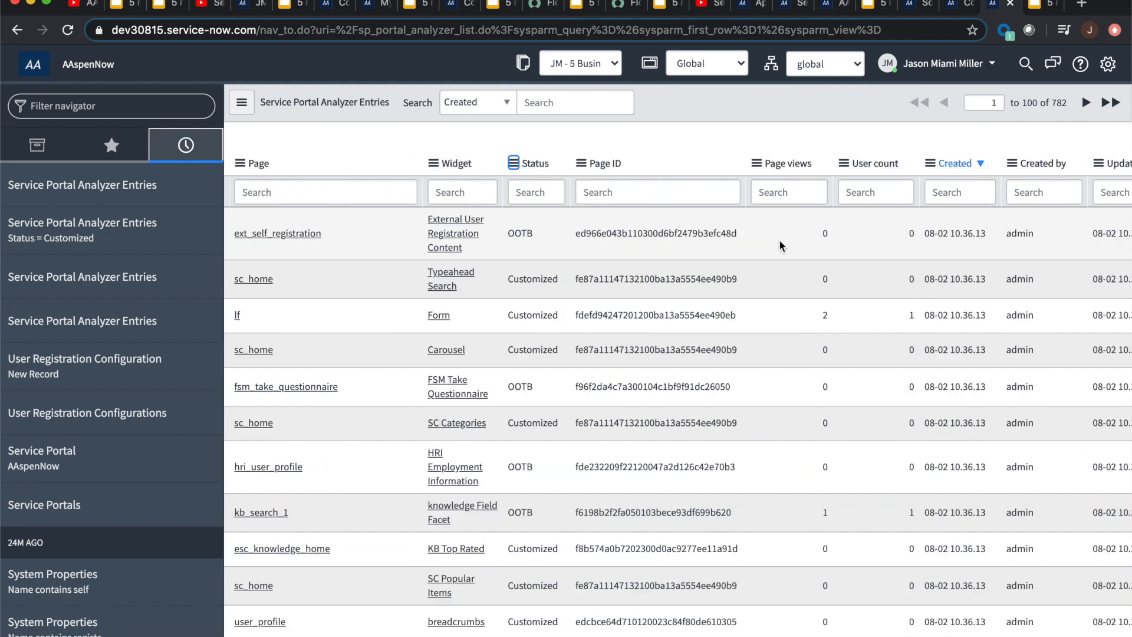
pyautogui.hscroll(3)
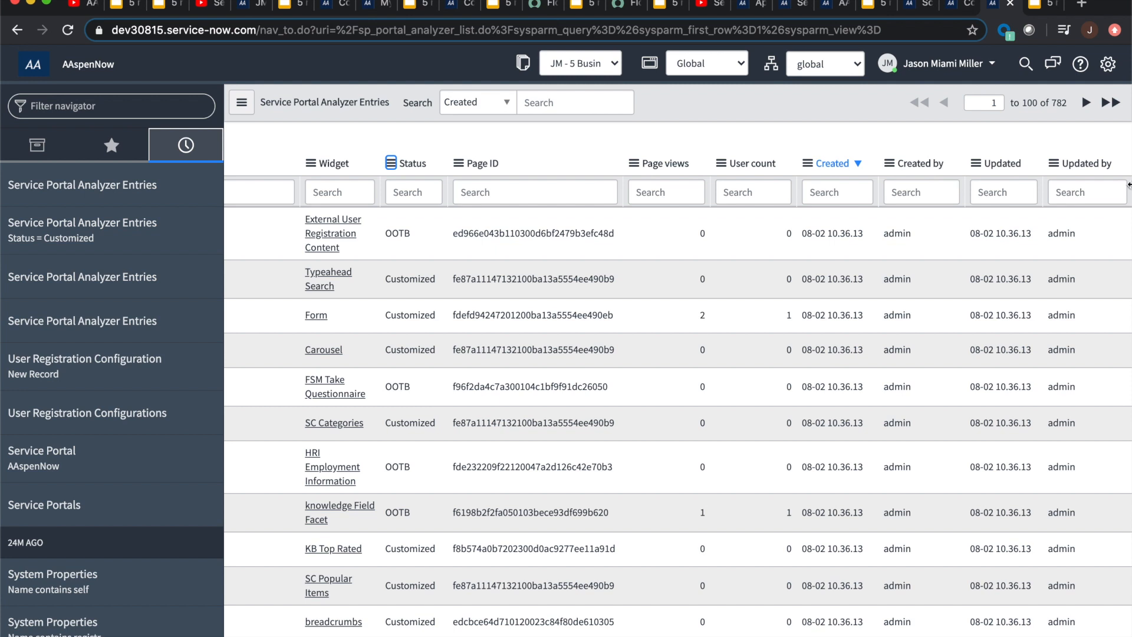
pyautogui.moveTo(964, 298)
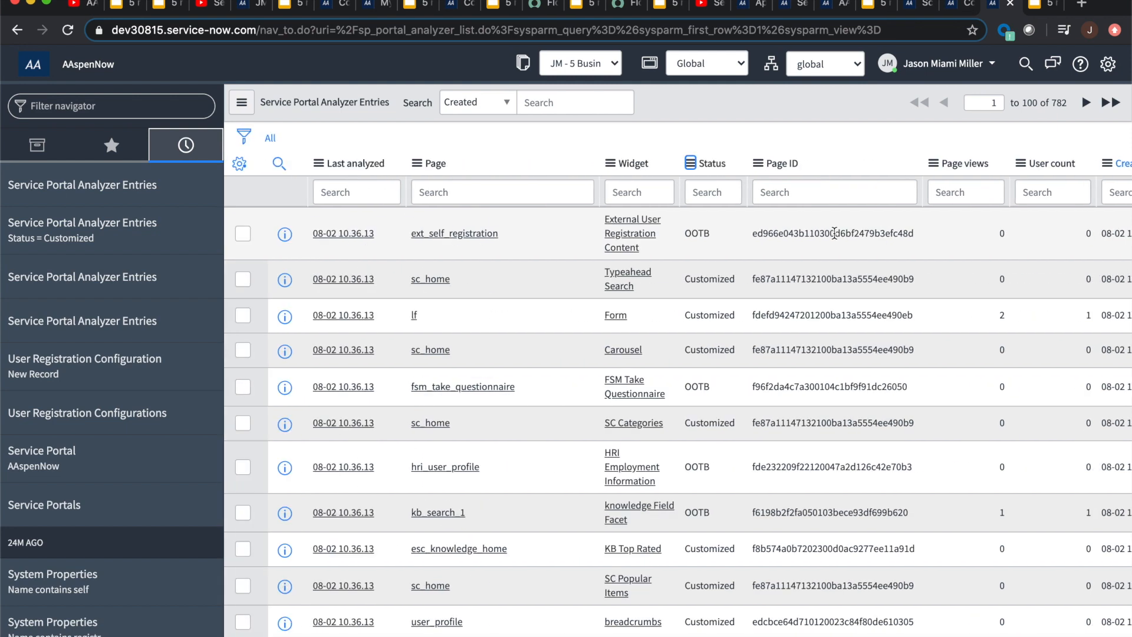
pyautogui.moveTo(920, 241)
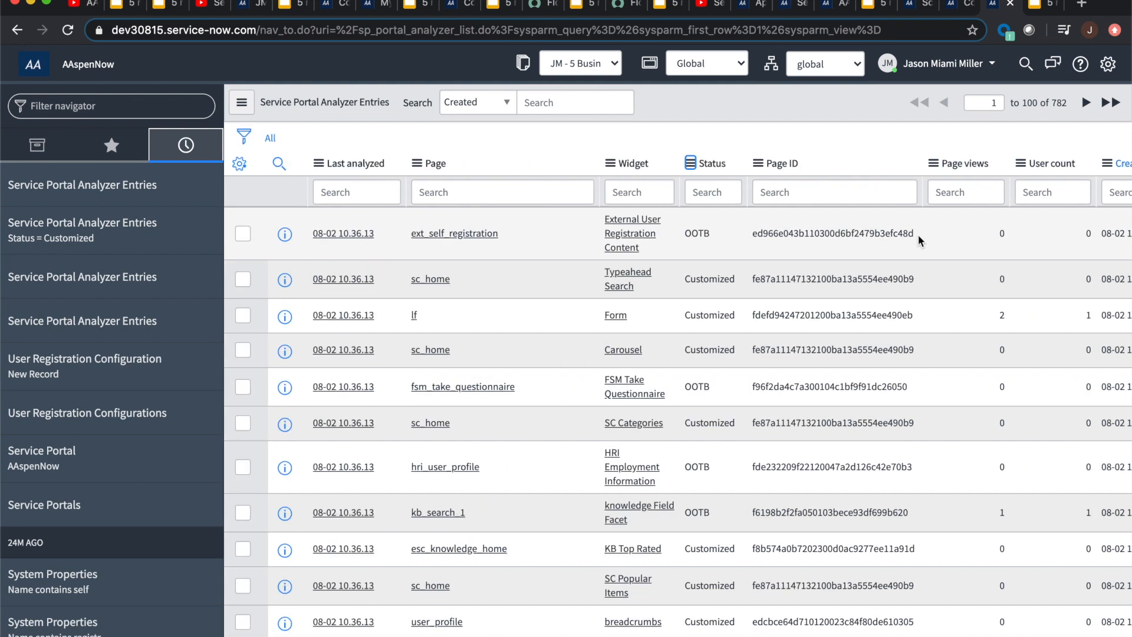
pyautogui.moveTo(907, 248)
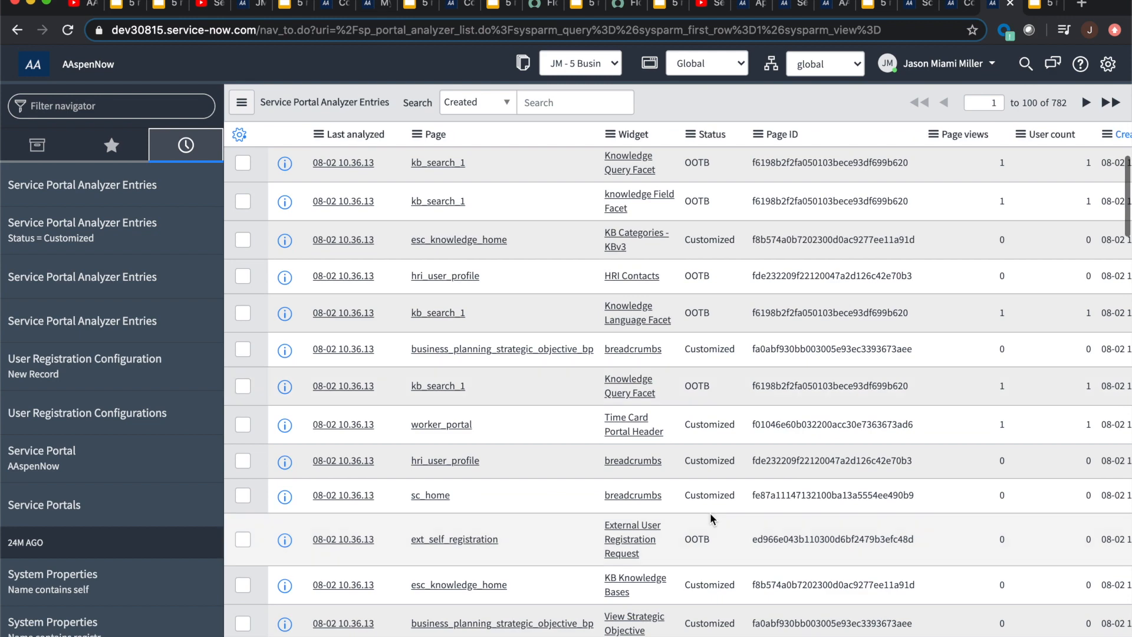
pyautogui.click(240, 134)
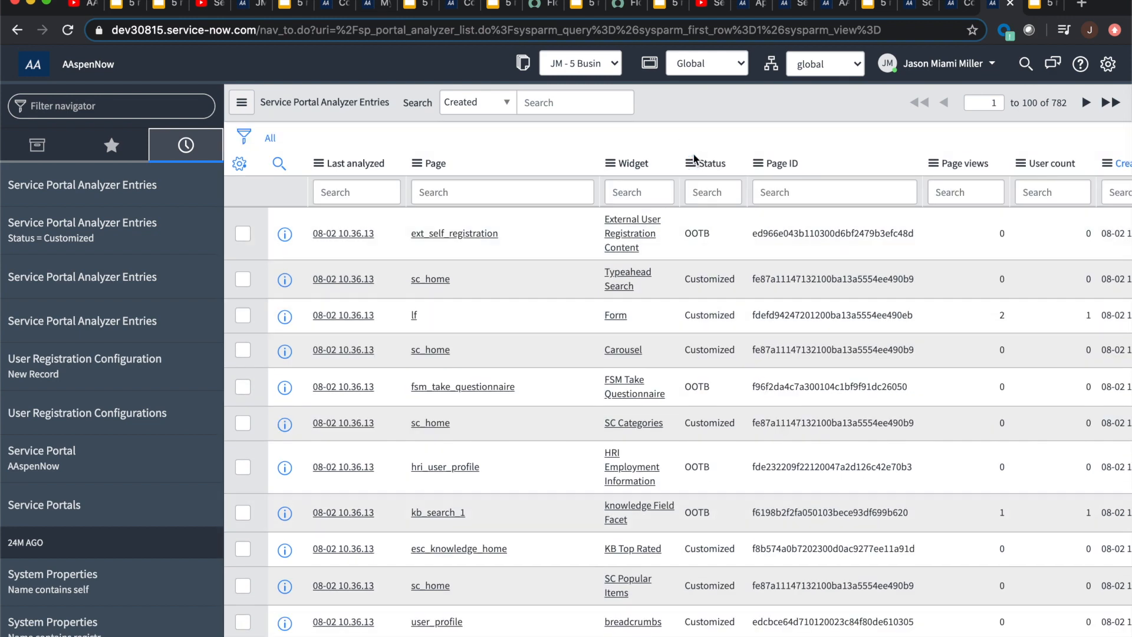
# - Chart the analyzer entries as a pie grouped by Status
pyautogui.click(710, 163)
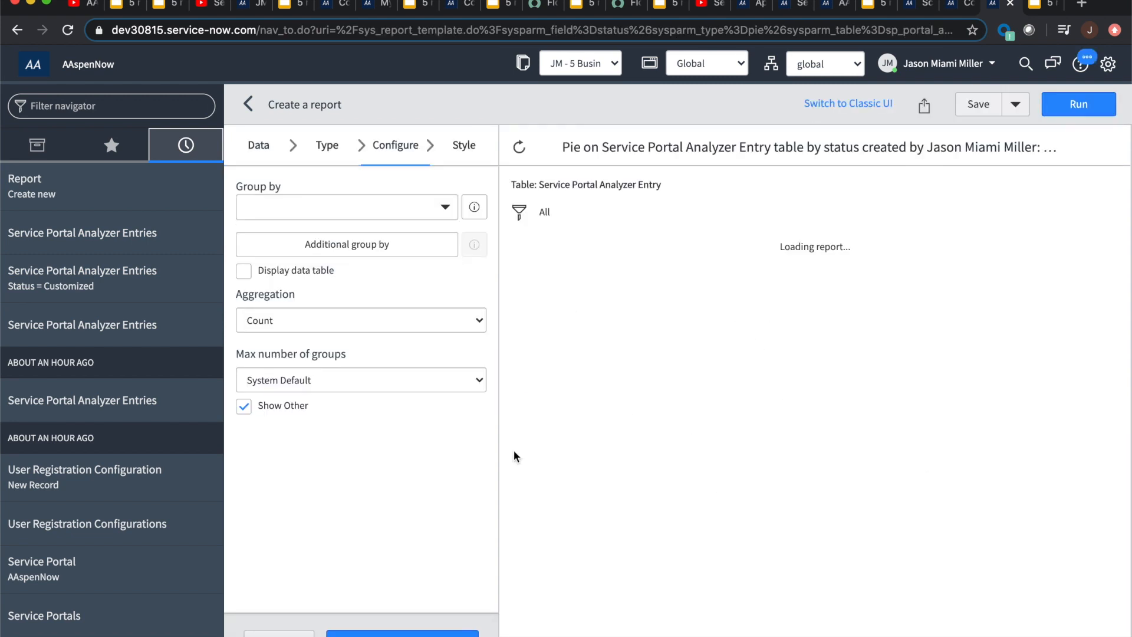
pyautogui.click(347, 206)
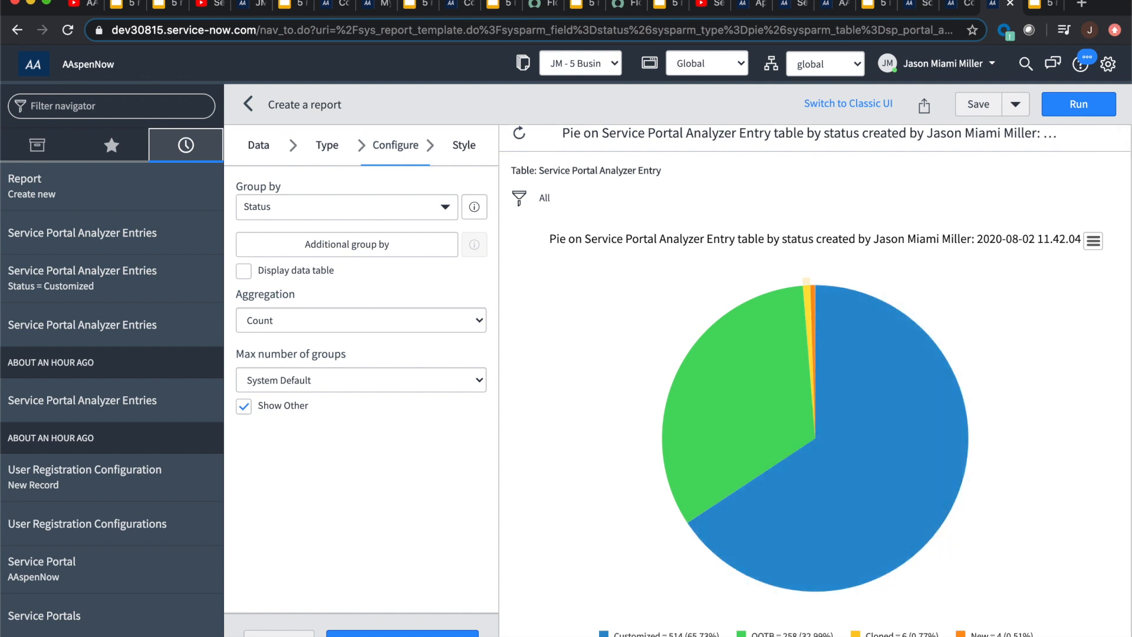
pyautogui.scroll(-3)
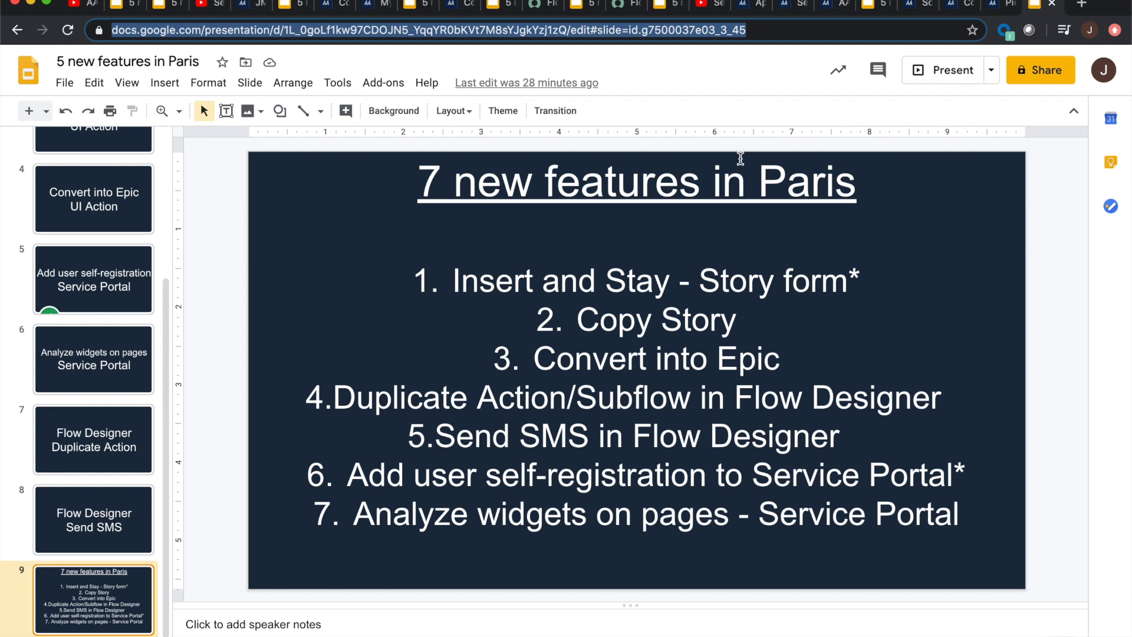
pyautogui.moveTo(277, 231)
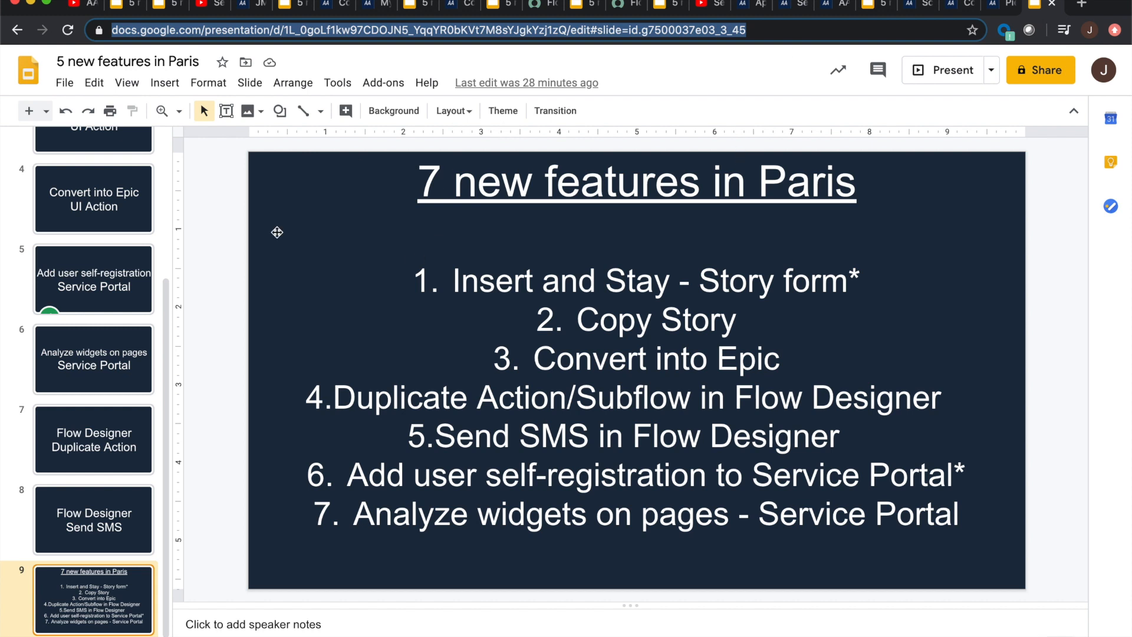
# - Present the '7 new features in Paris' recap slide full screen
pyautogui.click(992, 70)
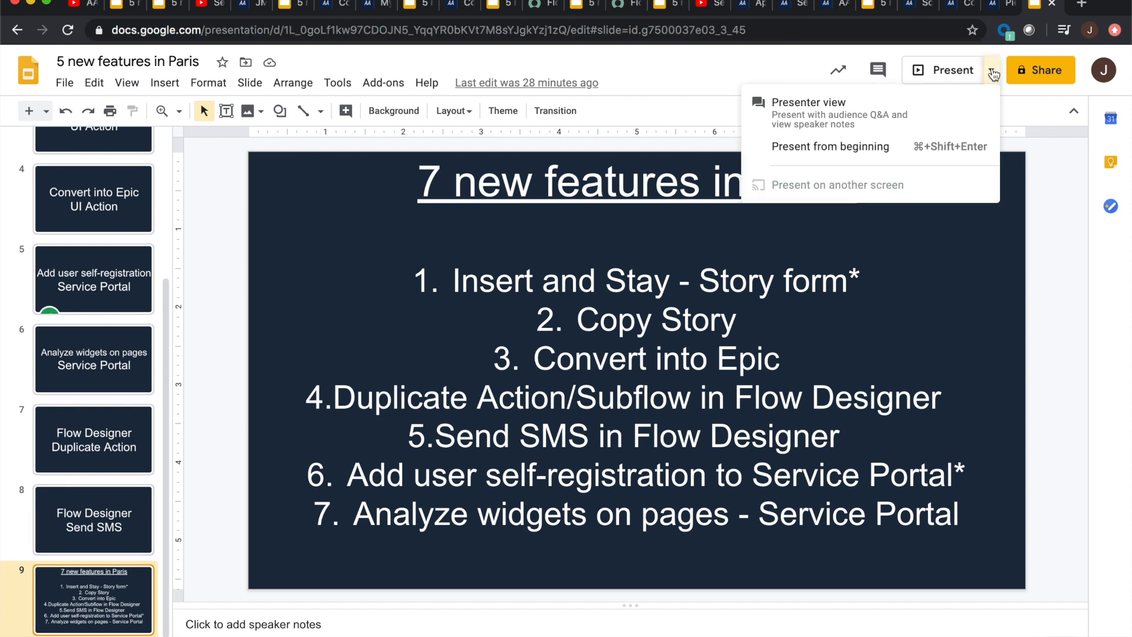
pyautogui.click(830, 145)
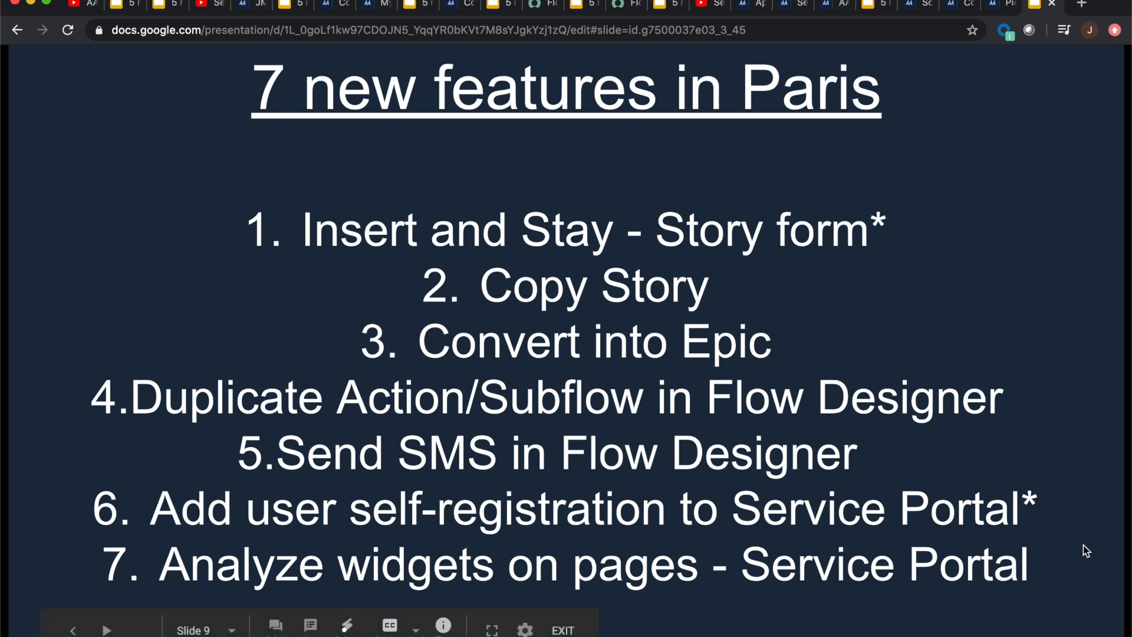
pyautogui.moveTo(1104, 604)
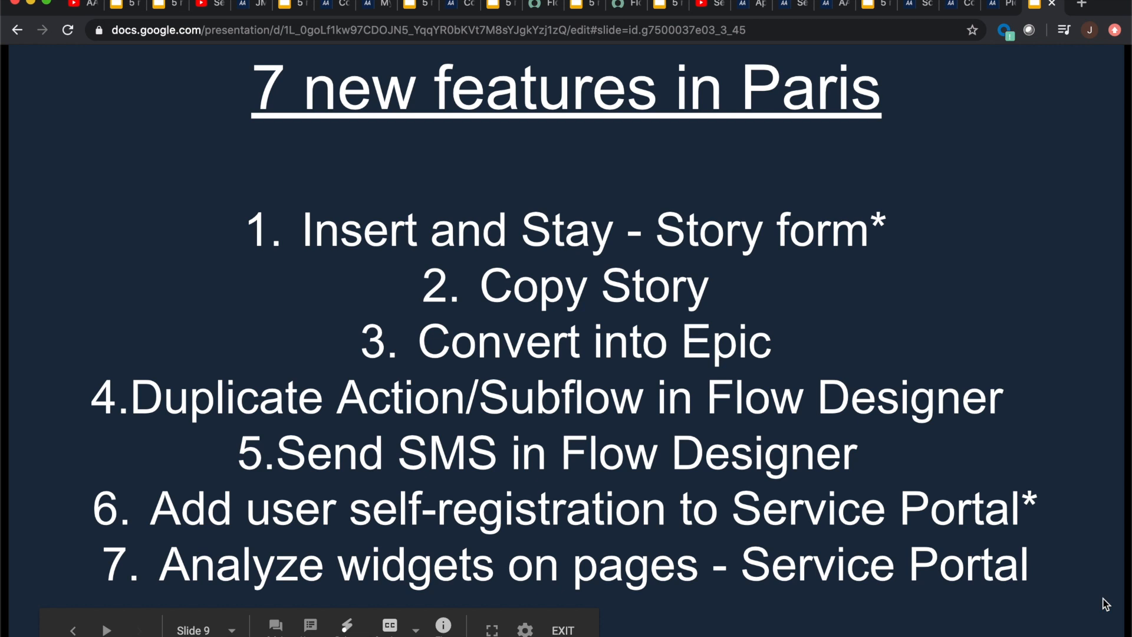
pyautogui.moveTo(965, 319)
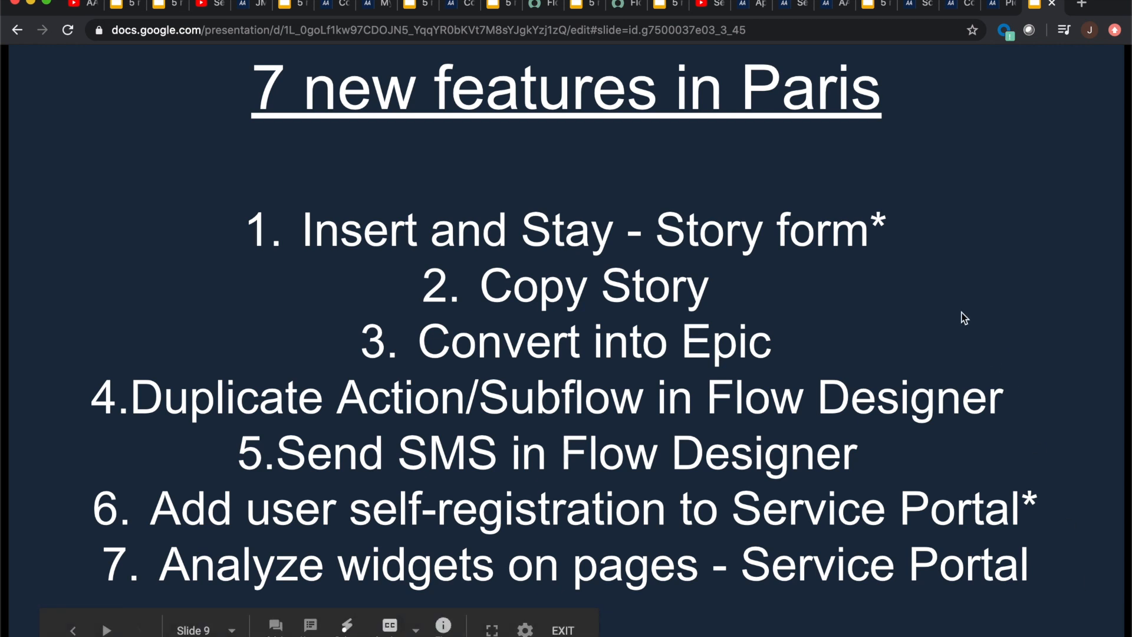